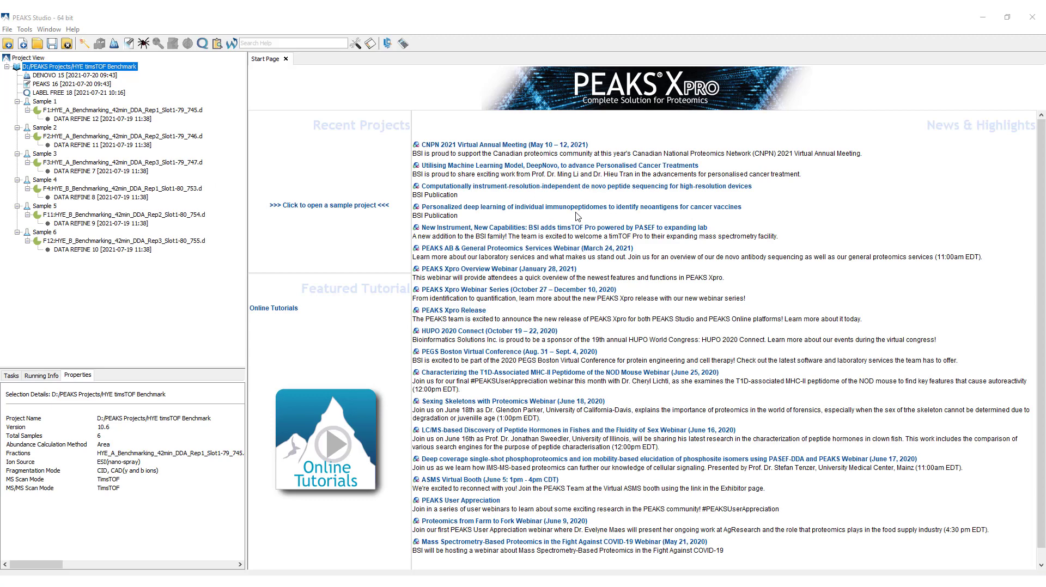
mouse_move(146, 100)
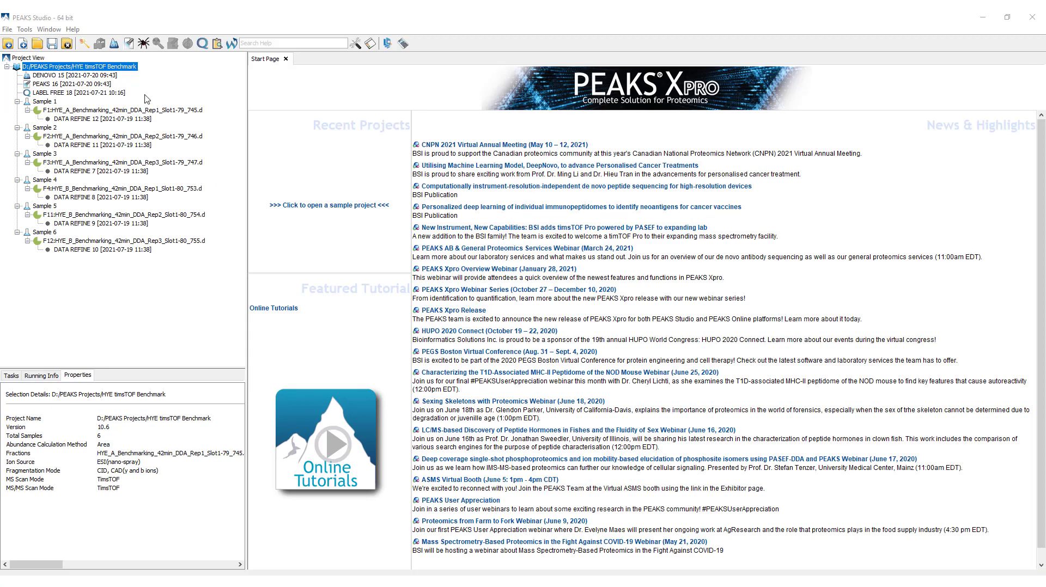
mouse_move(68, 135)
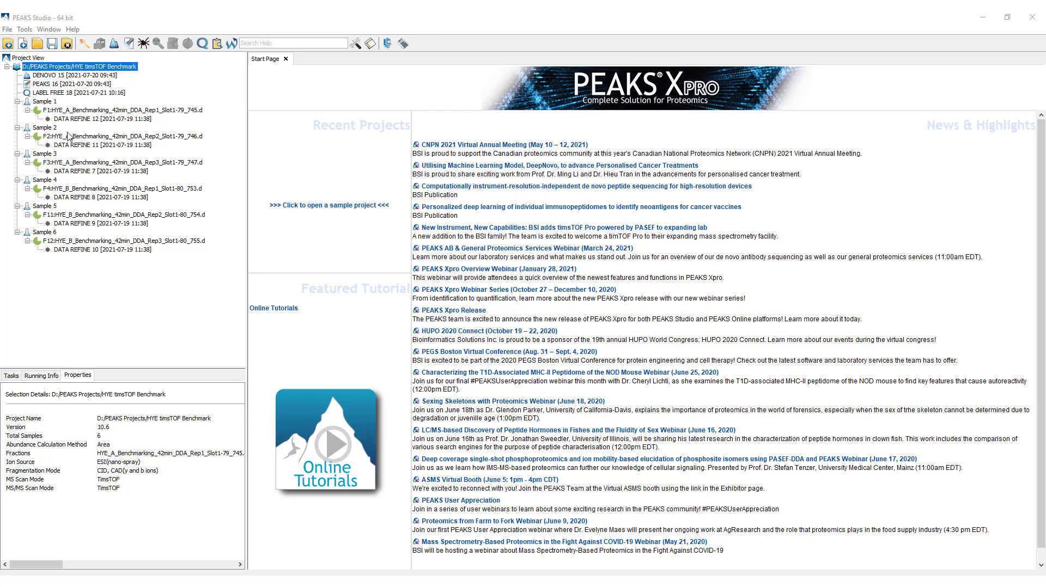
mouse_move(57, 254)
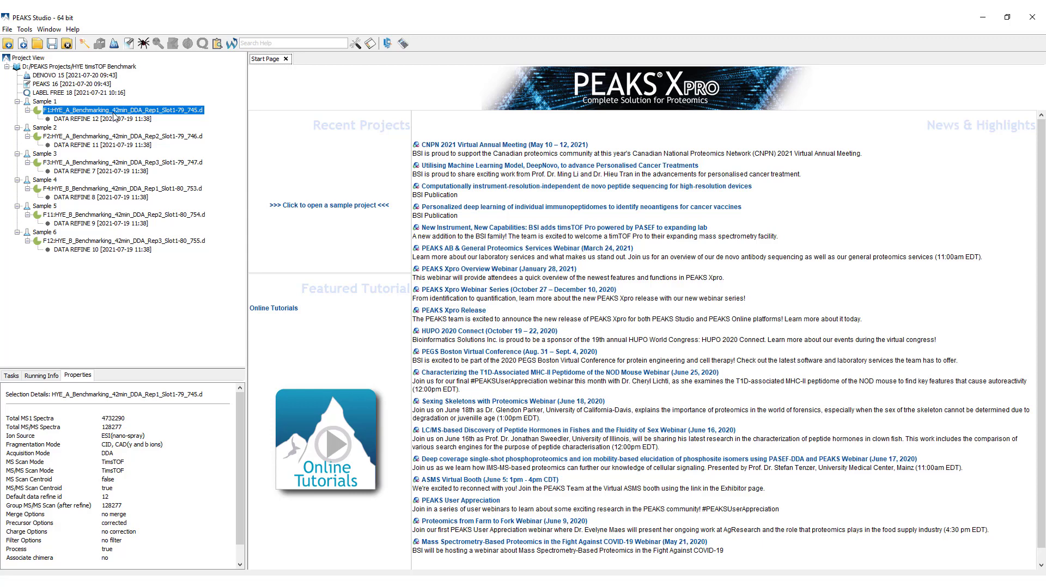
mouse_move(71, 198)
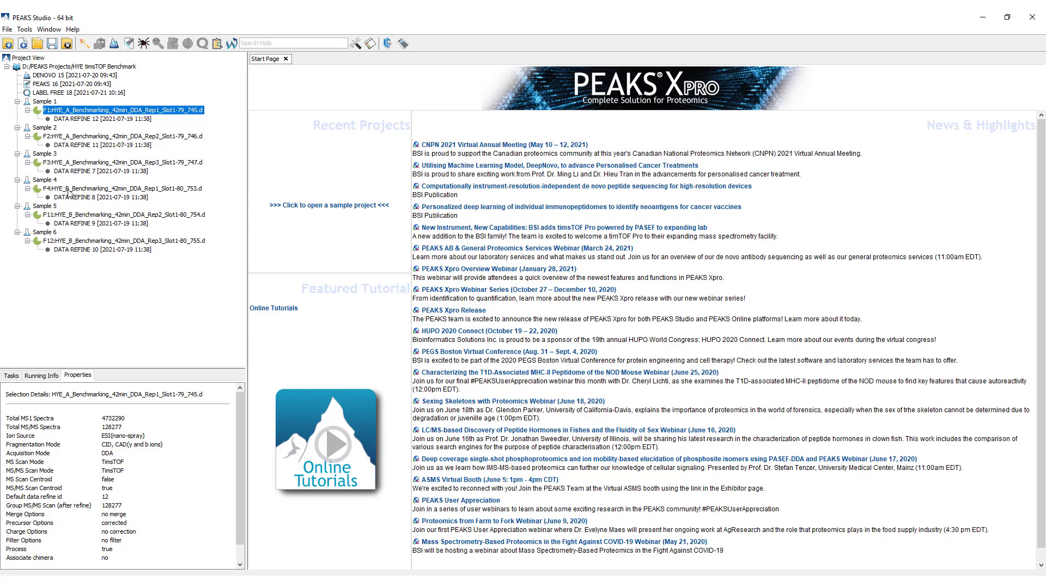
Show the acquisition details of the Sample 4 and Sample 5 data files in the Properties panel.
left_click(98, 188)
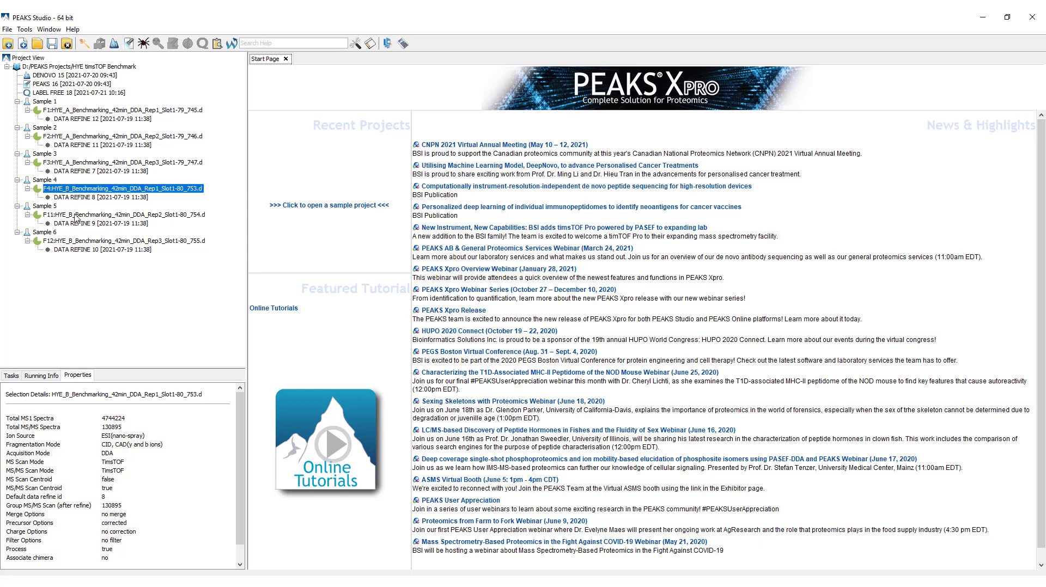
left_click(109, 215)
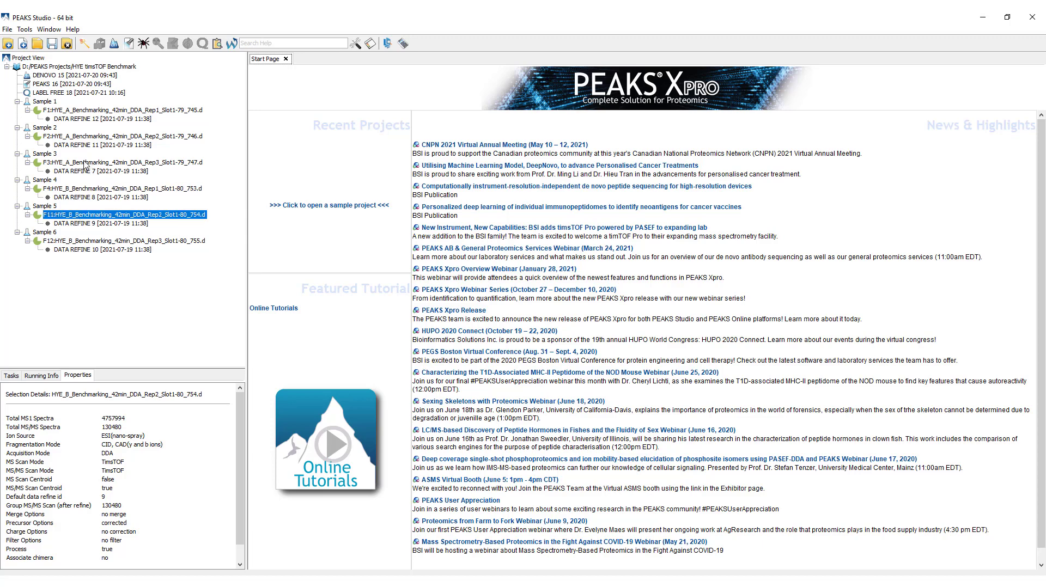
mouse_move(169, 221)
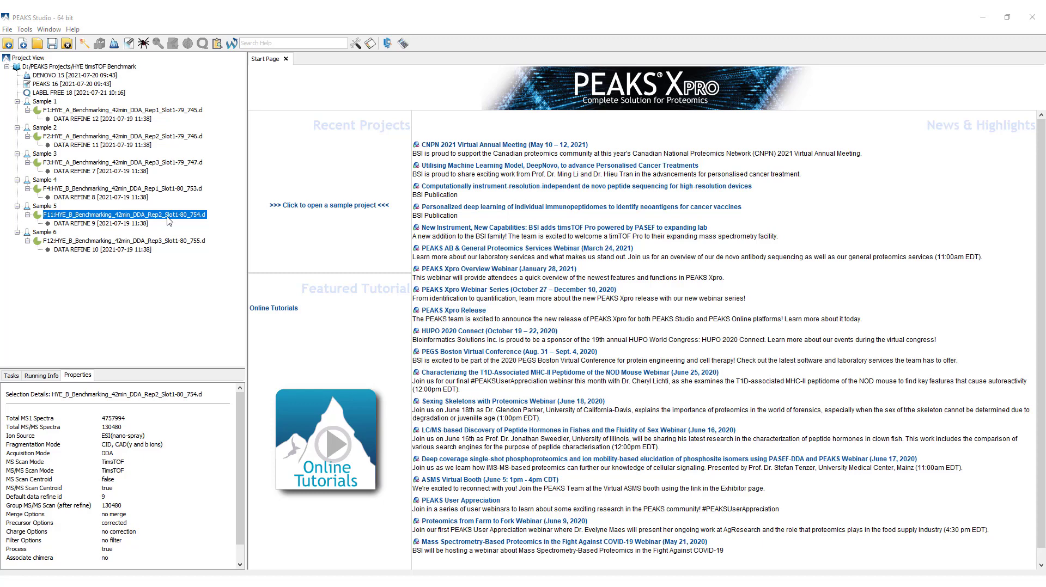
mouse_move(228, 272)
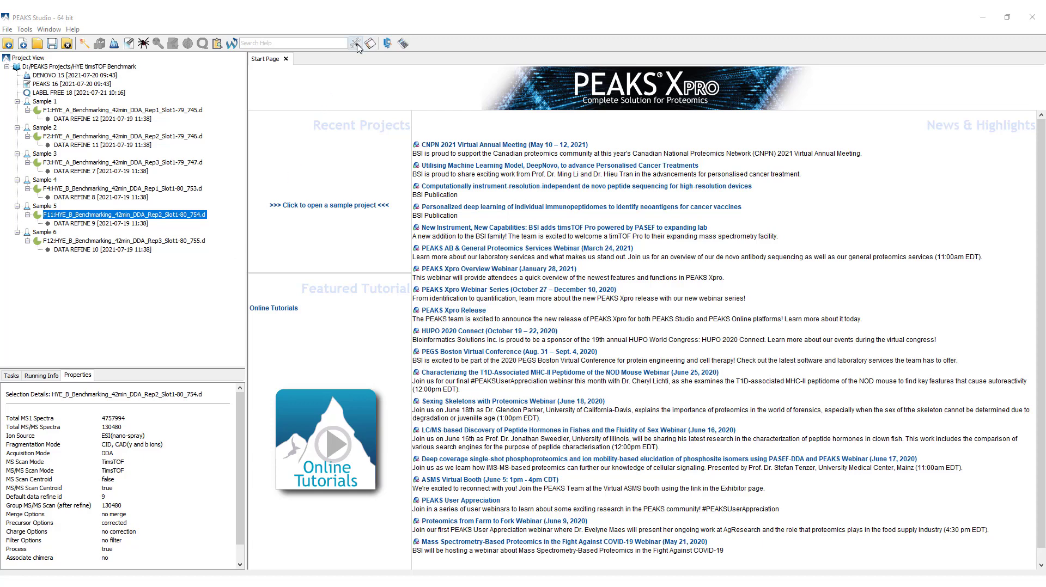
In the database configuration, define a UniProtKB/Swiss-Prot database named Uniprot with its FASTA file path.
left_click(356, 44)
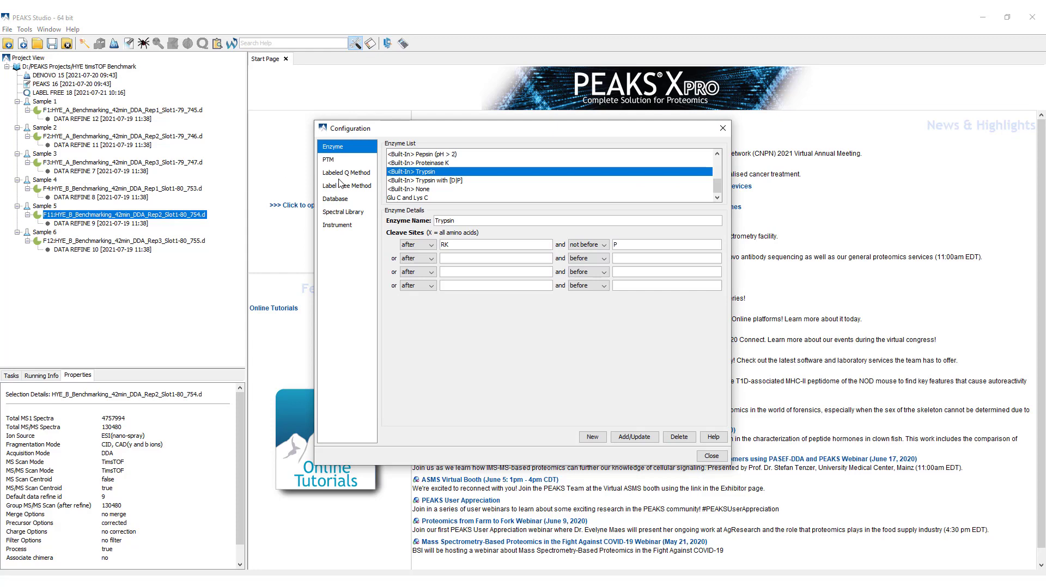
left_click(335, 199)
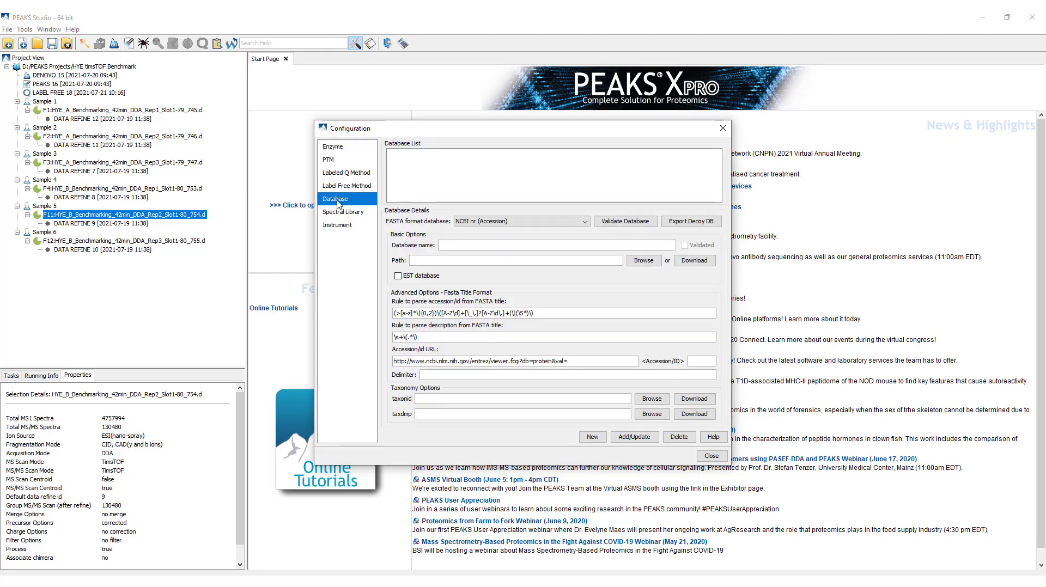
mouse_move(448, 226)
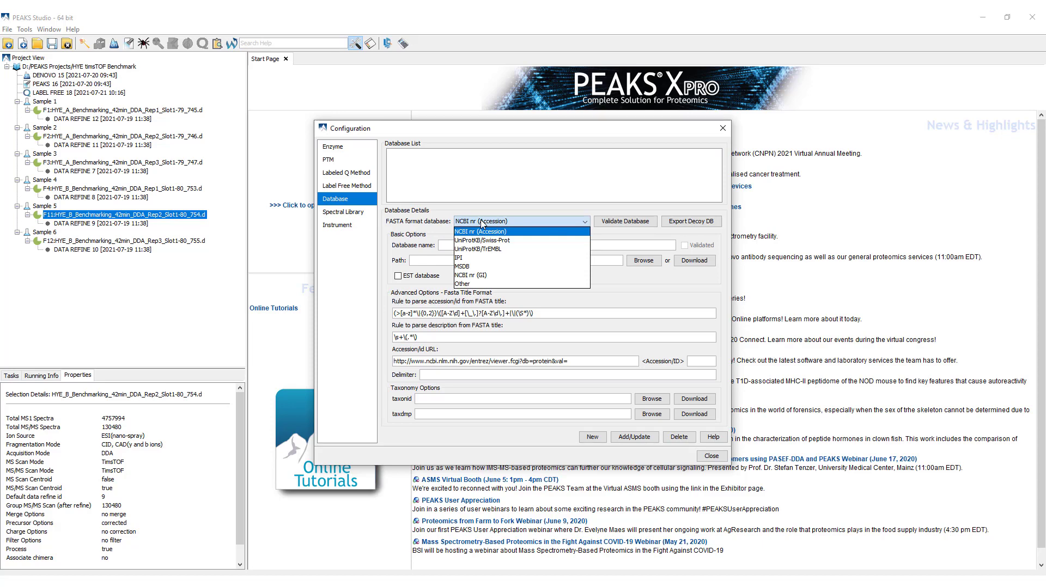
left_click(481, 240)
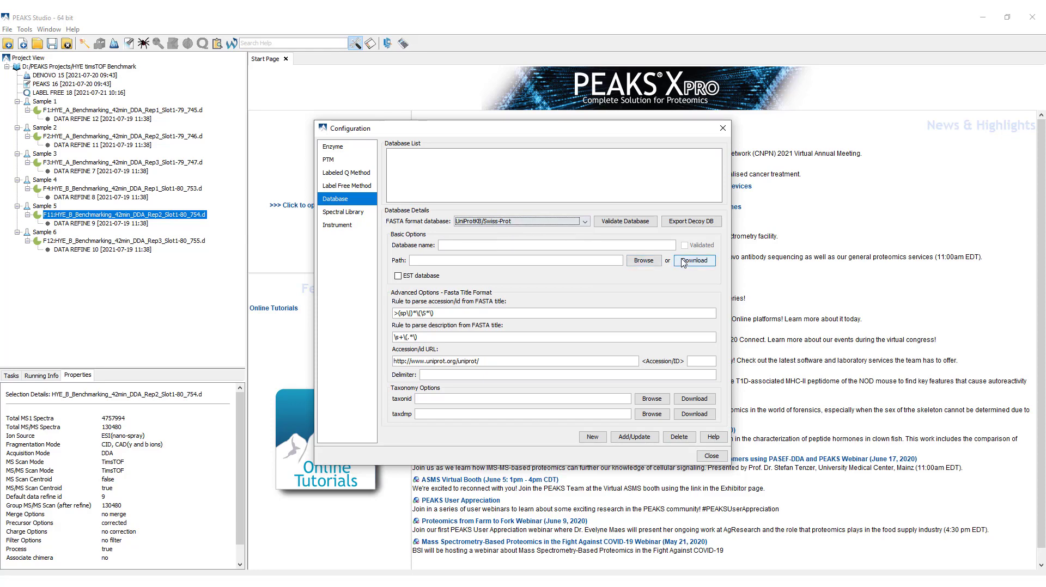
left_click(694, 261)
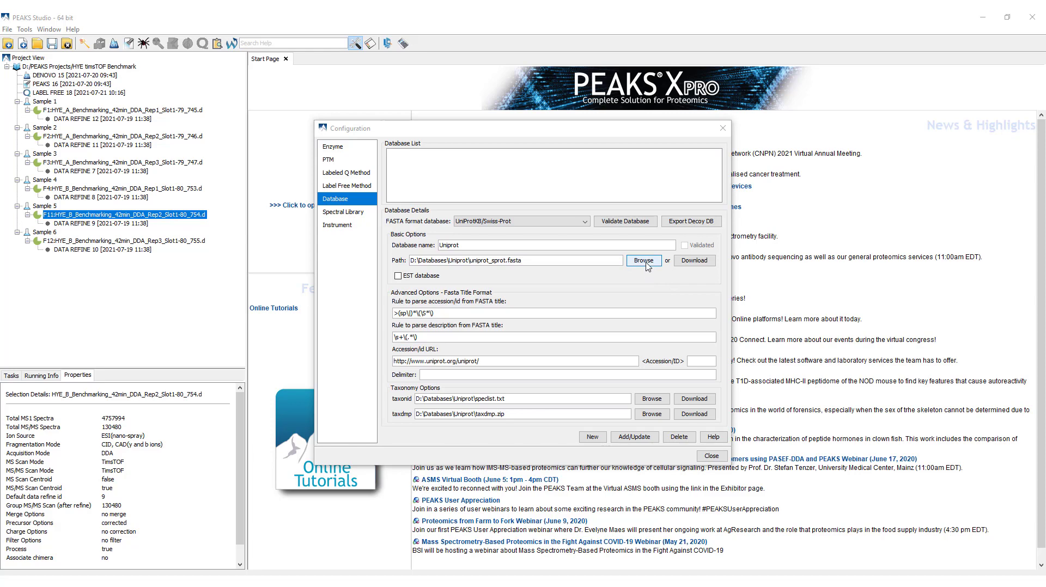
mouse_move(652, 399)
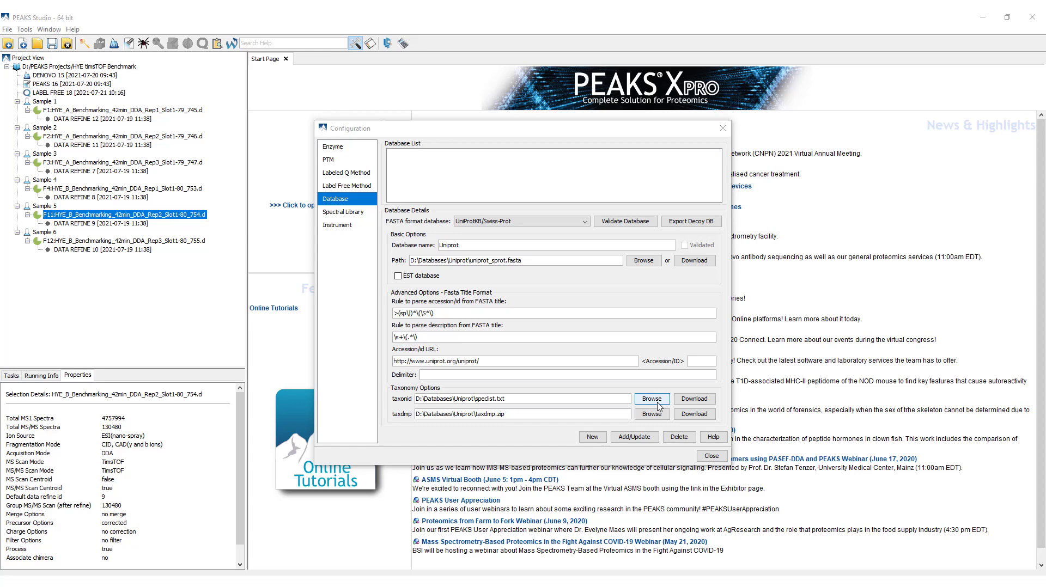
mouse_move(658, 418)
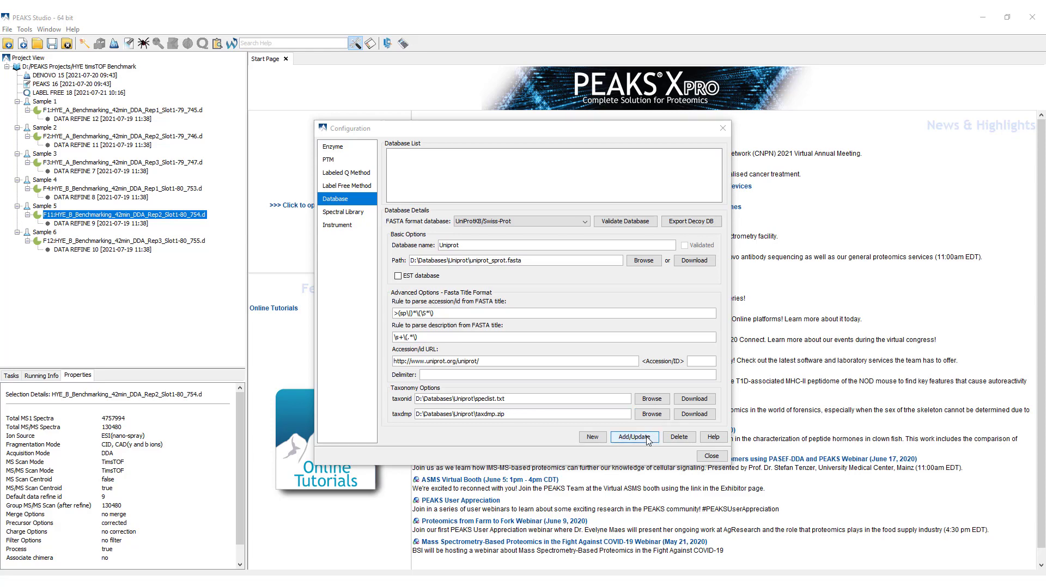
Add the Uniprot database to the list and close the configuration.
left_click(634, 437)
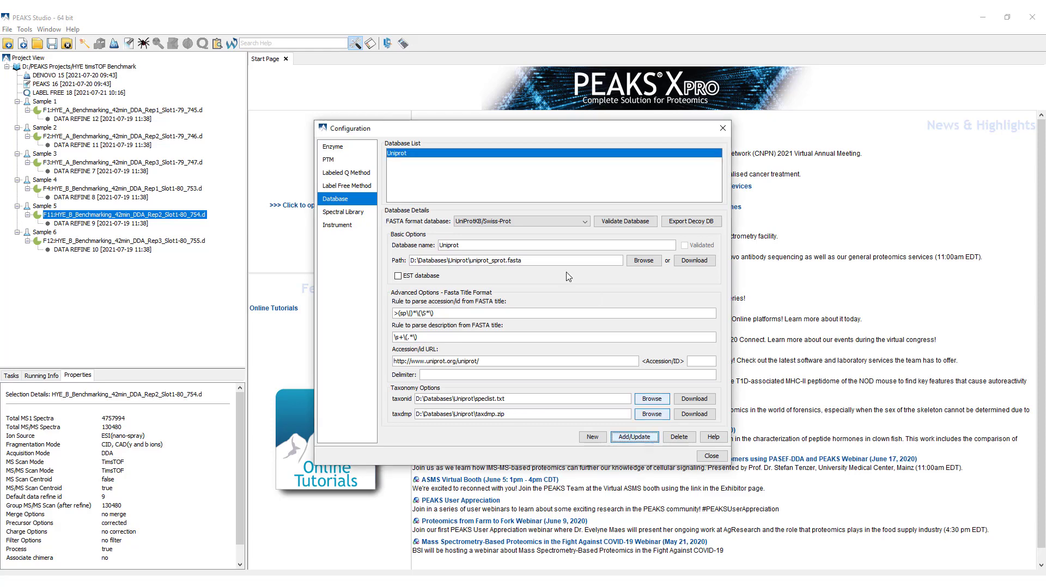
mouse_move(508, 171)
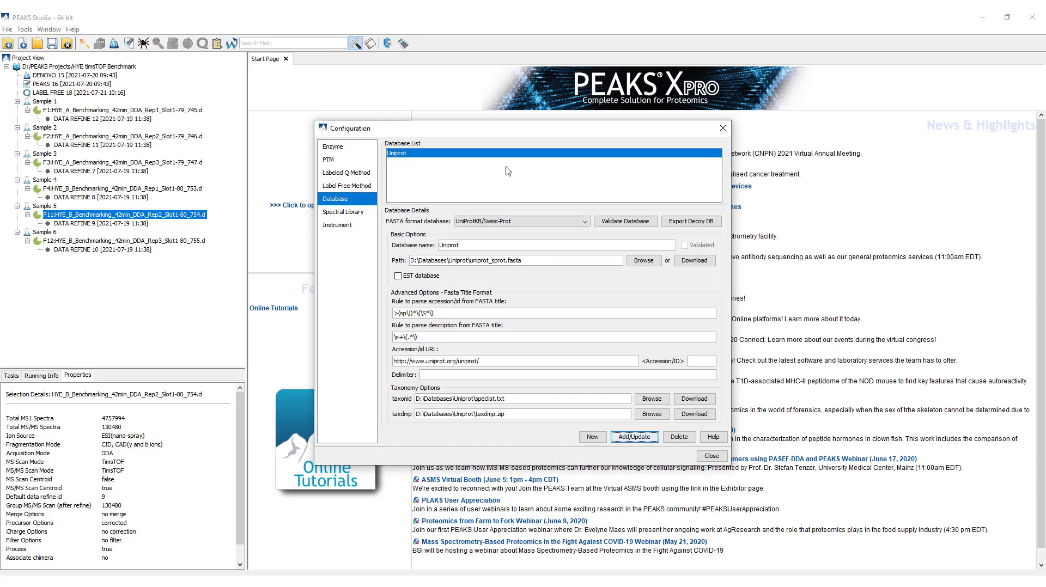
left_click(712, 456)
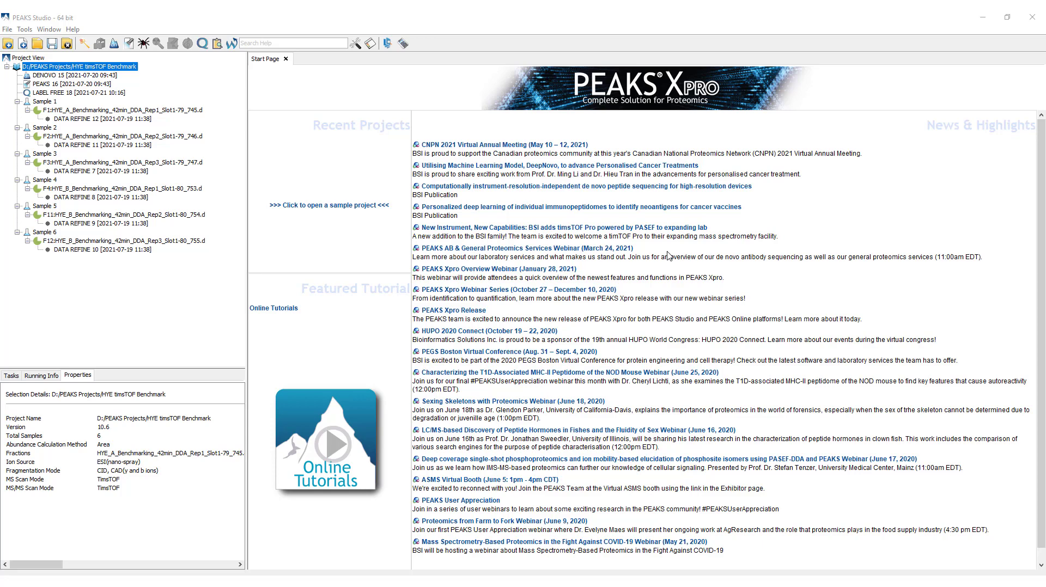
mouse_move(106, 26)
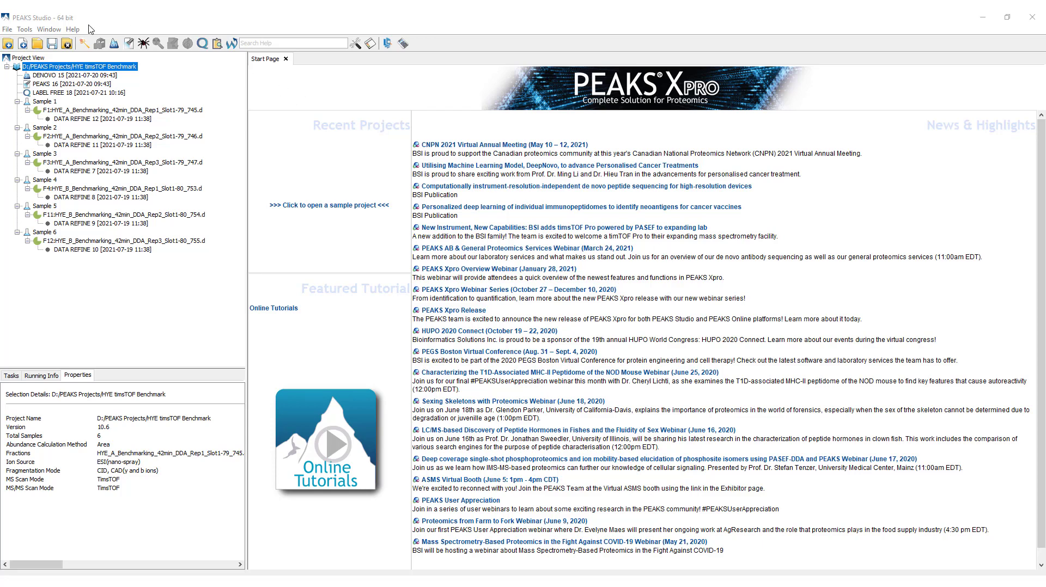
Create a new project named 'Demo Project' and add all six HYE timsTOF benchmark data folders.
left_click(9, 25)
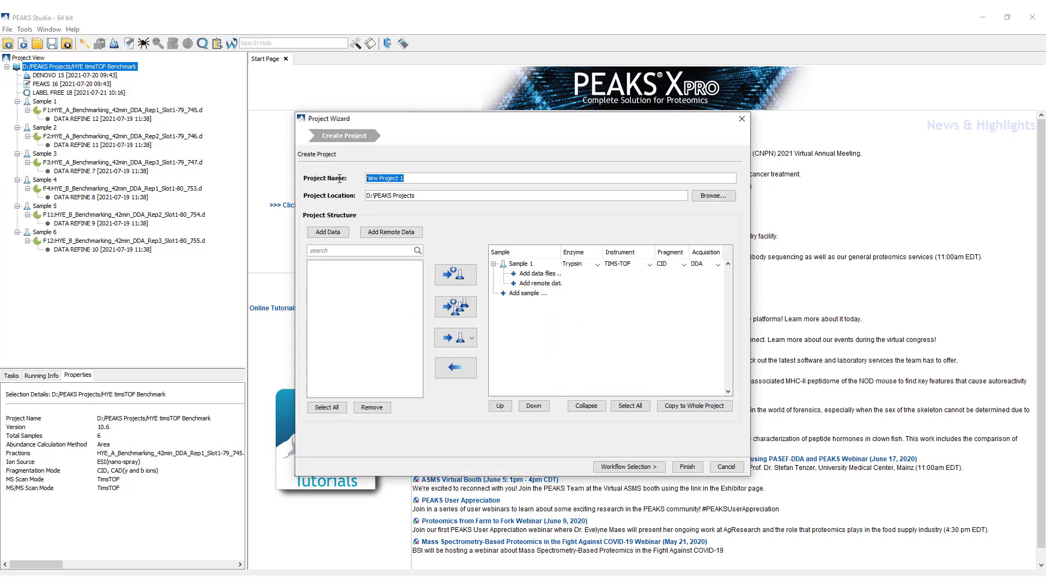
type("Demo")
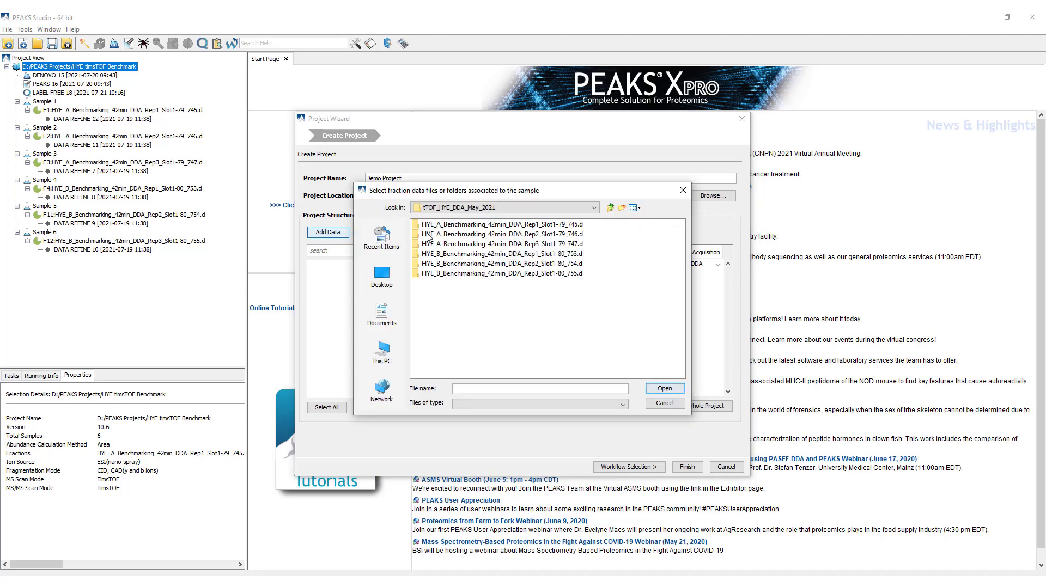
left_click(493, 225)
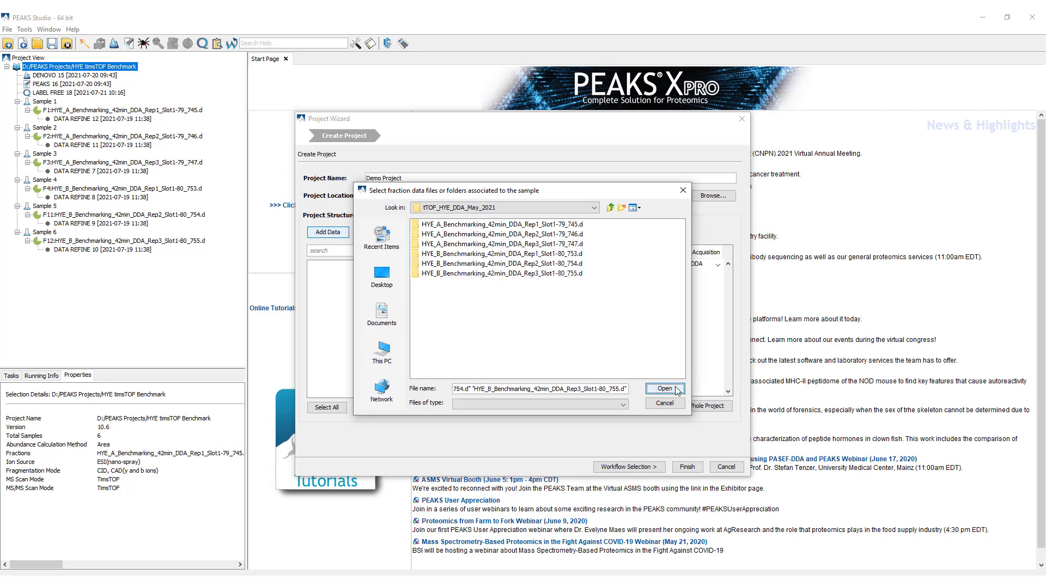
left_click(665, 389)
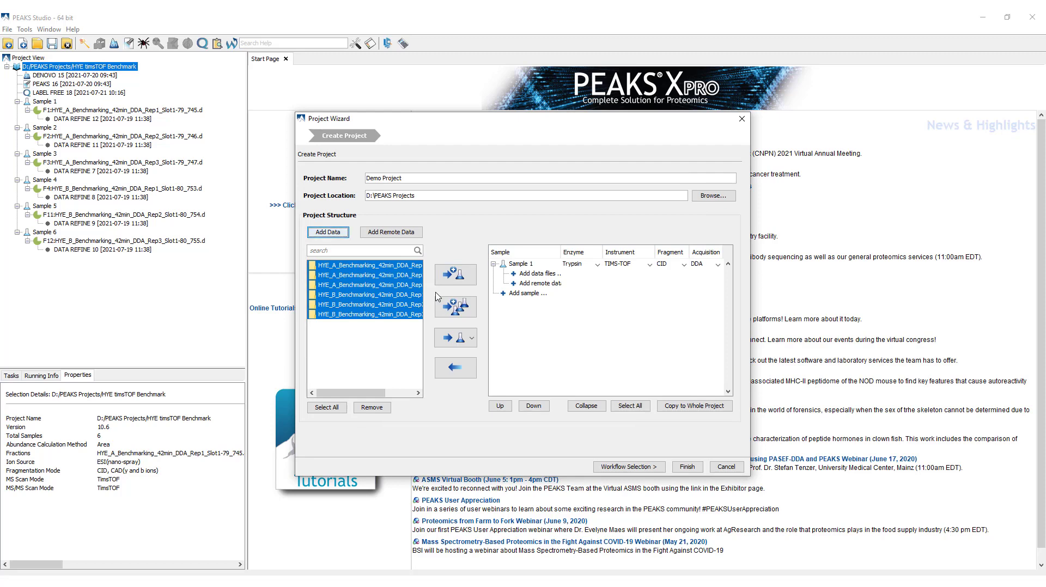
mouse_move(373, 276)
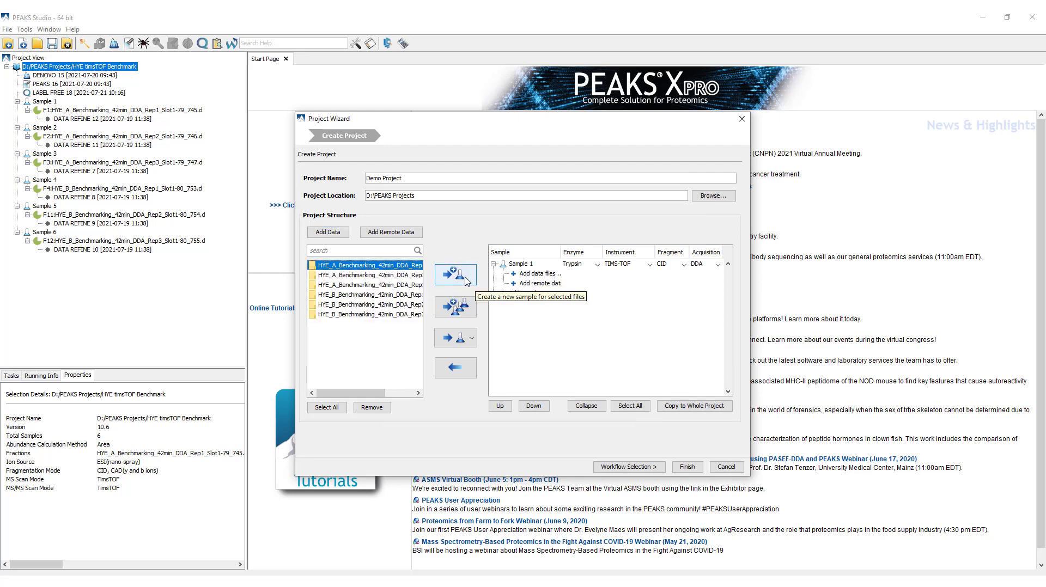
Place each of the six data files into its own sample.
left_click(456, 275)
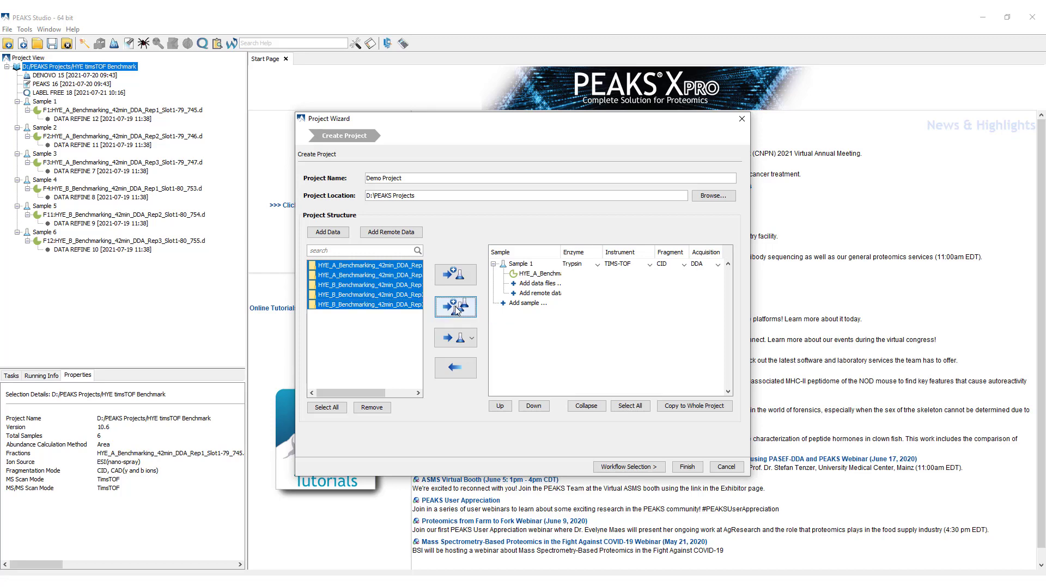
left_click(456, 307)
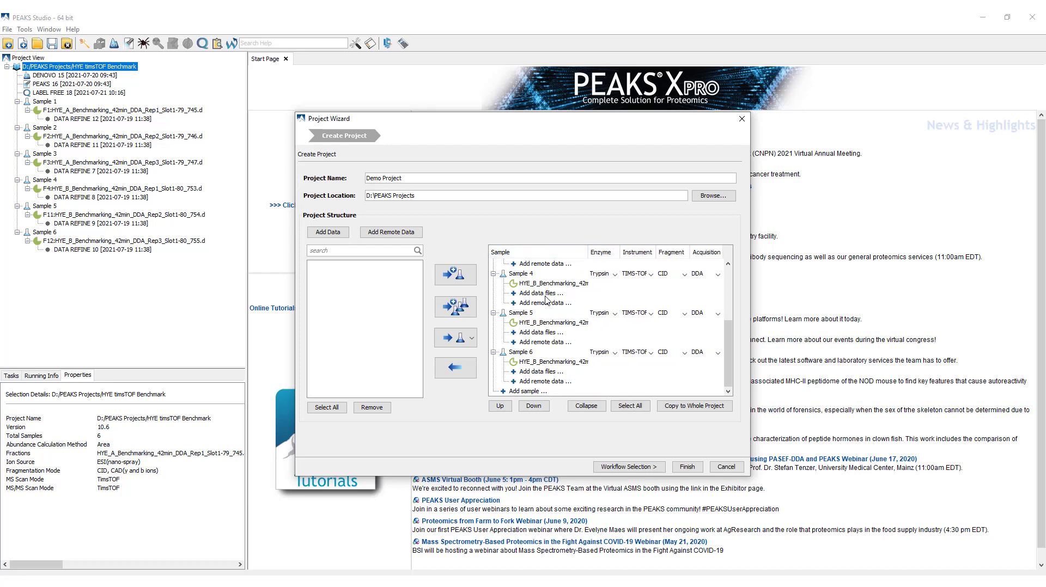
mouse_move(594, 276)
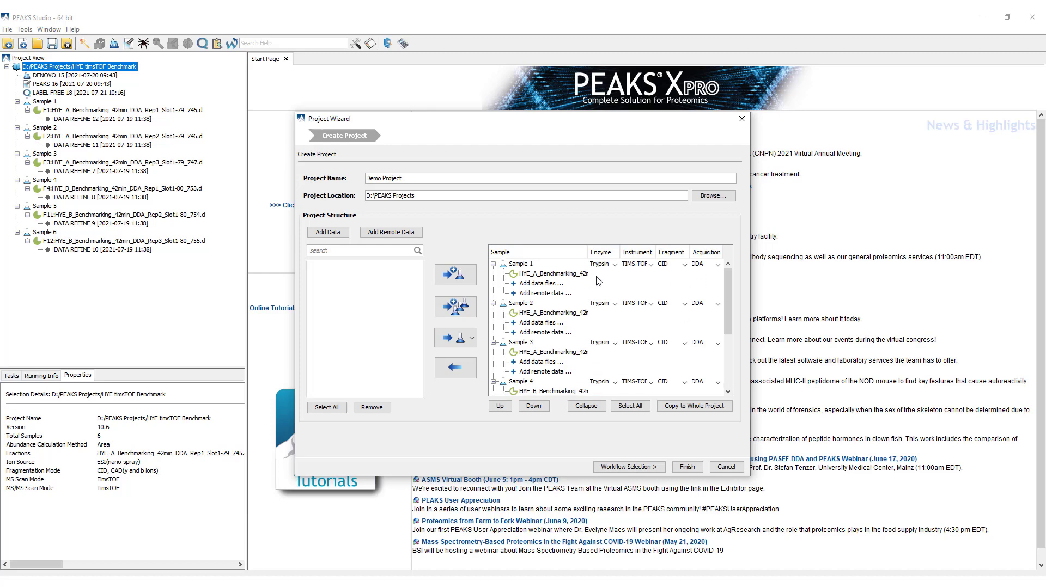
mouse_move(604, 267)
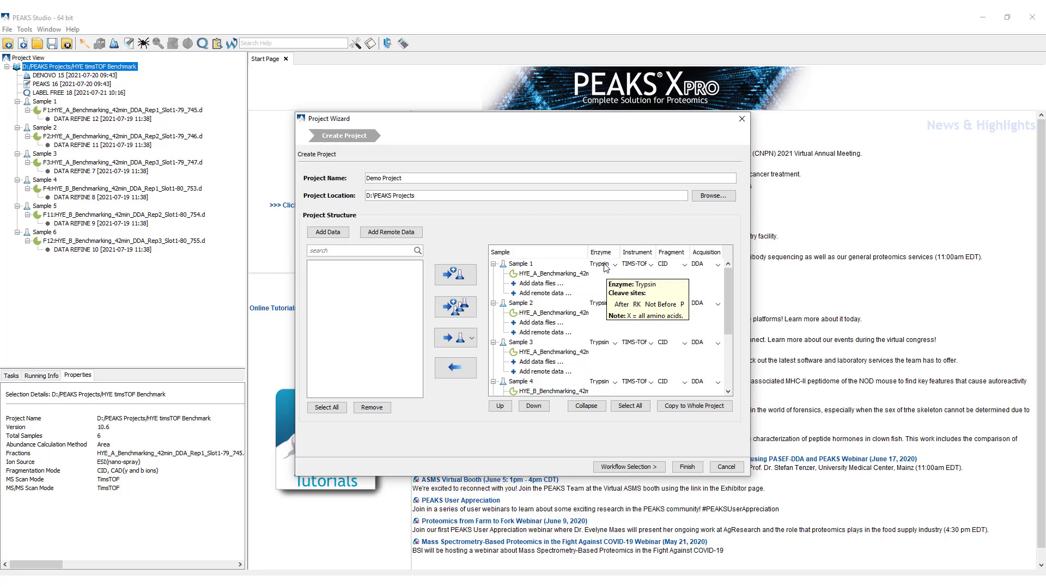
mouse_move(631, 278)
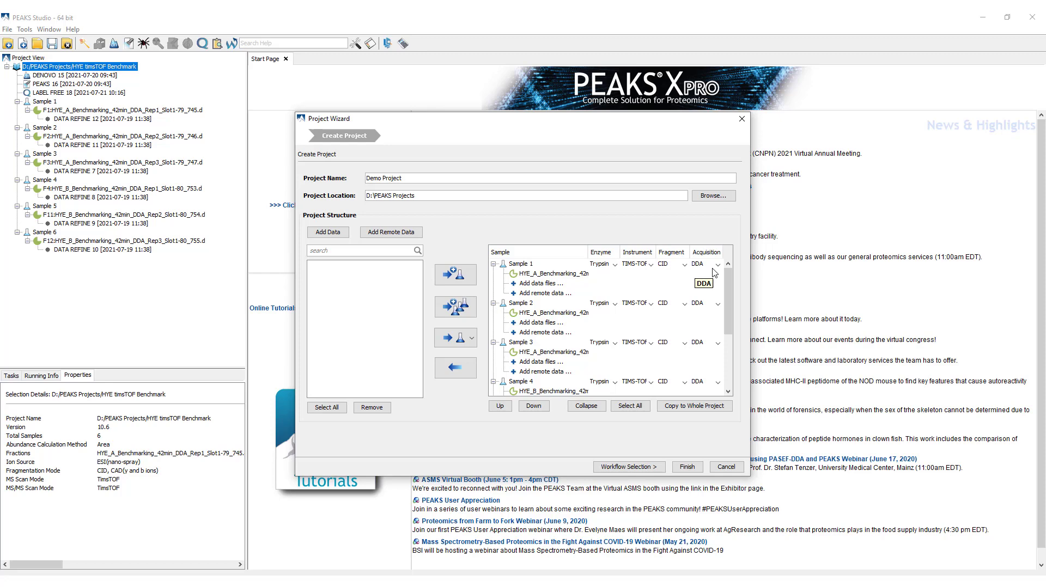
mouse_move(700, 271)
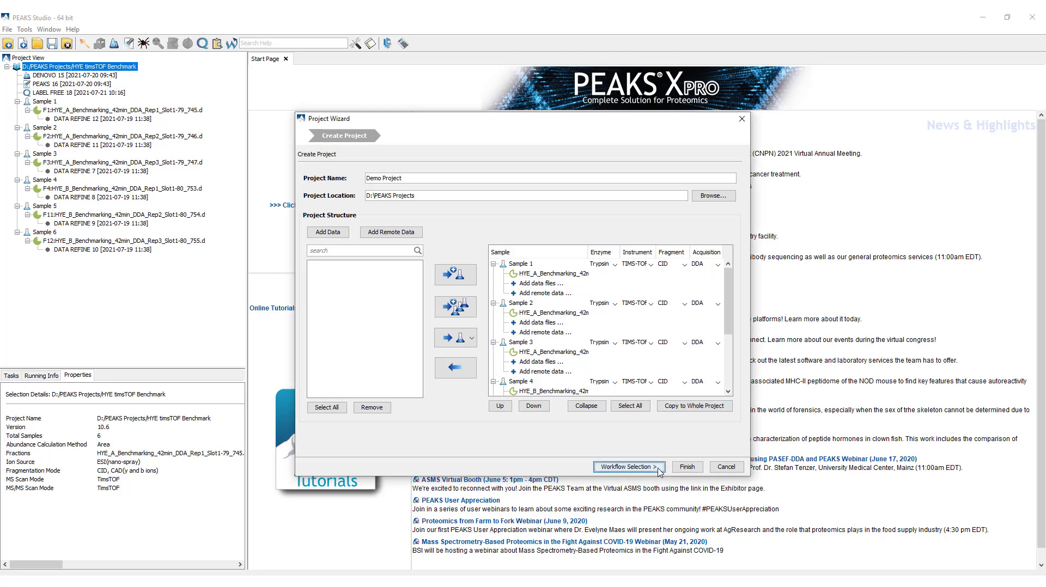
Choose Sequence Database Search as the workflow and advance to the data refinement options.
left_click(630, 468)
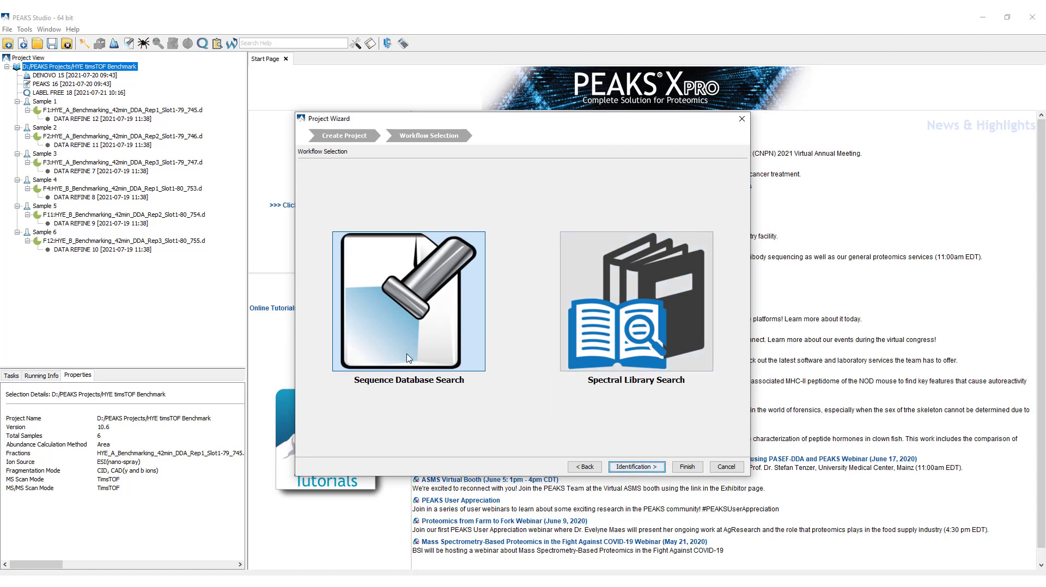
mouse_move(682, 348)
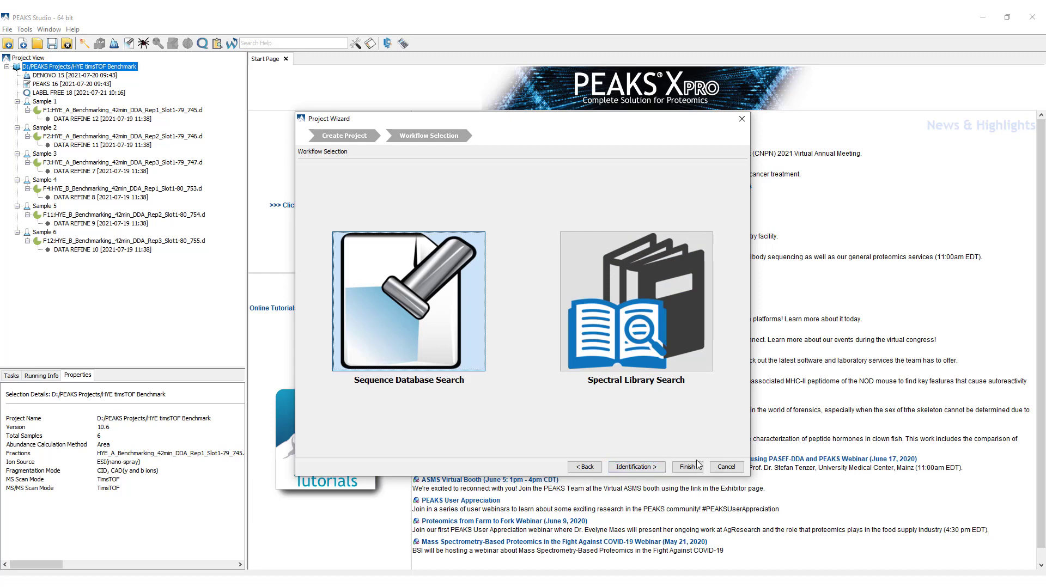
left_click(637, 467)
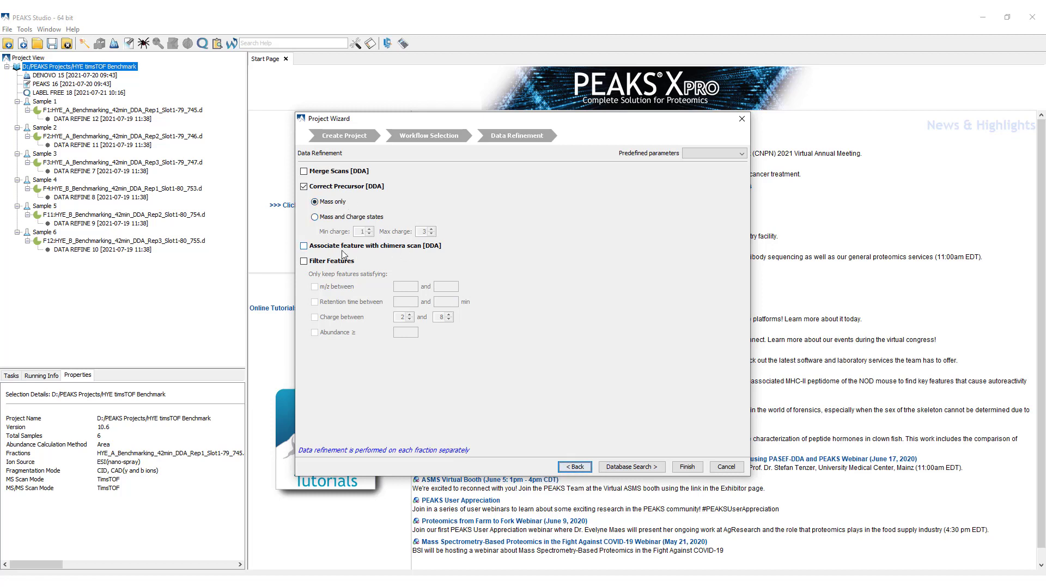
Enable 'Associate feature with chimera scan [DDA]' in the data refinement options.
left_click(303, 246)
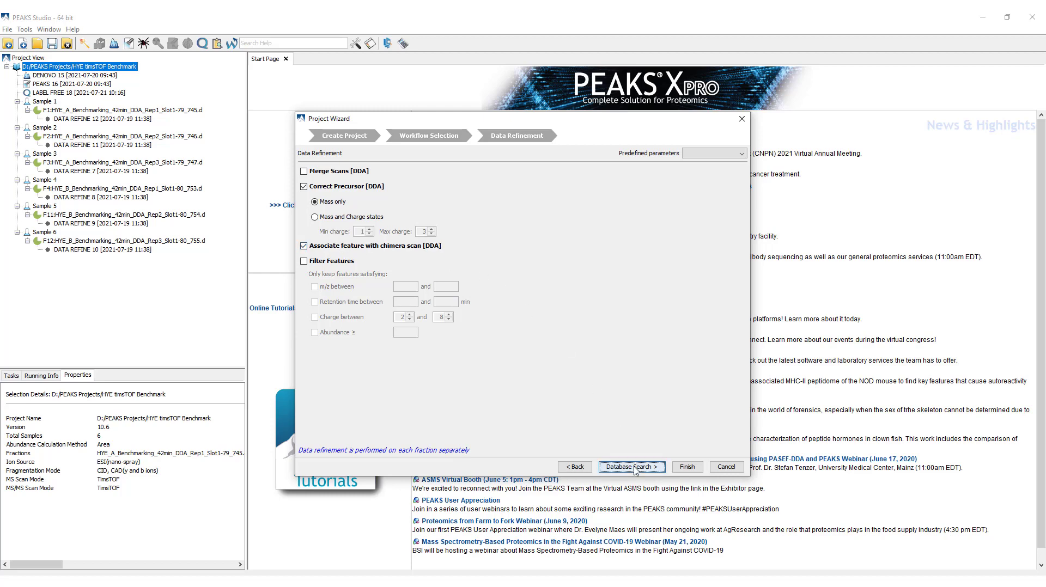
Advance to the database search parameters and review the predefined parameter sets without changing them.
left_click(632, 468)
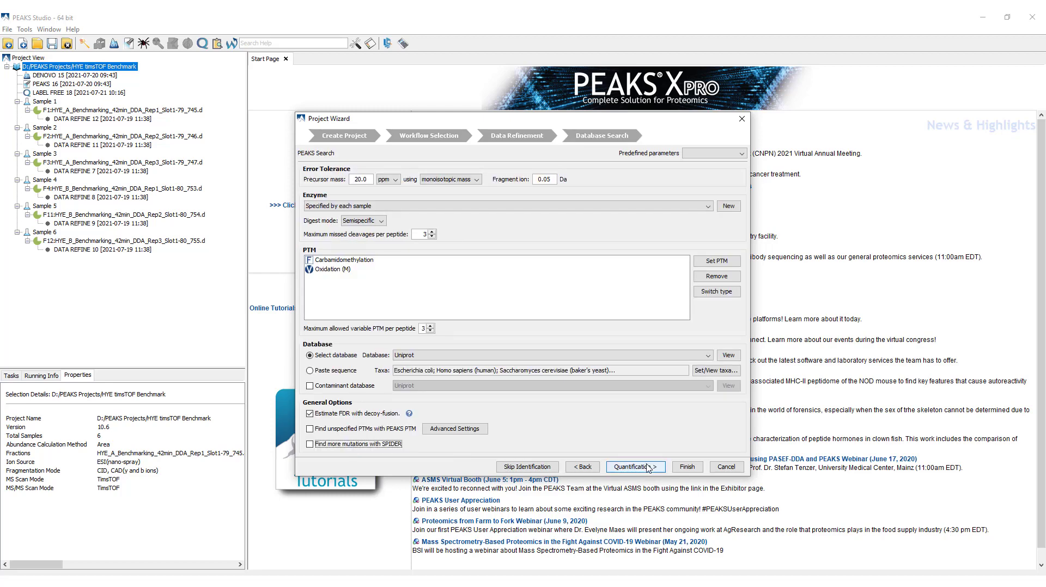
mouse_move(646, 469)
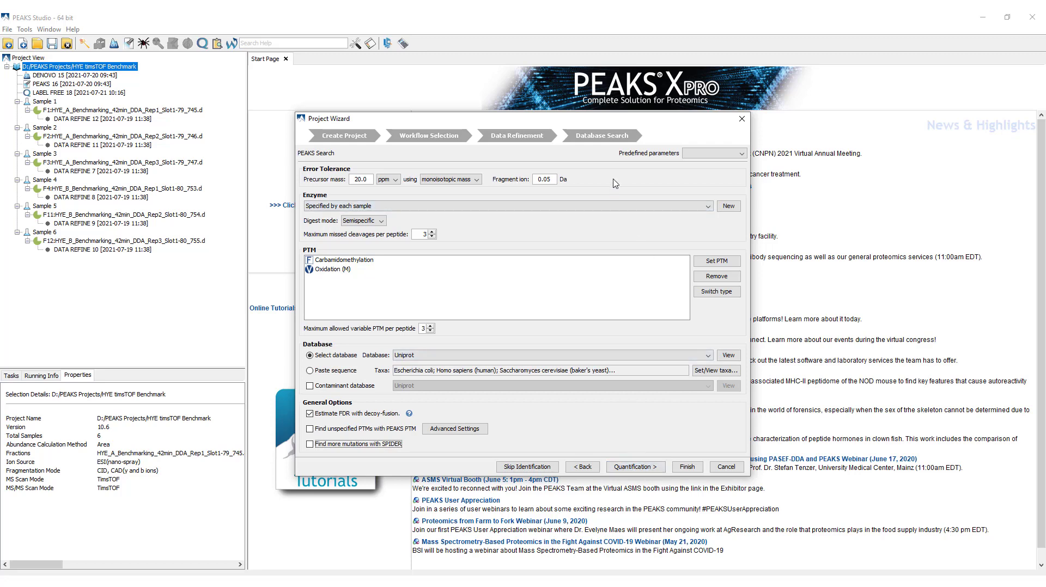
left_click(366, 180)
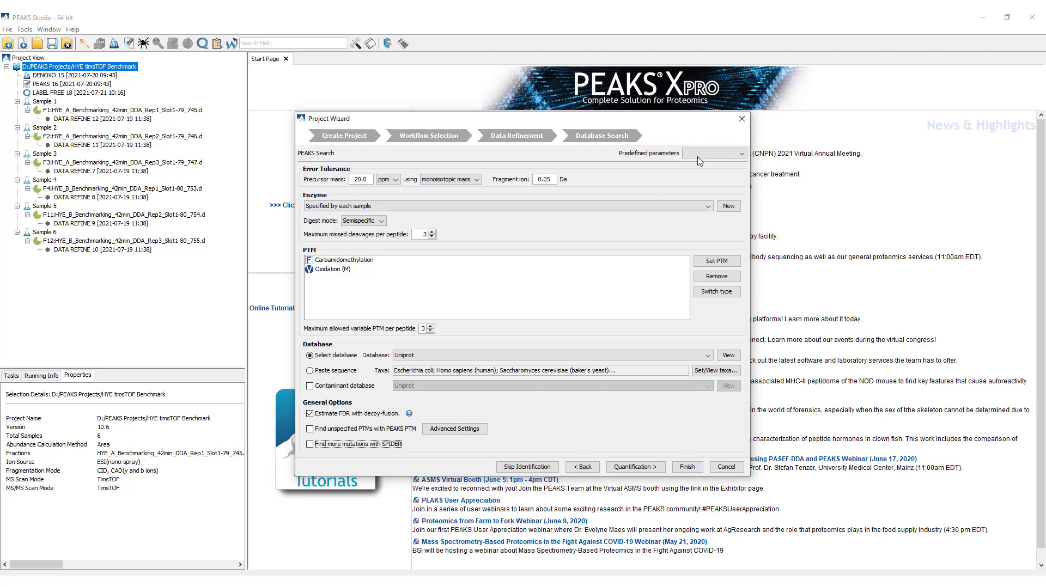
left_click(737, 153)
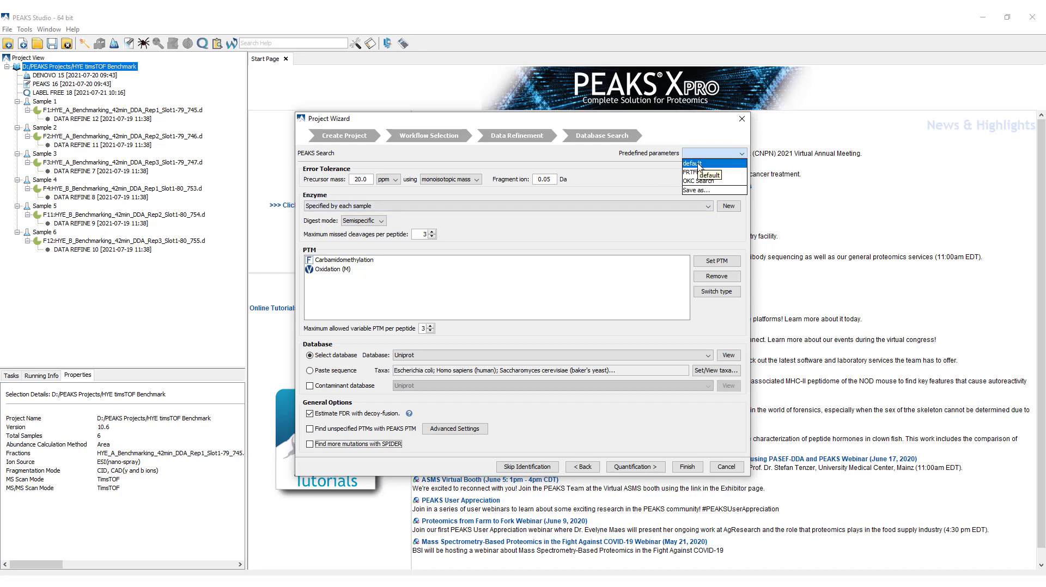
left_click(693, 163)
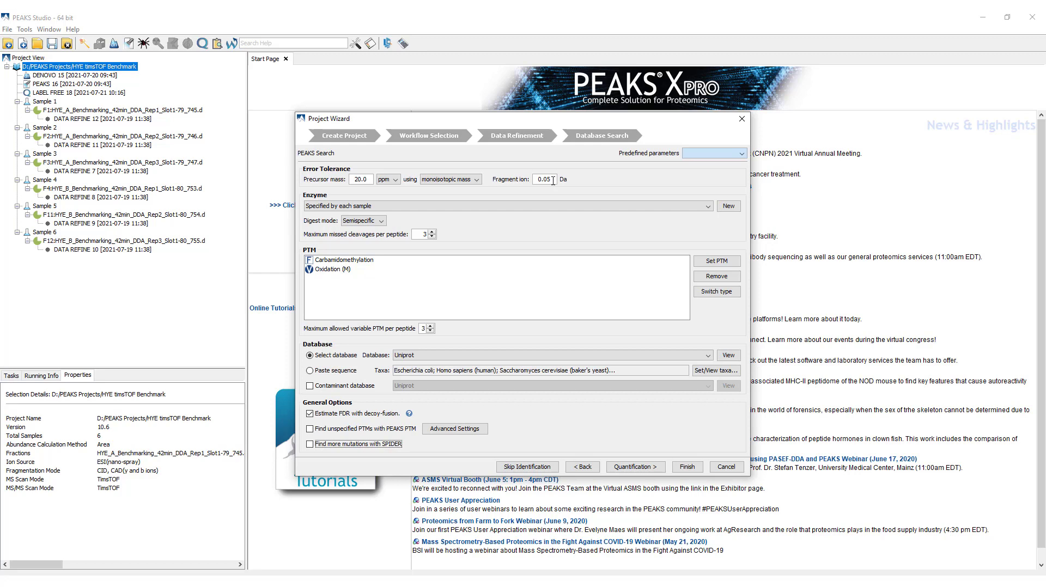
mouse_move(431, 209)
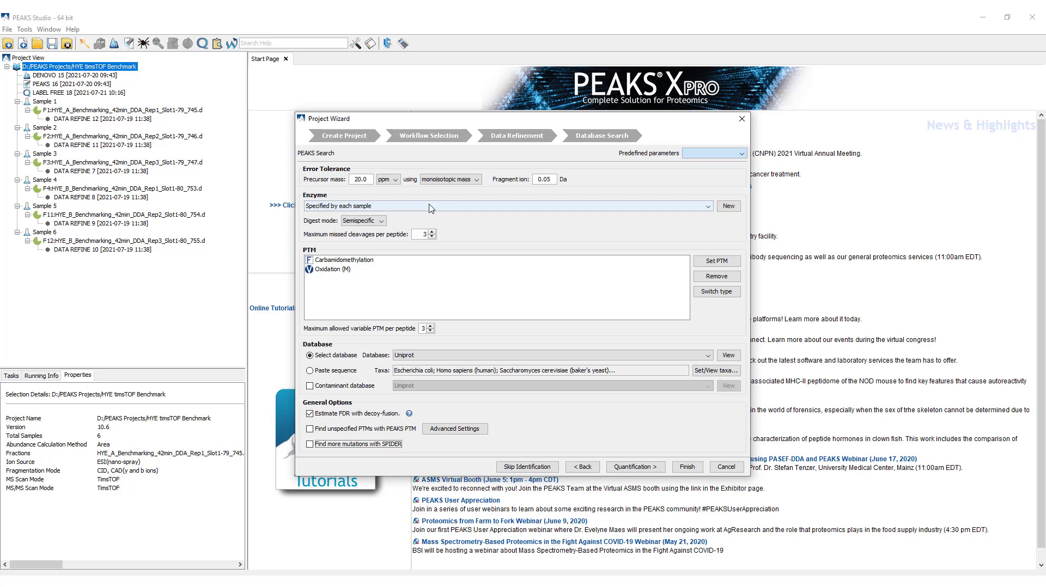
mouse_move(347, 209)
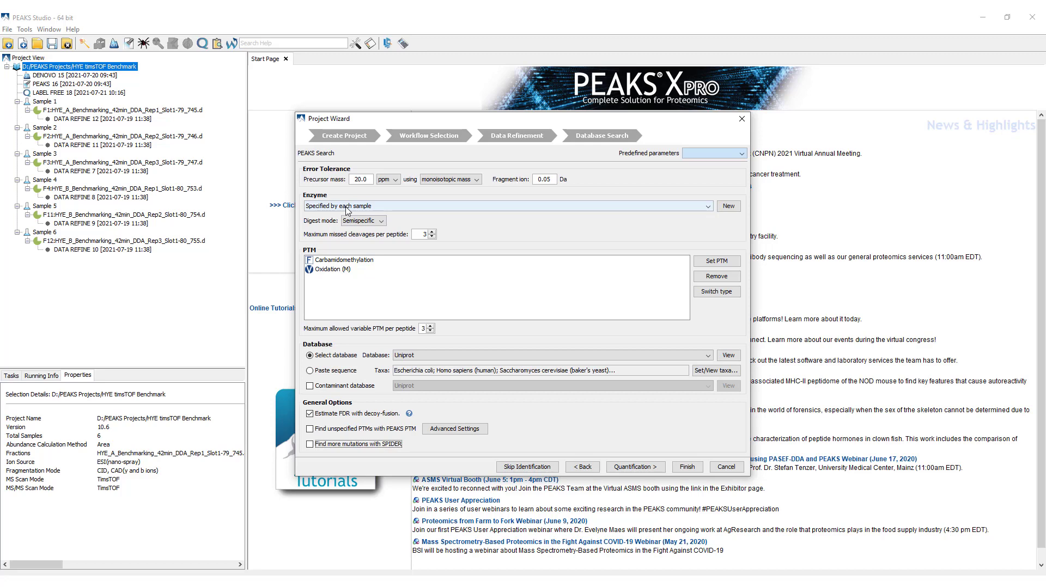
Review the digest mode choices and the full modification list, keeping semispecific digestion with Carbamidomethylation and Oxidation (M).
left_click(379, 221)
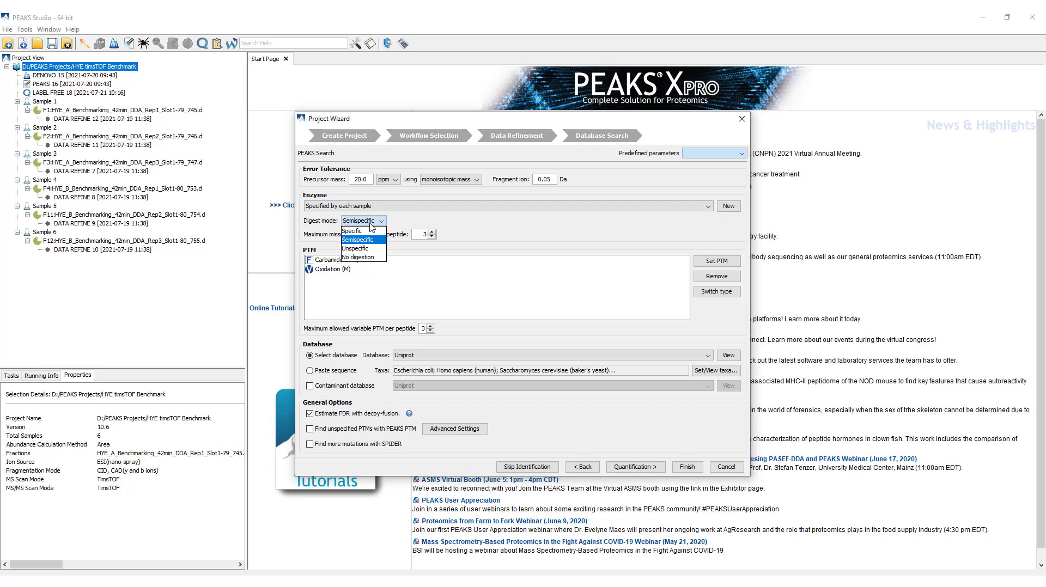
mouse_move(364, 231)
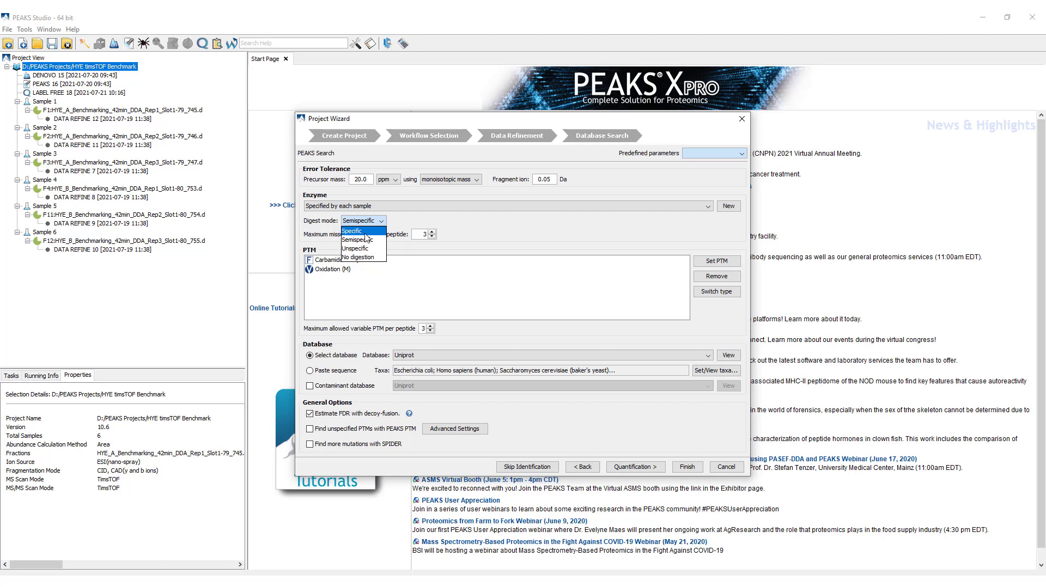
mouse_move(375, 239)
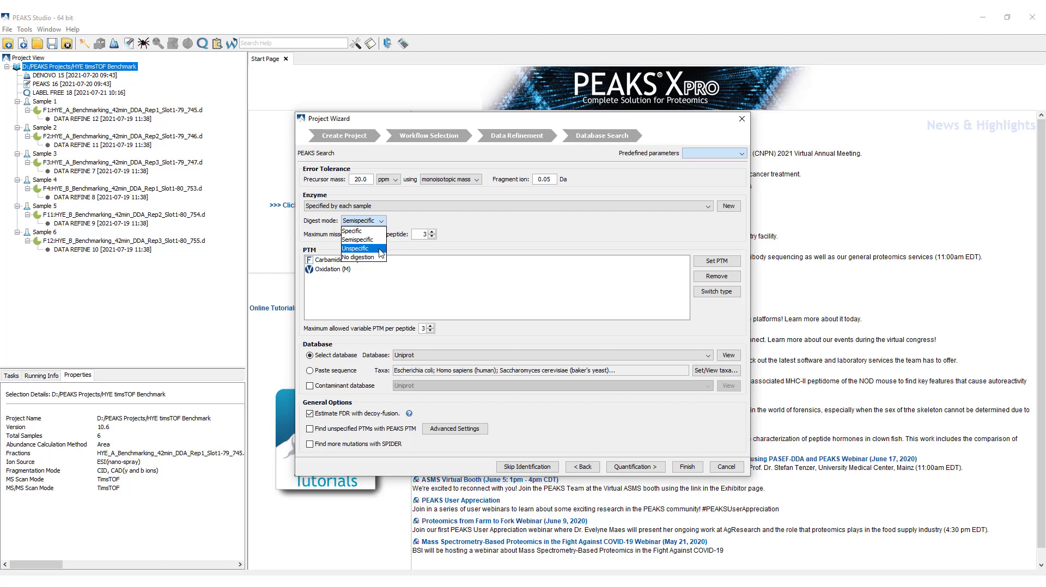
mouse_move(374, 258)
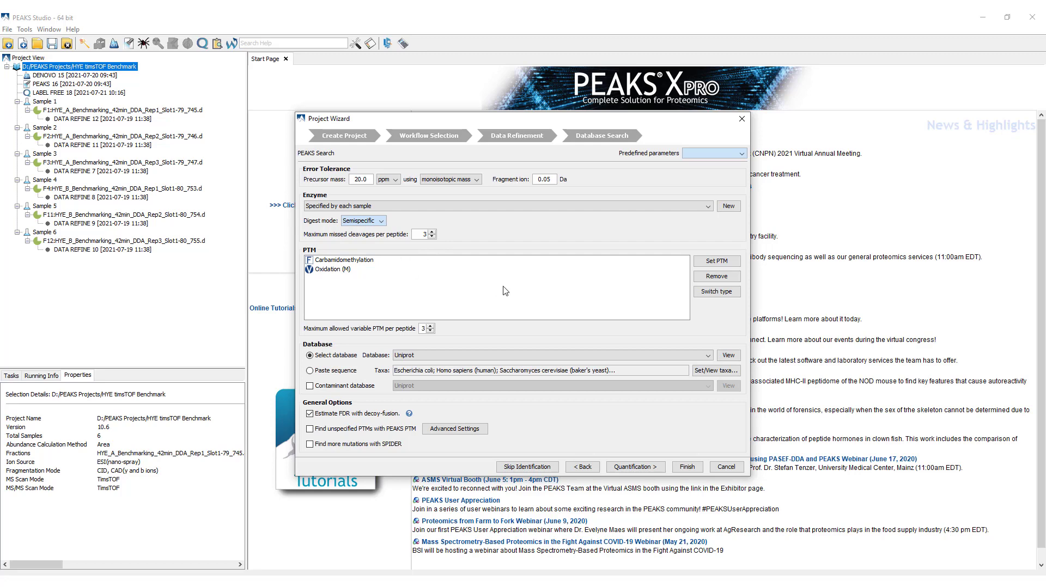
left_click(717, 261)
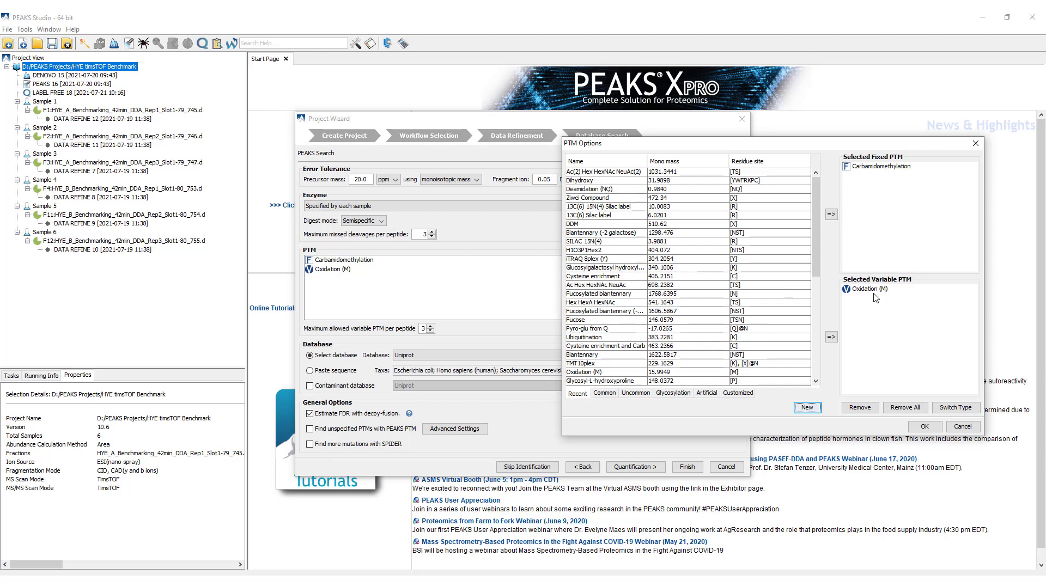
mouse_move(968, 353)
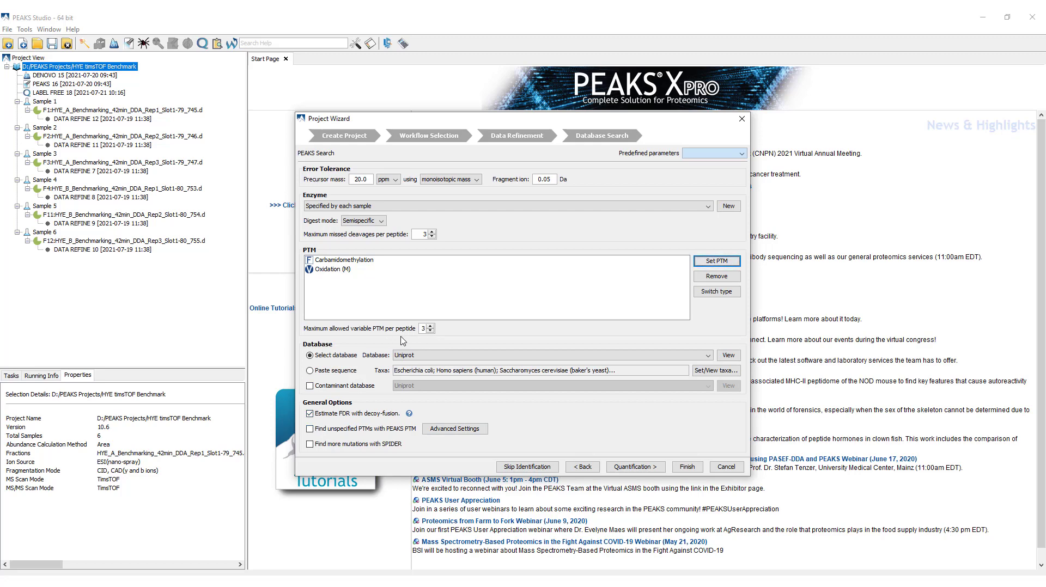
mouse_move(436, 351)
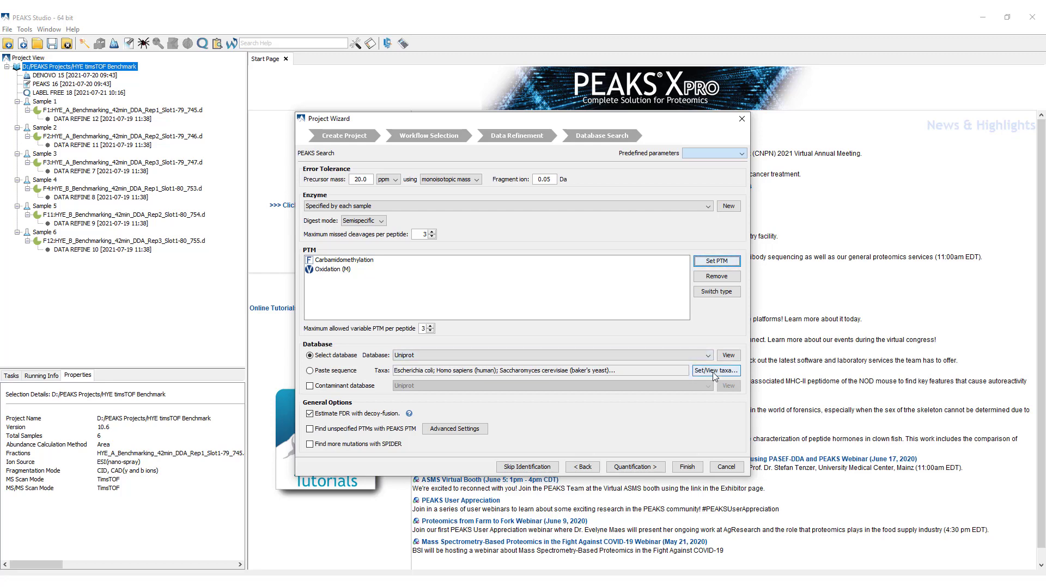
Review the selected taxa in the Taxonomy list, including Escherichia coli and Homo sapiens.
left_click(716, 371)
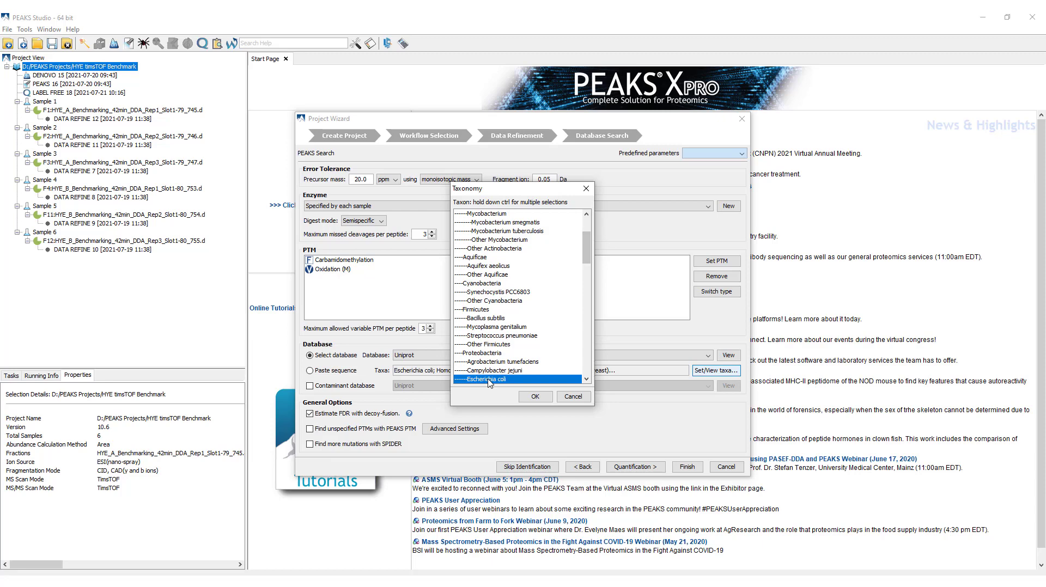
mouse_move(587, 253)
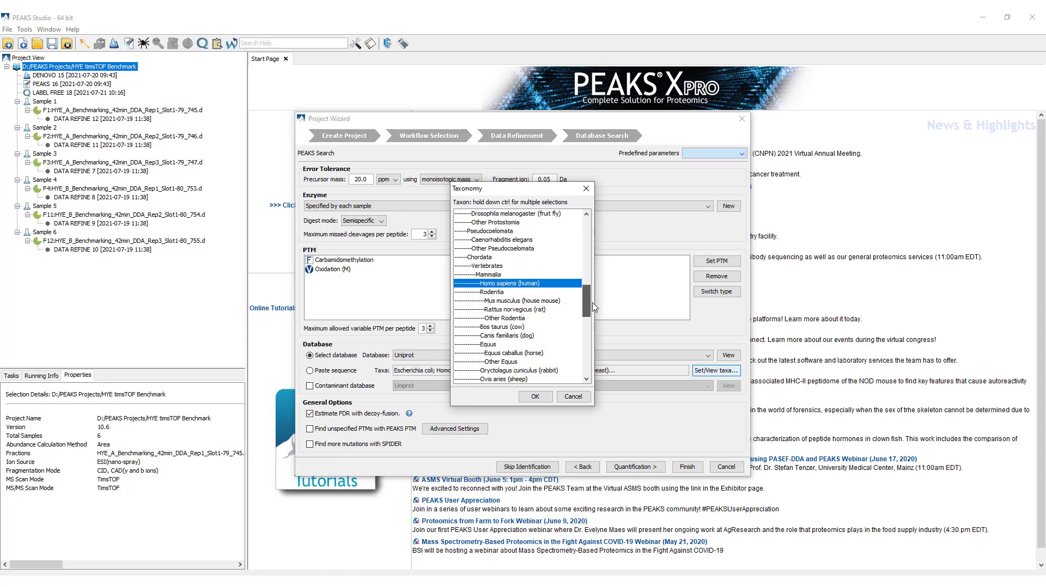
scroll("down", 3)
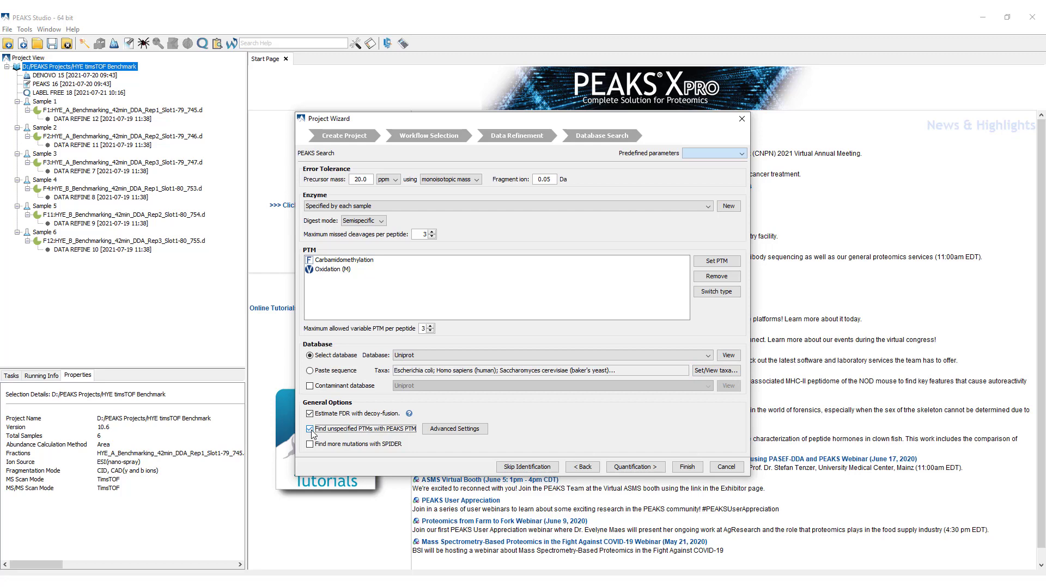
Review the PEAKS PTM unspecified-modification settings, then leave PEAKS PTM searching switched off.
left_click(455, 429)
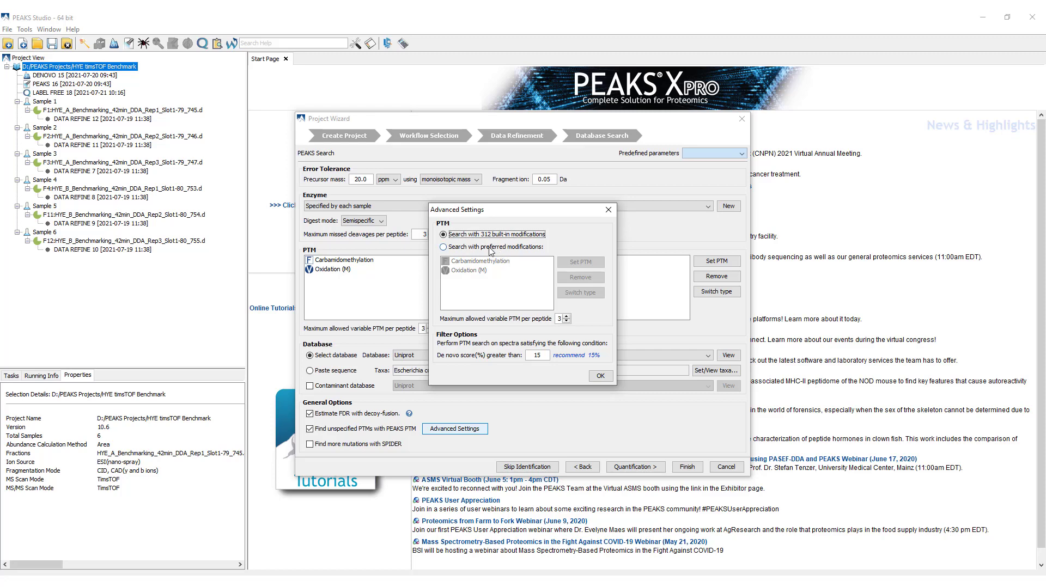
mouse_move(491, 245)
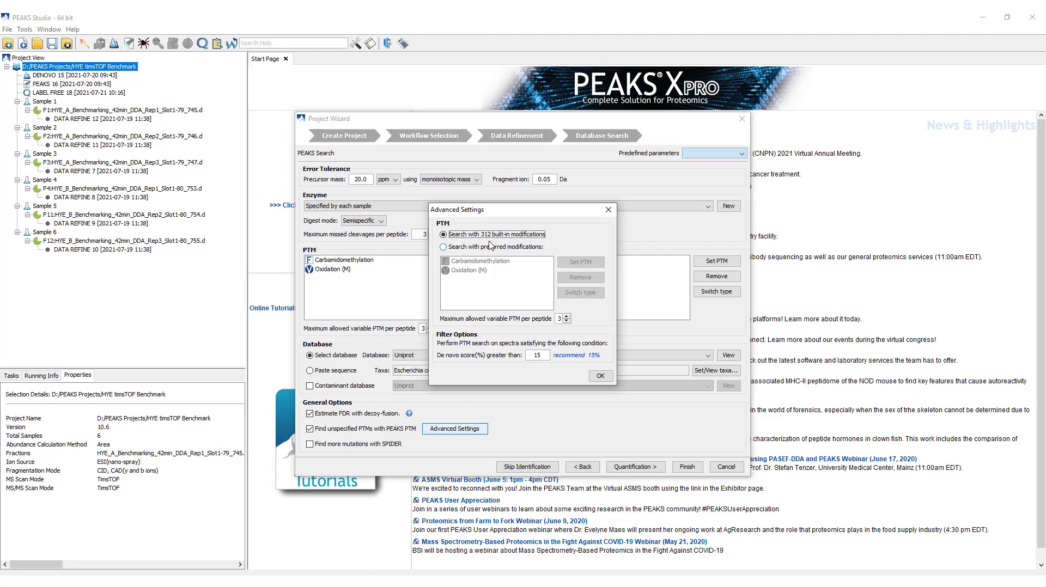
mouse_move(484, 249)
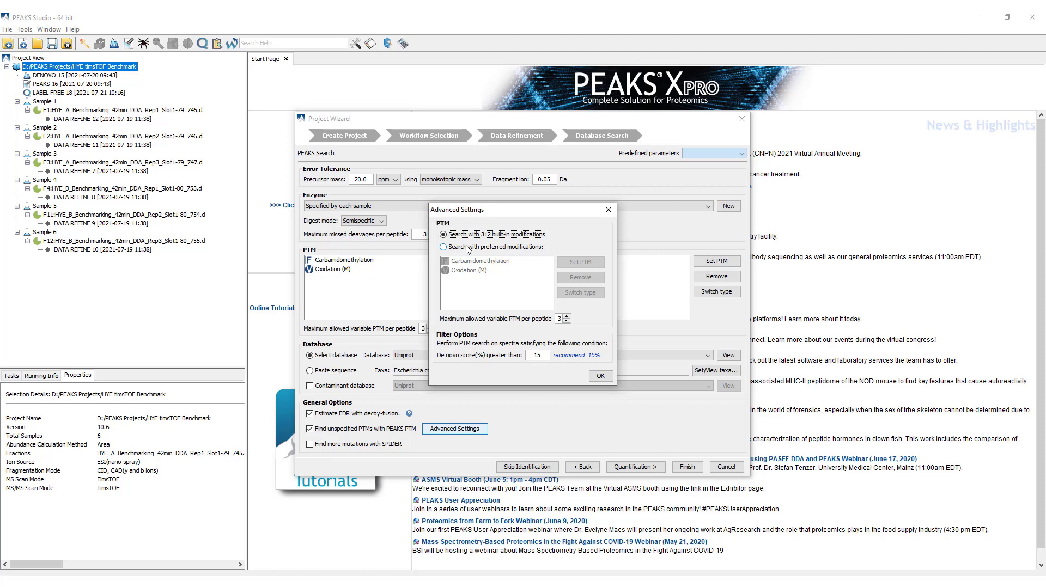
left_click(600, 376)
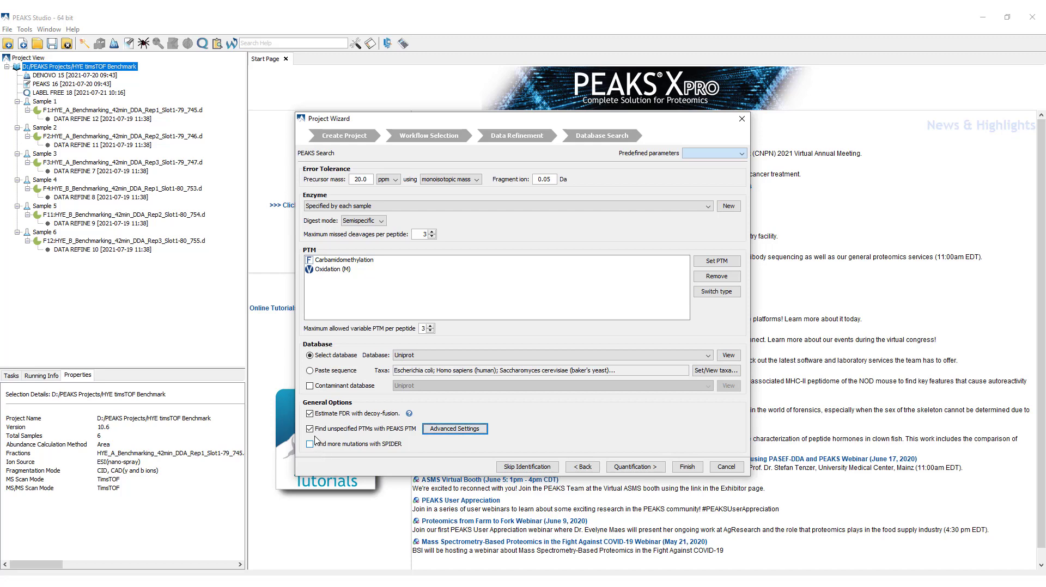
left_click(309, 429)
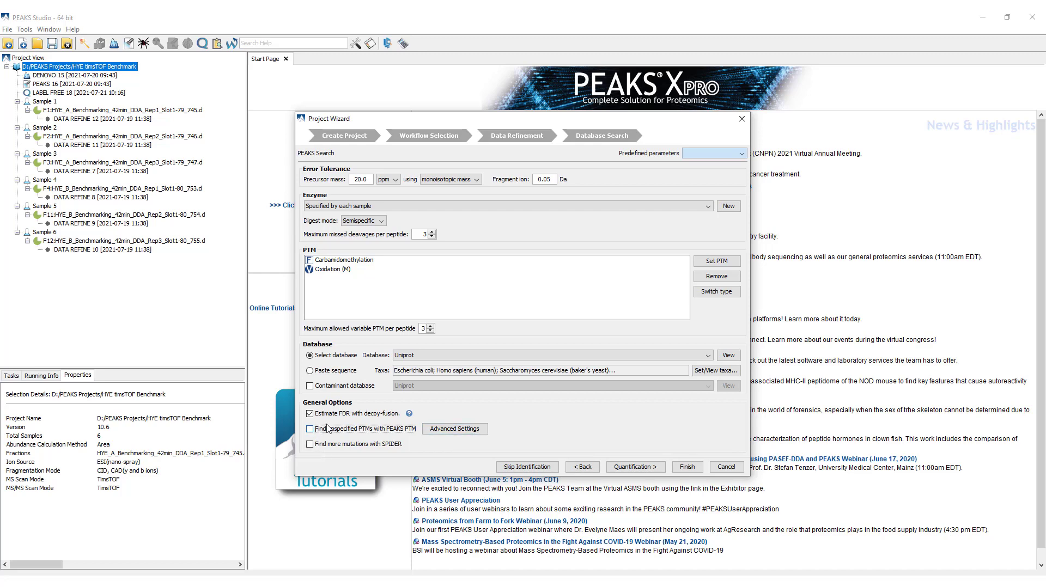
mouse_move(337, 429)
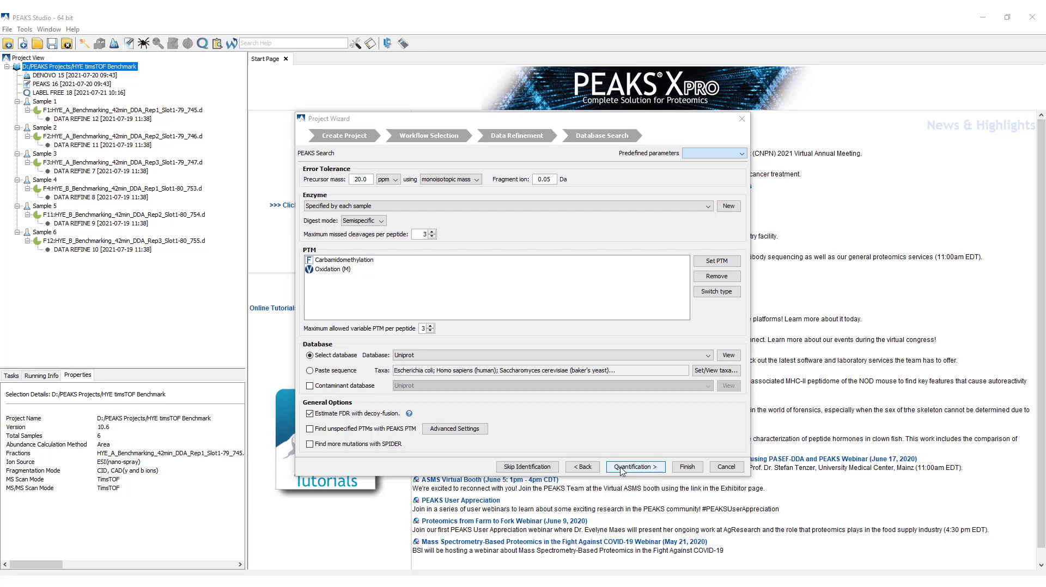
Advance to label-free quantification with 20 ppm mass error tolerance and auto-detected retention time shift.
left_click(635, 466)
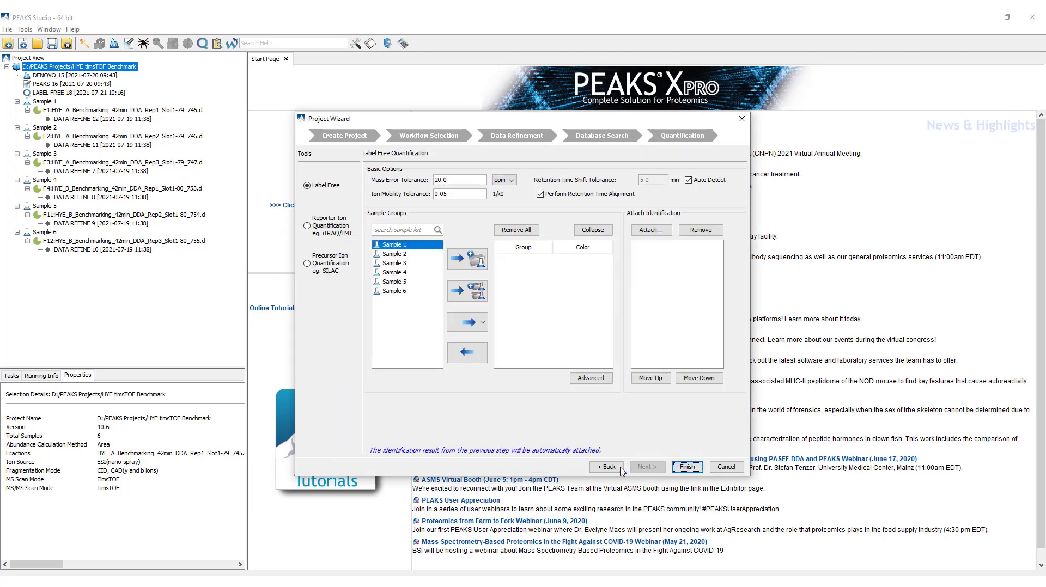
mouse_move(338, 175)
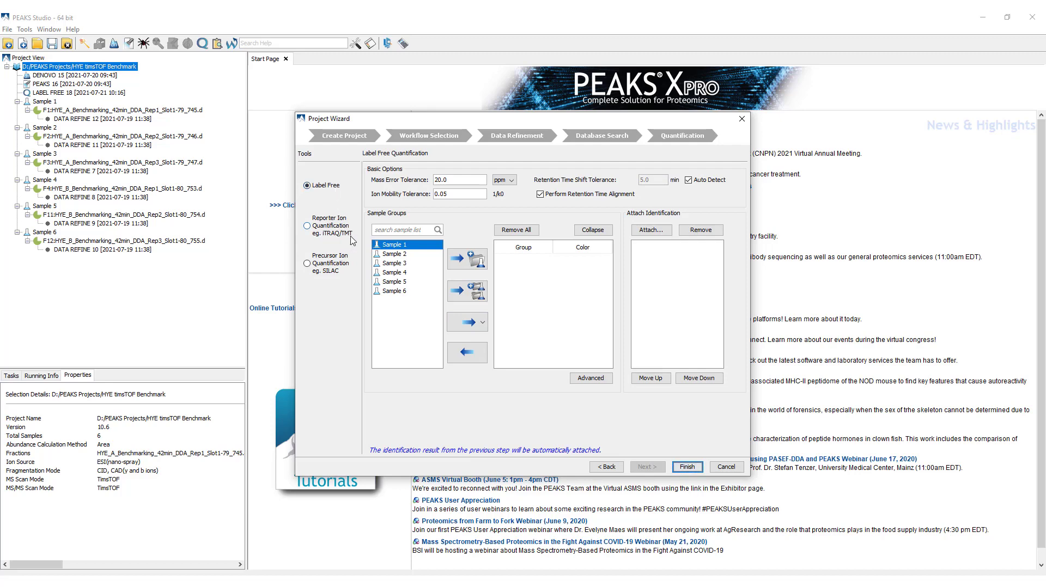
mouse_move(344, 271)
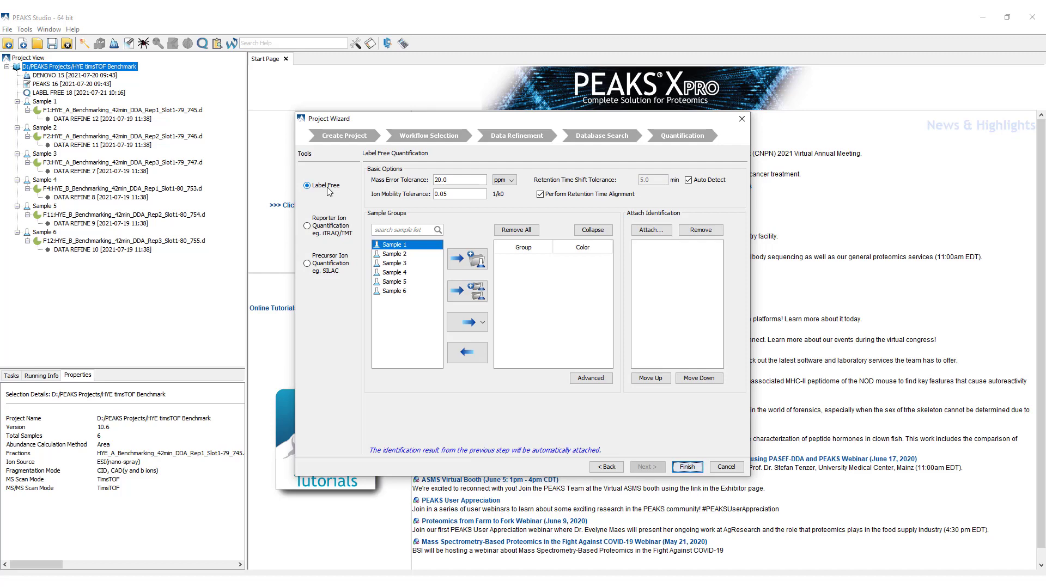
mouse_move(527, 197)
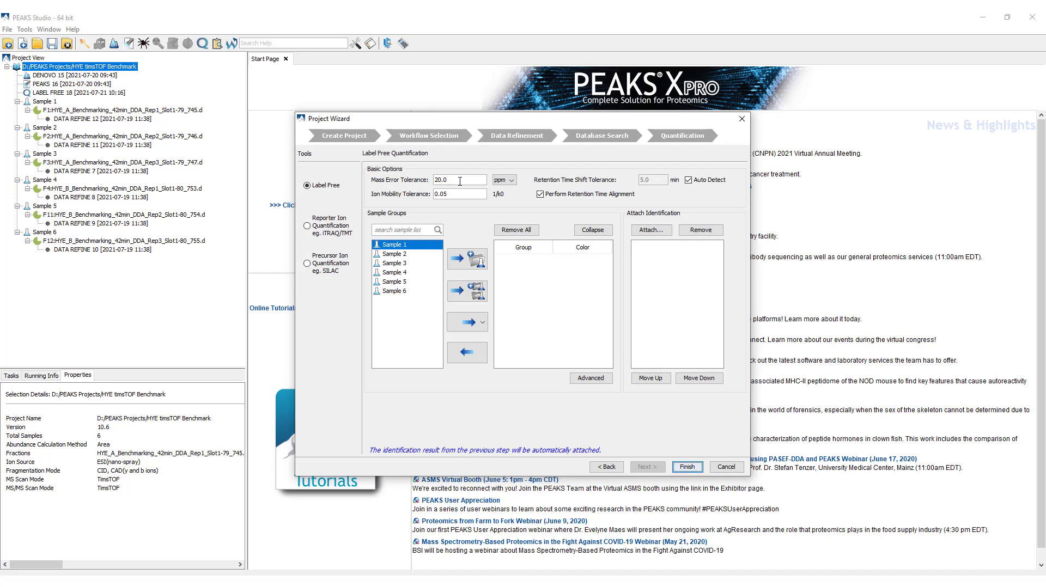
mouse_move(464, 196)
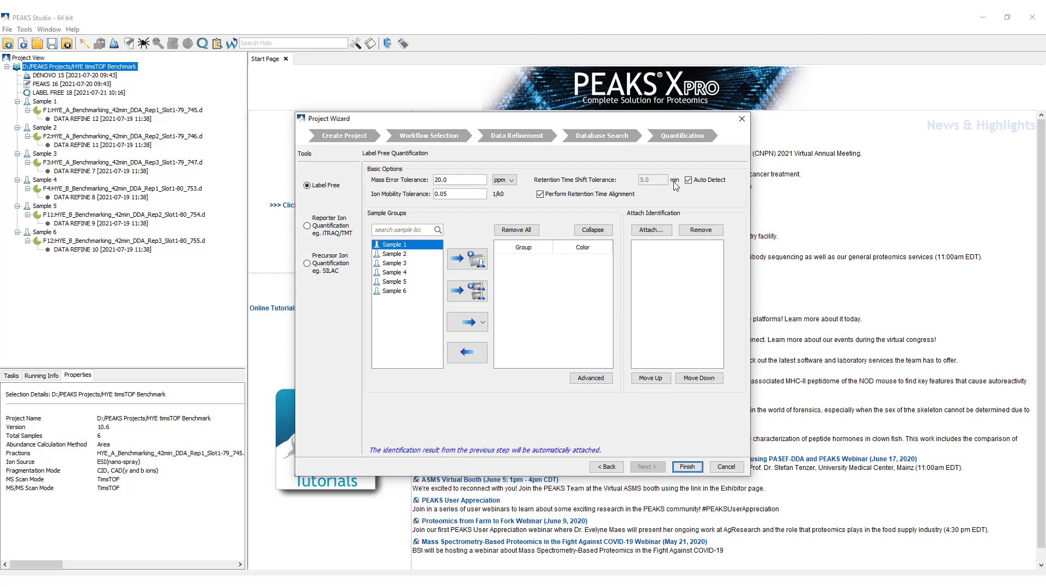
left_click(687, 179)
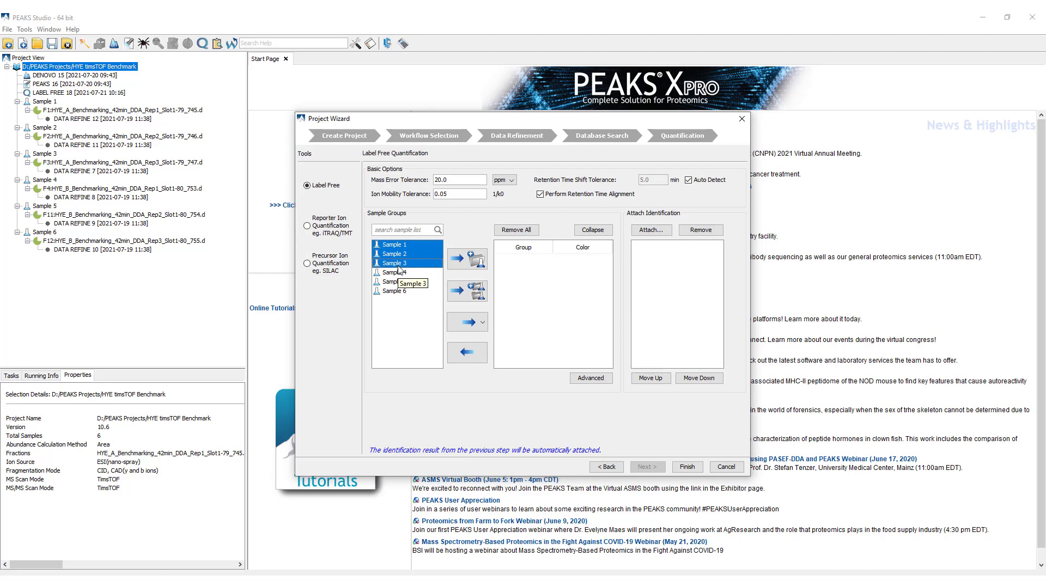
Put Samples 1–3 in Group 1 and Samples 4–6 in Group 2, then finish to start quantification.
left_click(467, 258)
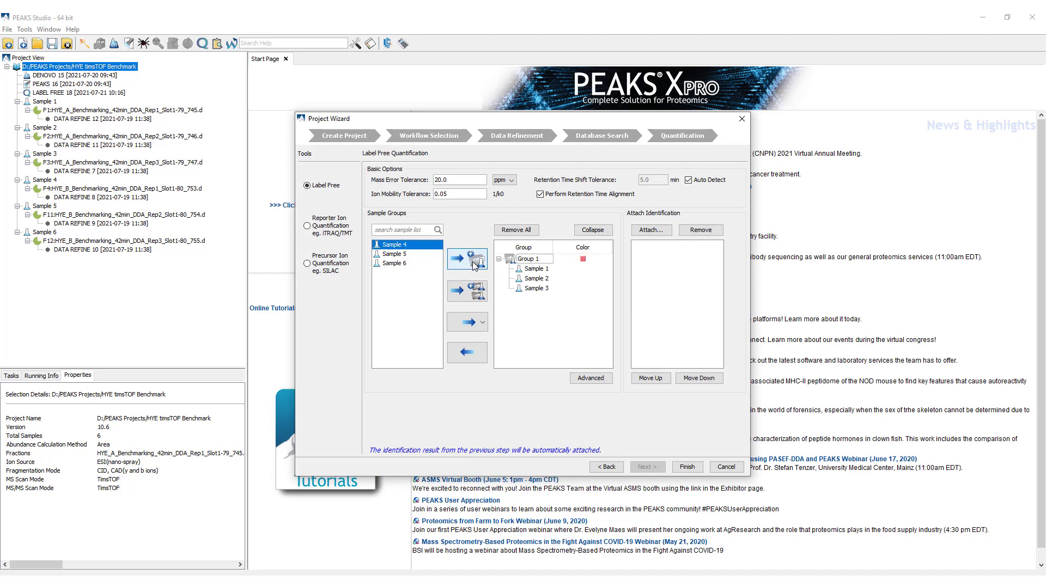
left_click(401, 263)
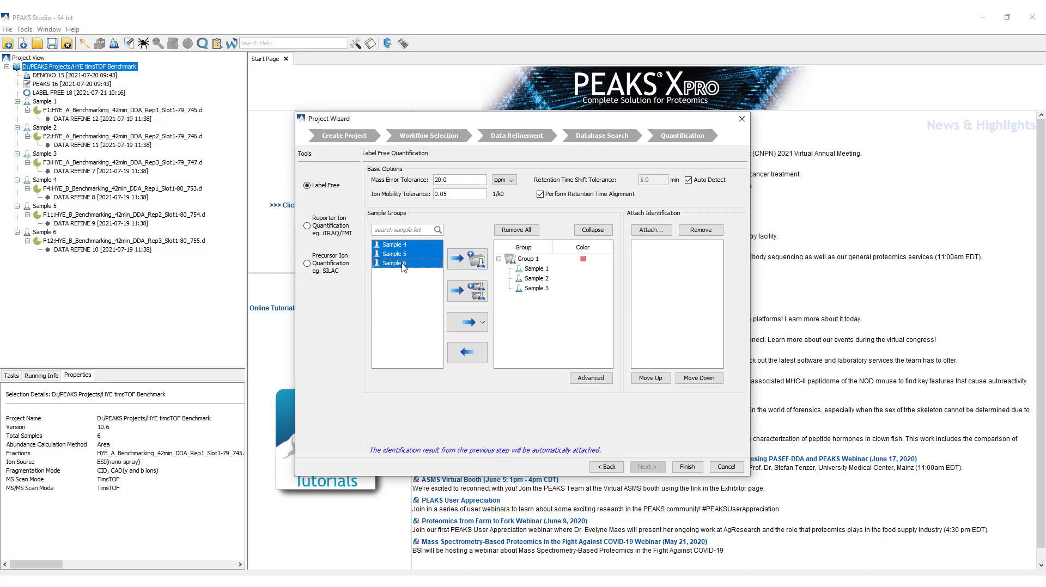
mouse_move(472, 261)
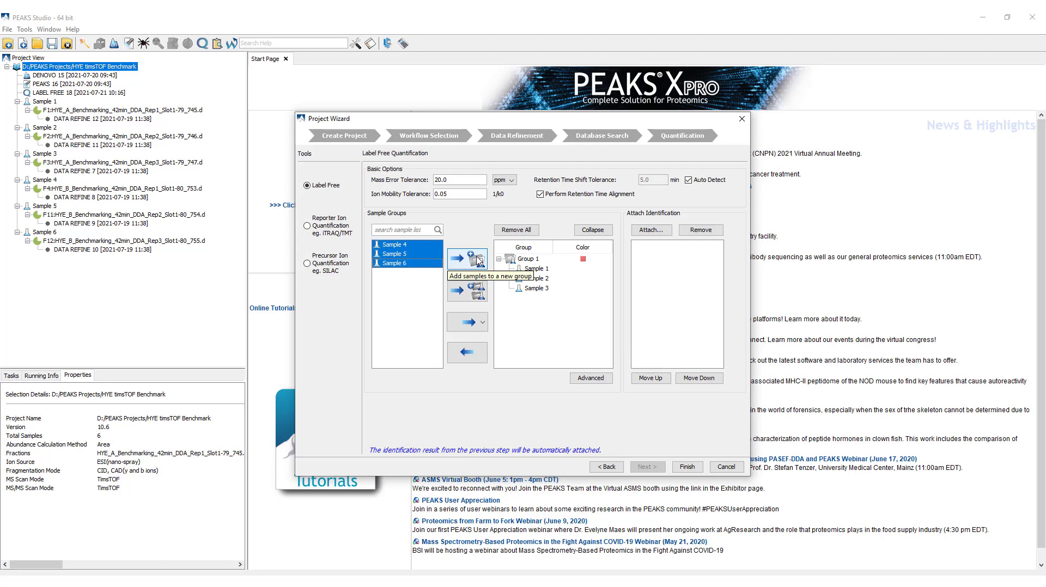
left_click(467, 259)
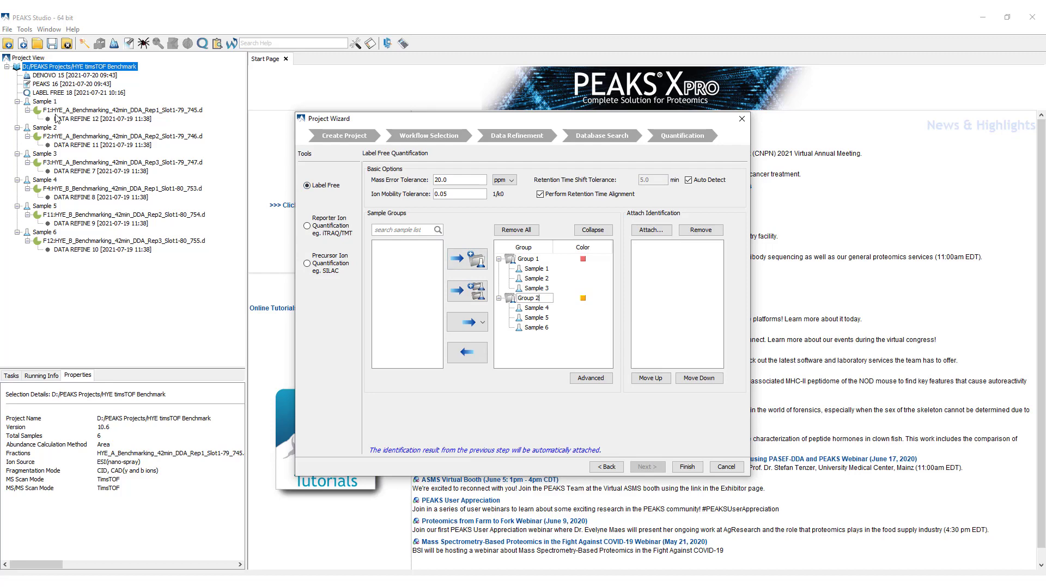
mouse_move(66, 129)
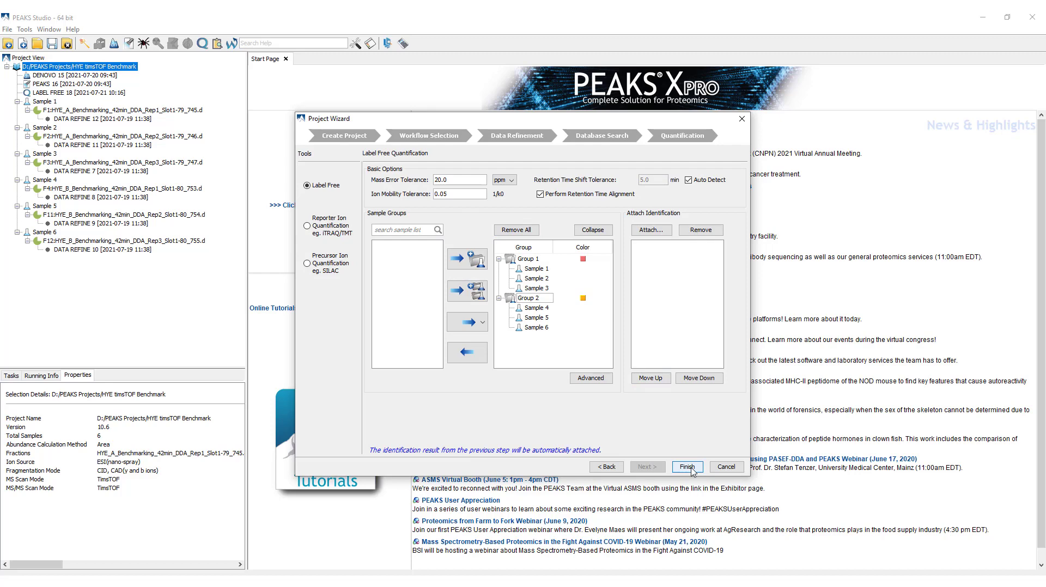
left_click(687, 468)
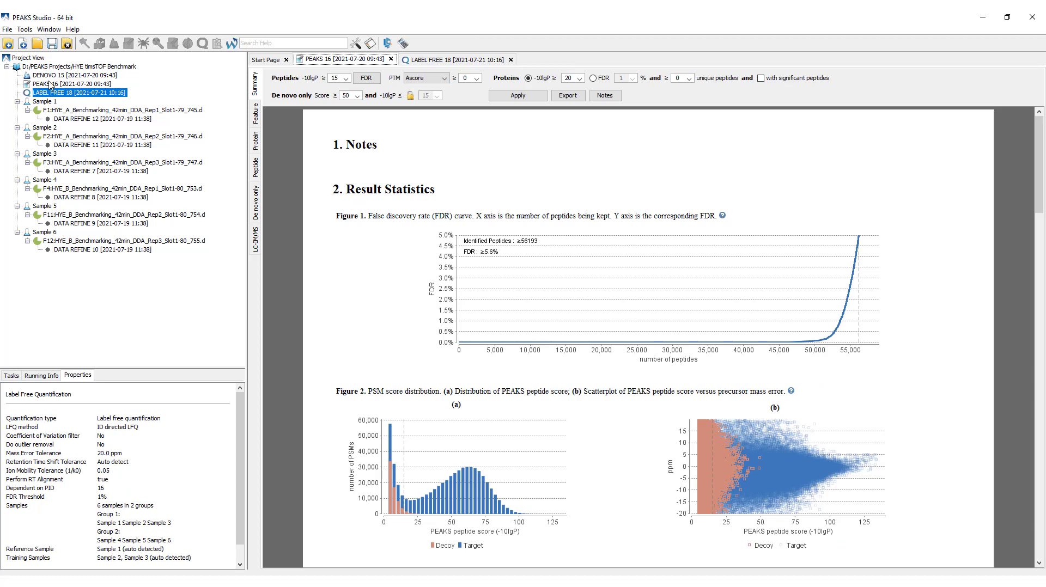
Browse DENOVO 15 and LABEL FREE 18, then show PEAKS 16 results with the peptide FDR curve.
left_click(57, 67)
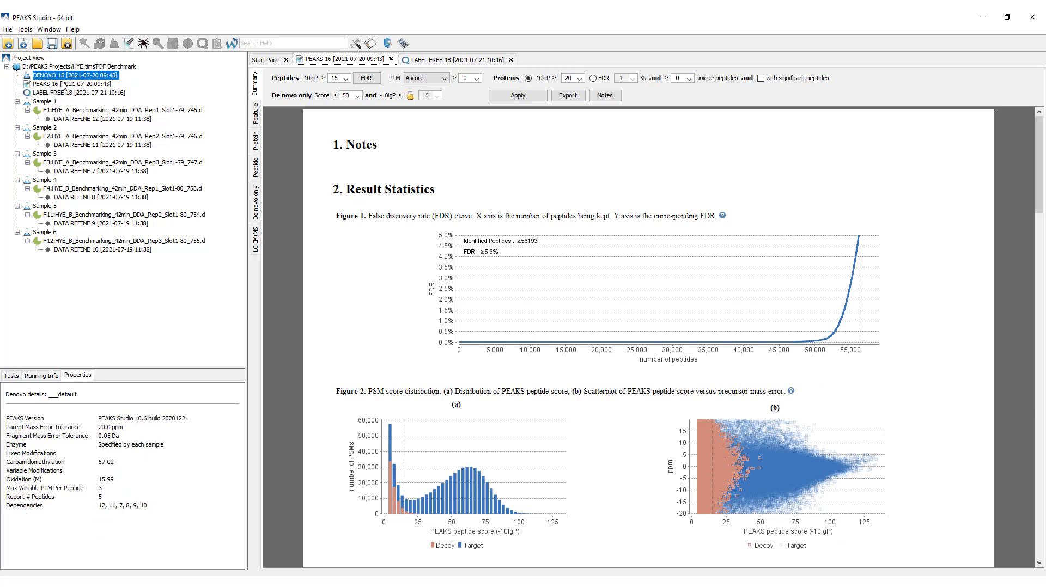
left_click(66, 93)
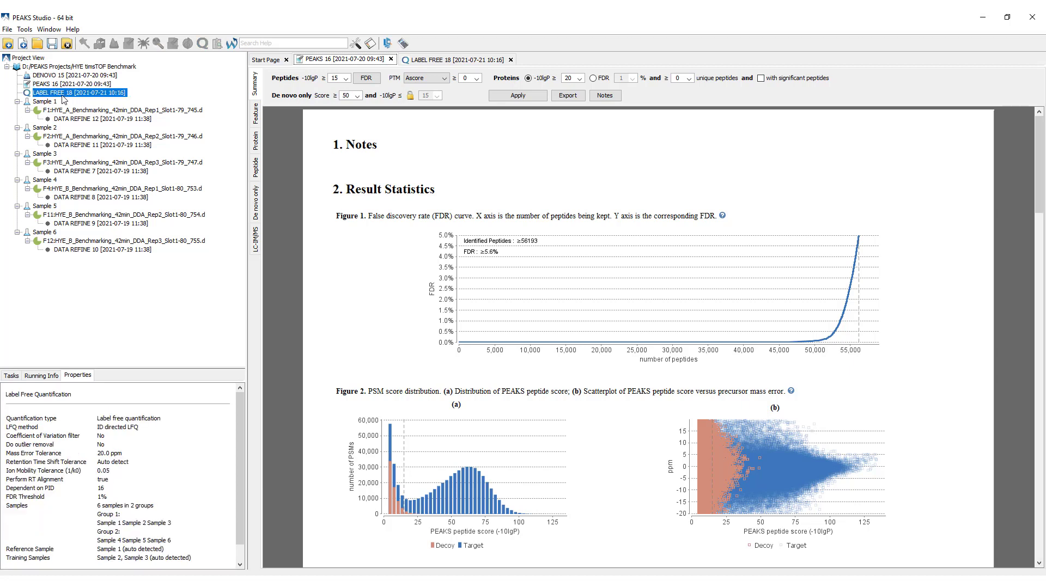
left_click(60, 84)
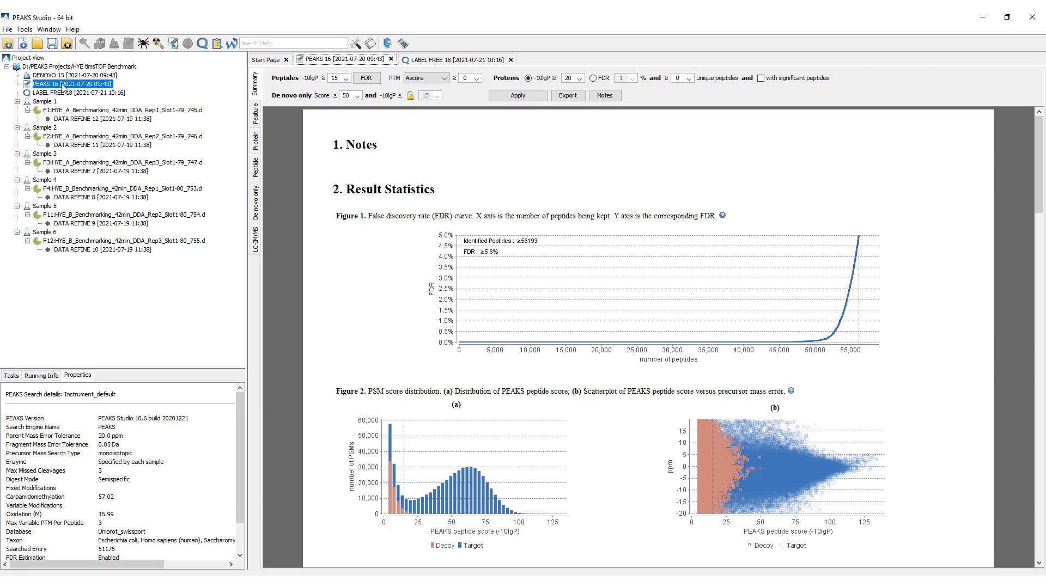
mouse_move(712, 315)
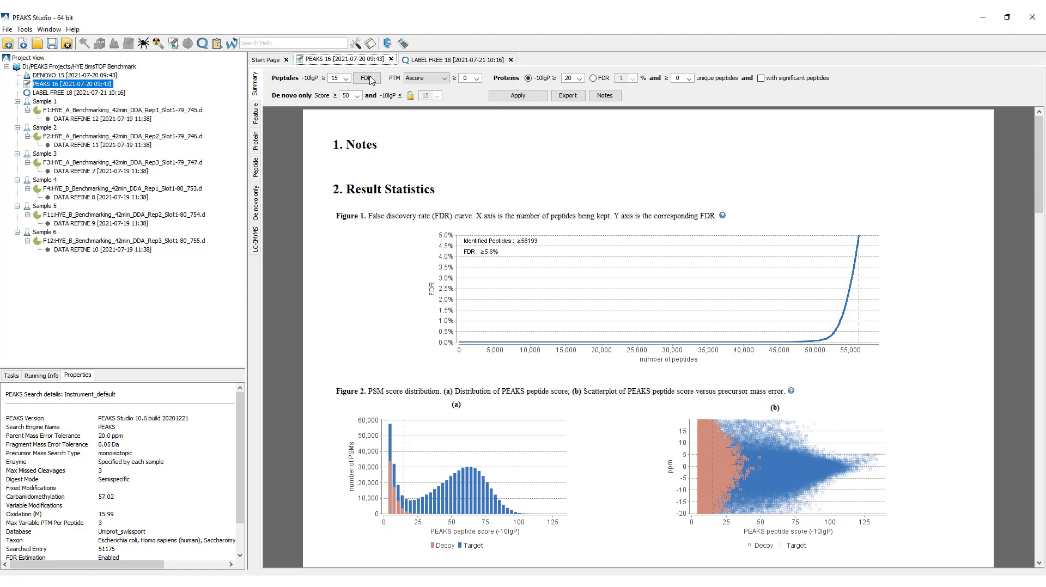
left_click(366, 78)
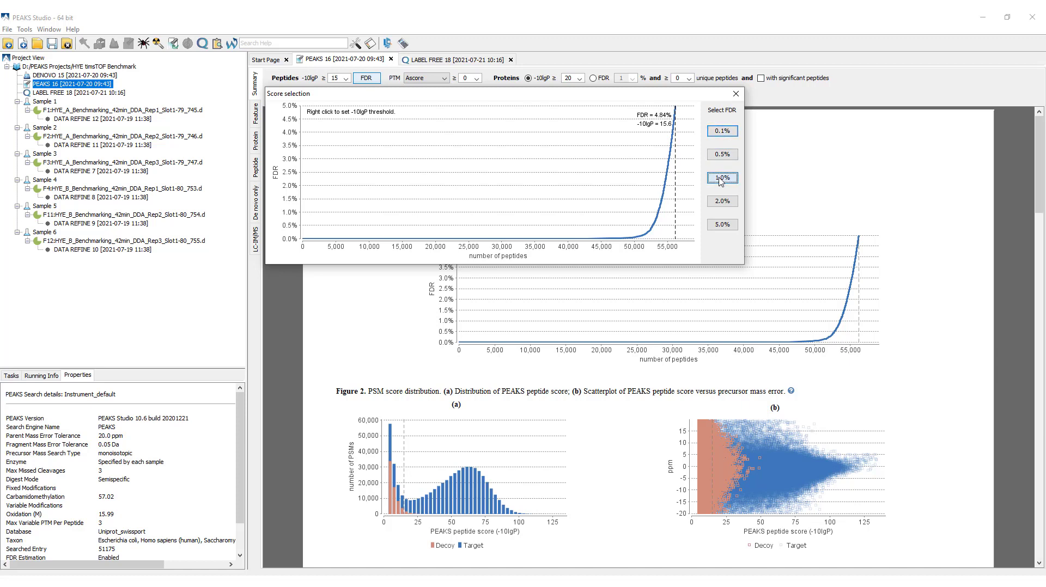
Set the peptide threshold to 1.0% FDR and require a PTM Ascore of at least 20.
left_click(722, 177)
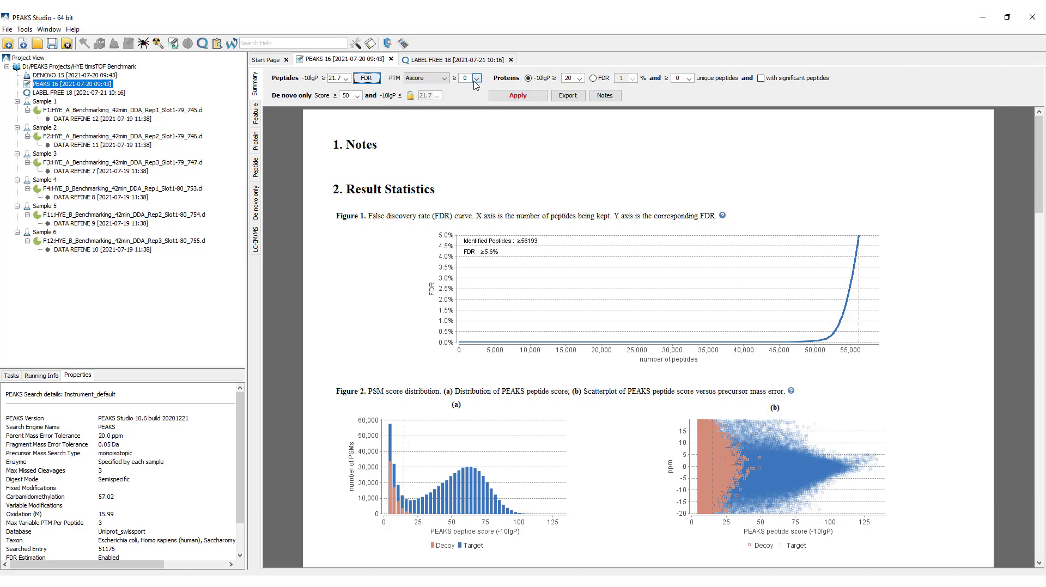
left_click(444, 79)
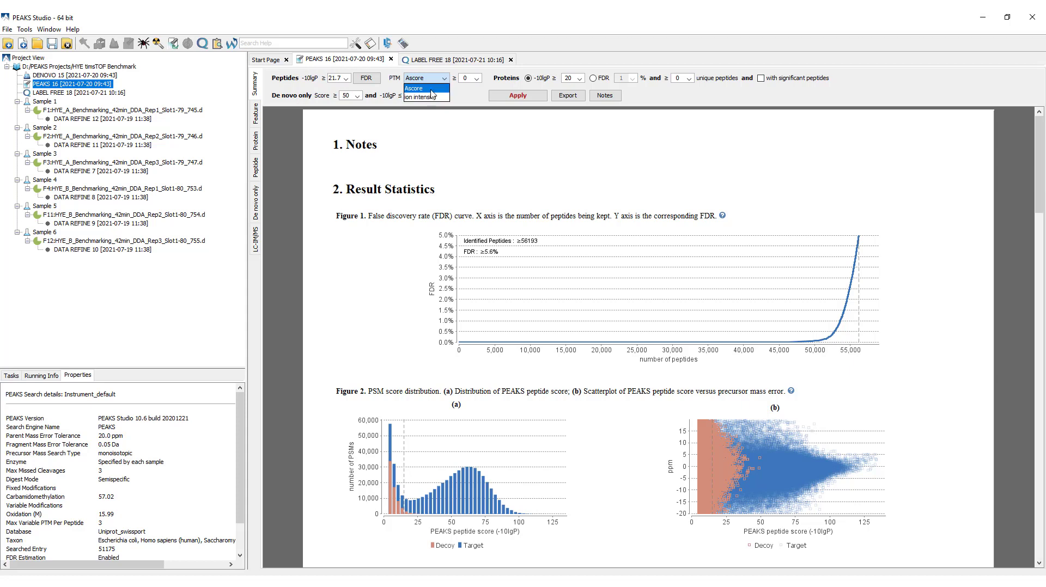
left_click(414, 89)
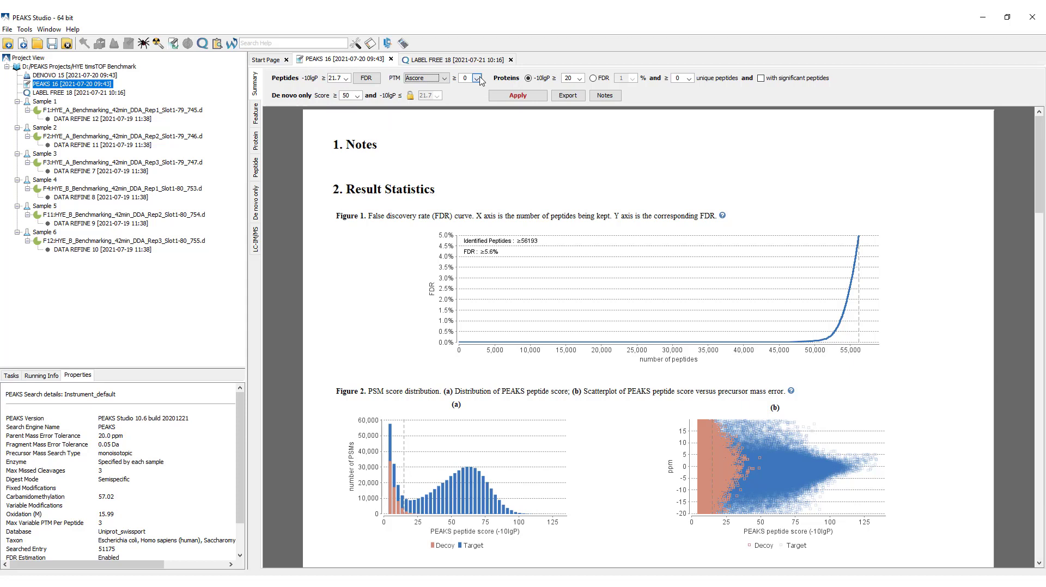
left_click(477, 79)
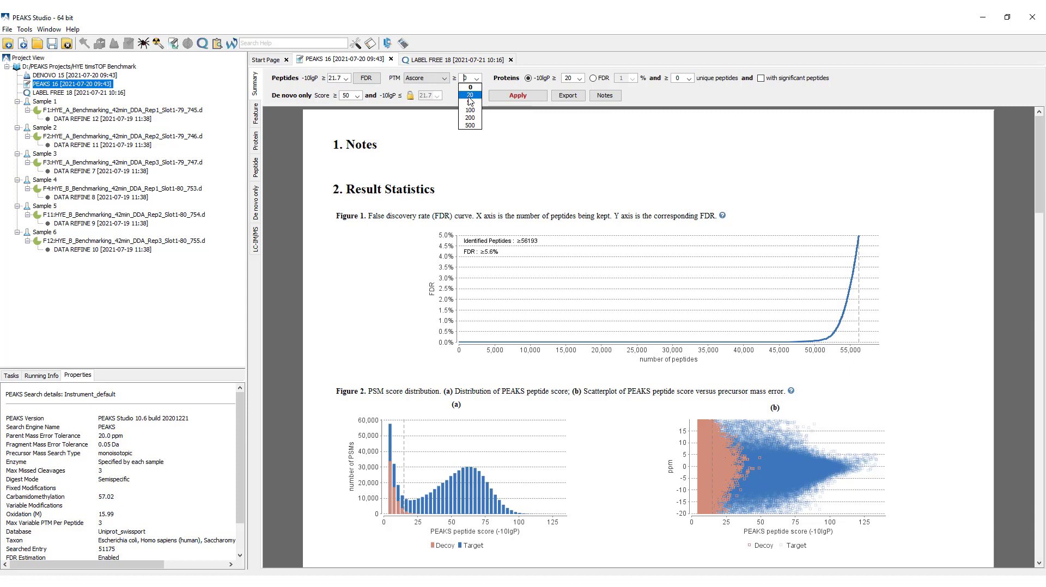
left_click(470, 95)
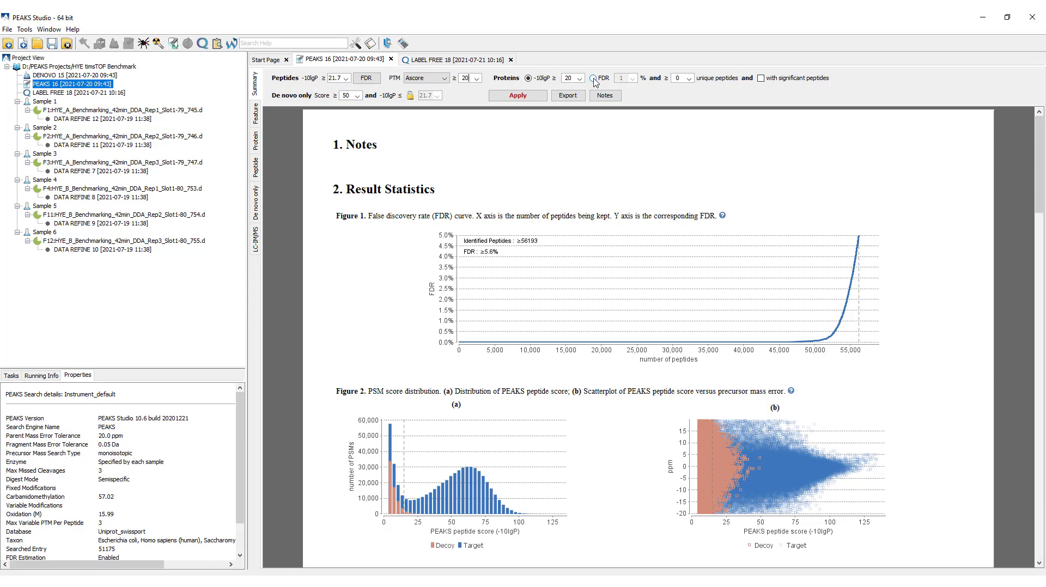
Filter proteins by 1% FDR with at least one unique peptide and apply the filters.
left_click(593, 77)
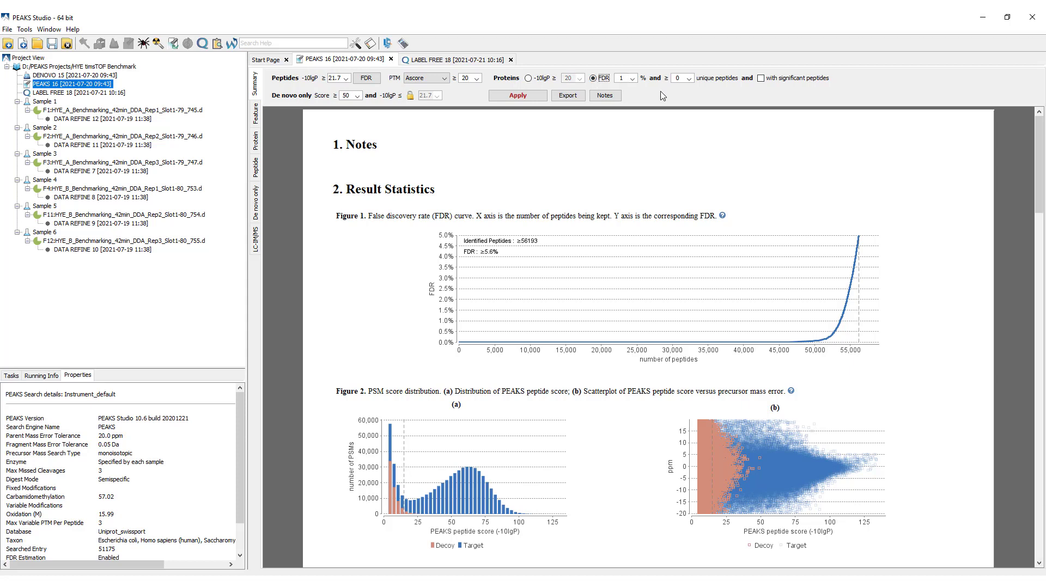
mouse_move(700, 91)
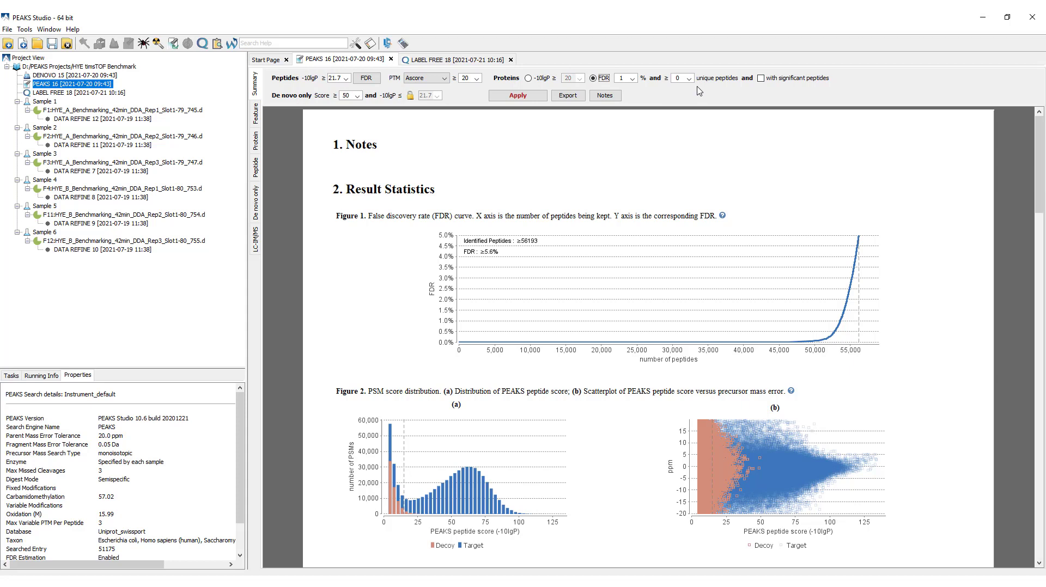
left_click(691, 79)
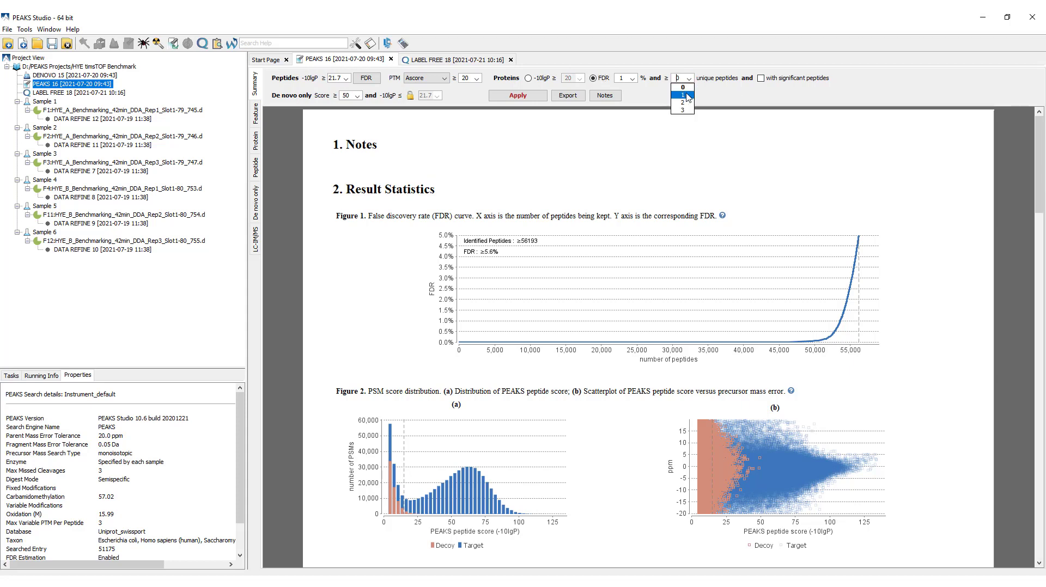
left_click(683, 96)
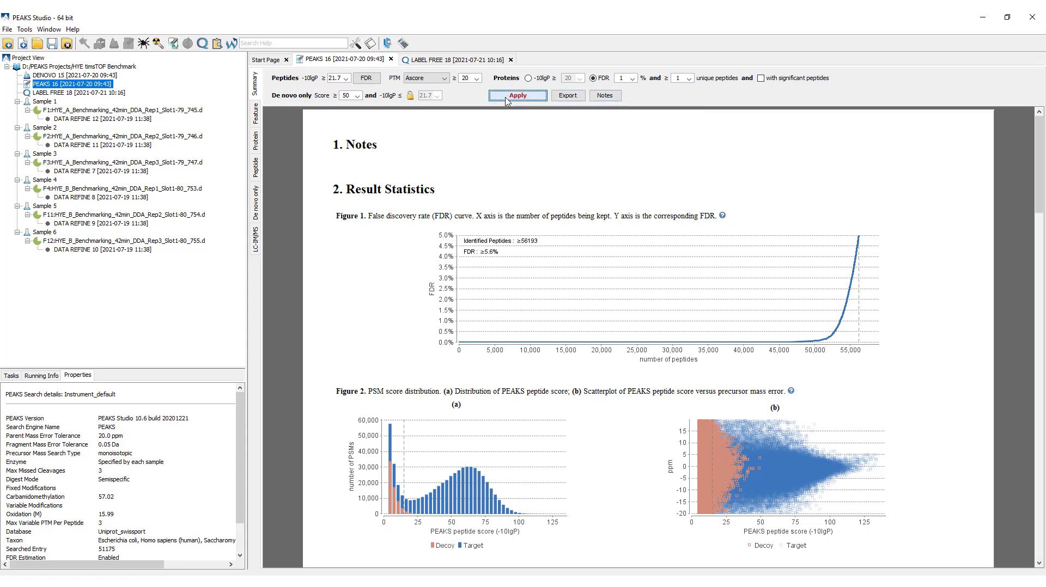
left_click(517, 96)
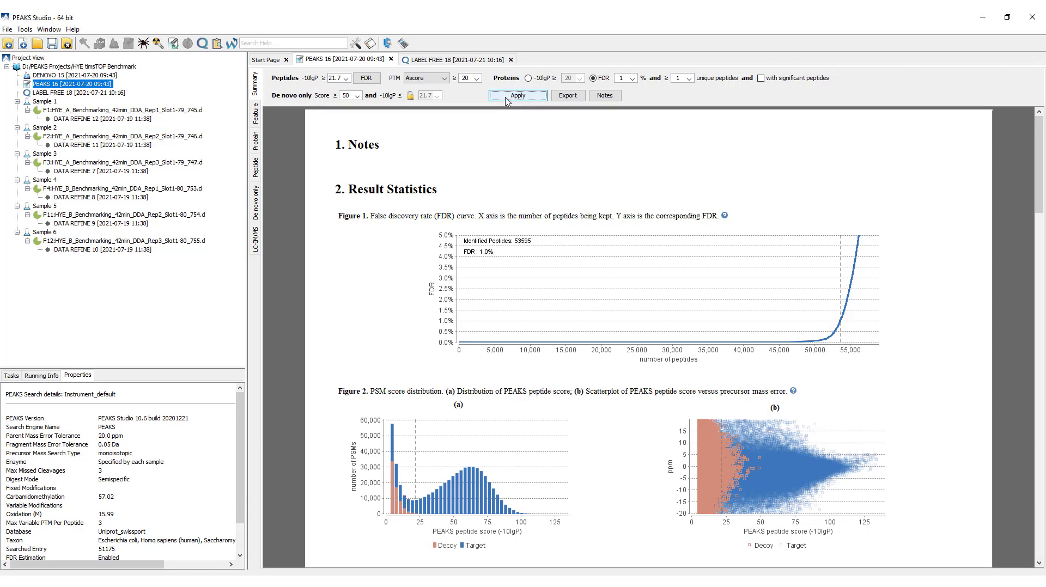
mouse_move(639, 327)
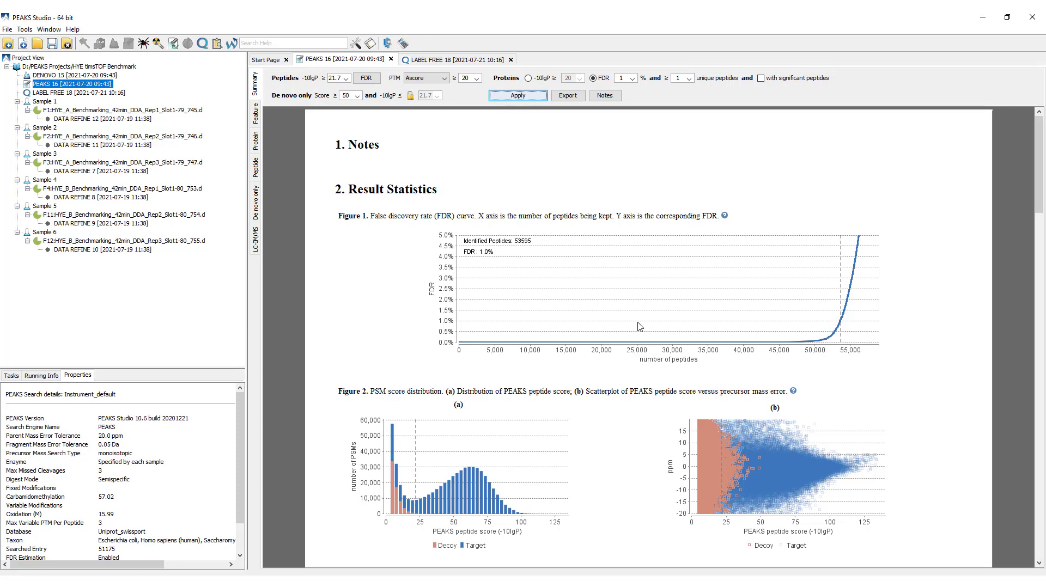
scroll("down", 3)
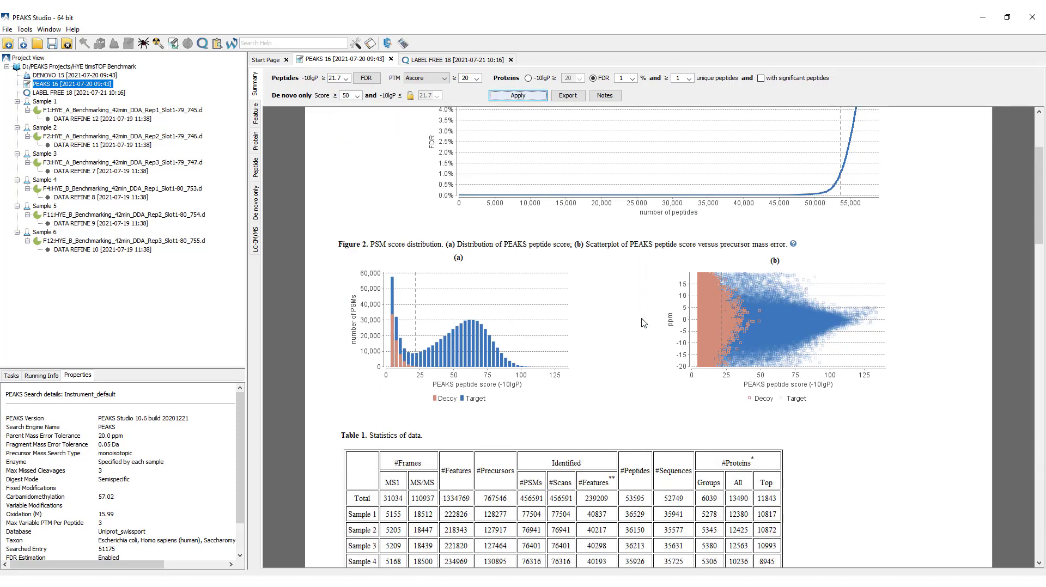
scroll("down", 3)
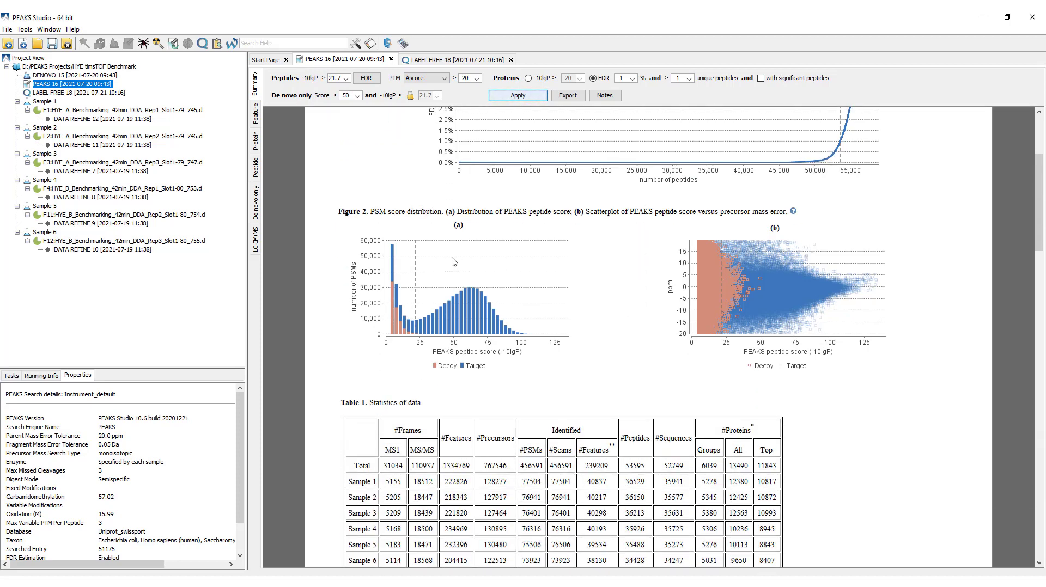
mouse_move(452, 345)
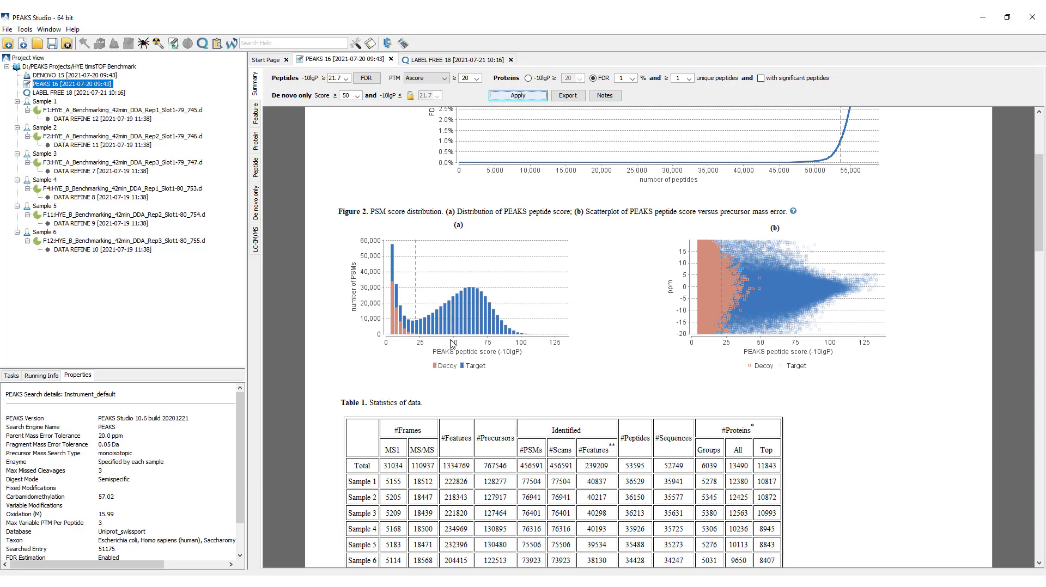
mouse_move(460, 363)
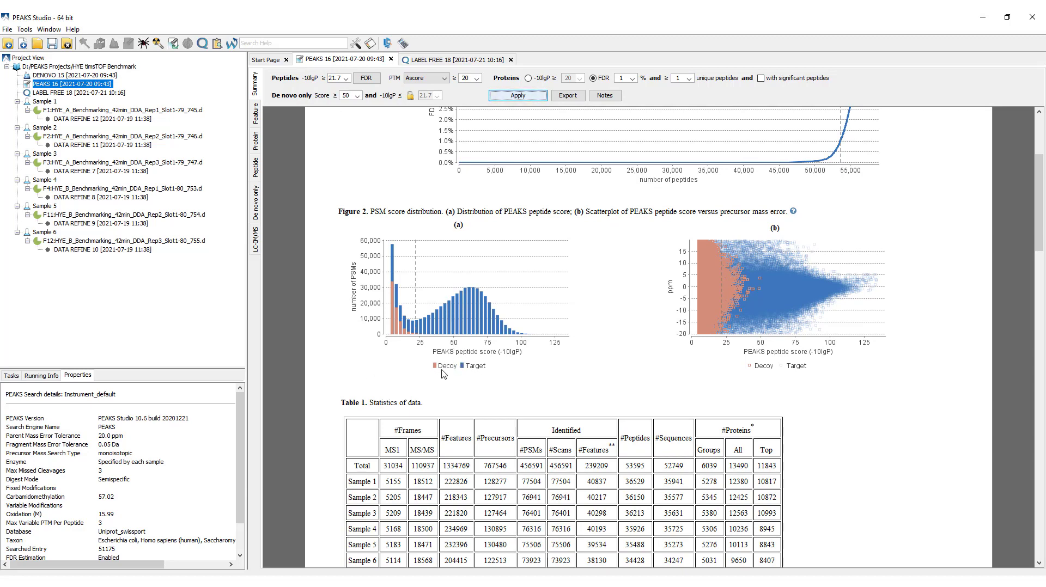
mouse_move(402, 338)
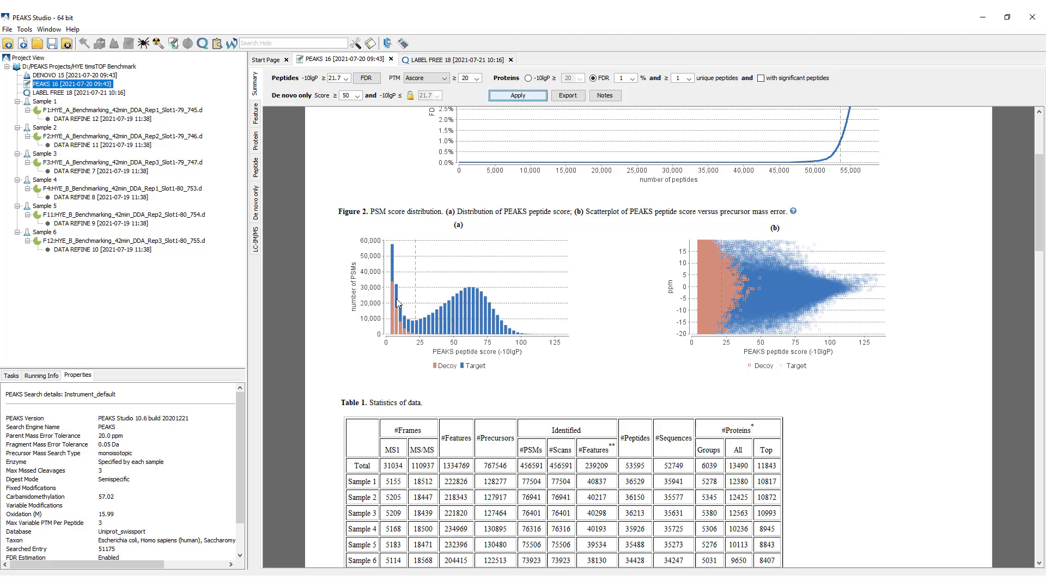
mouse_move(412, 334)
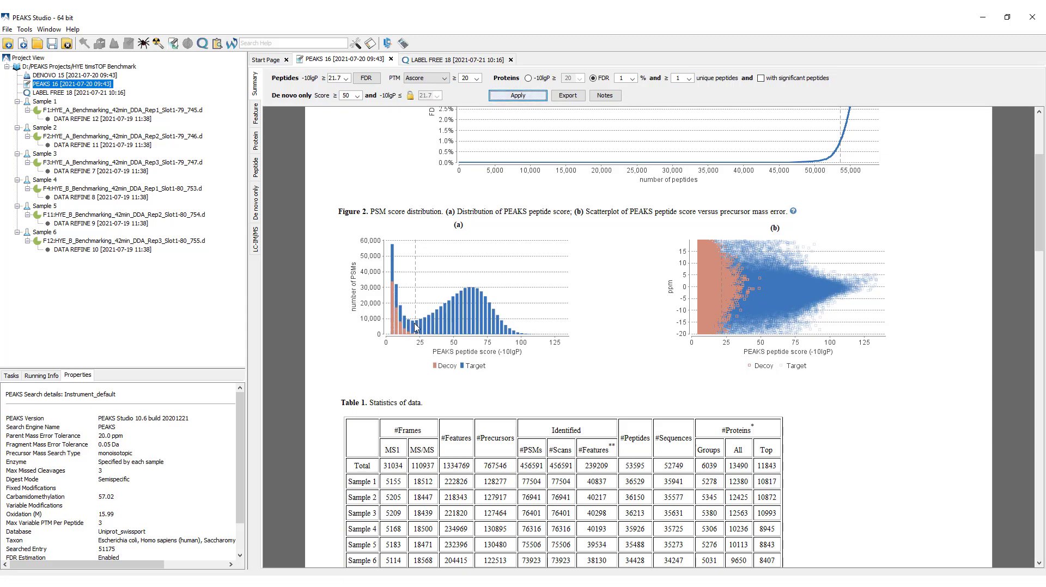
mouse_move(417, 324)
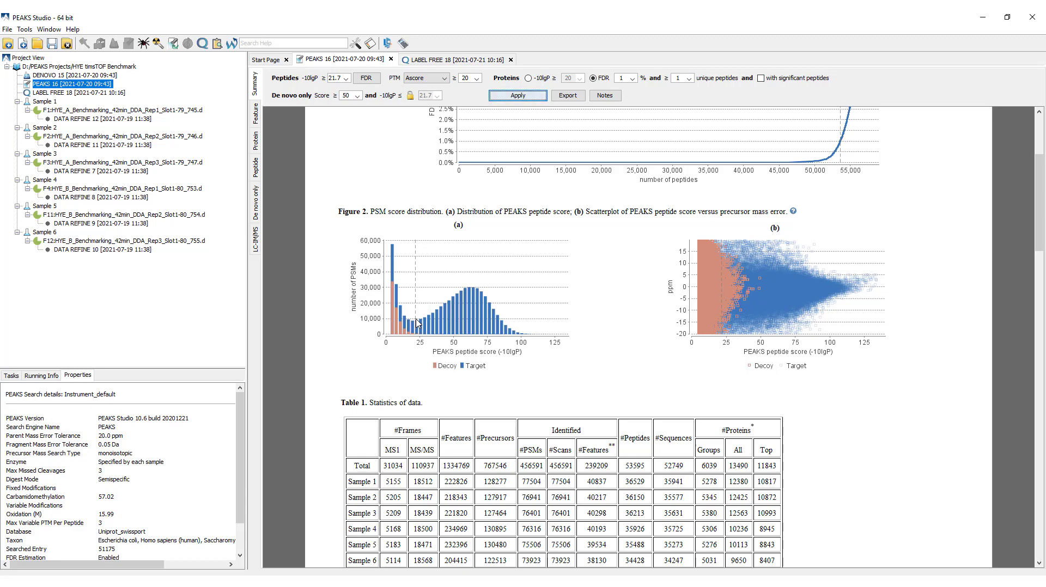
mouse_move(778, 339)
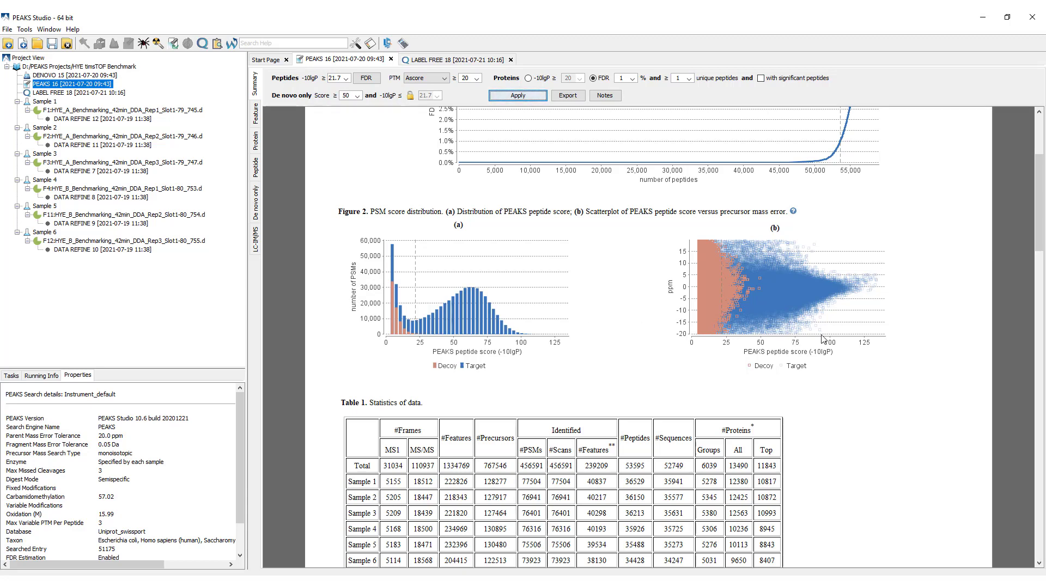
mouse_move(680, 298)
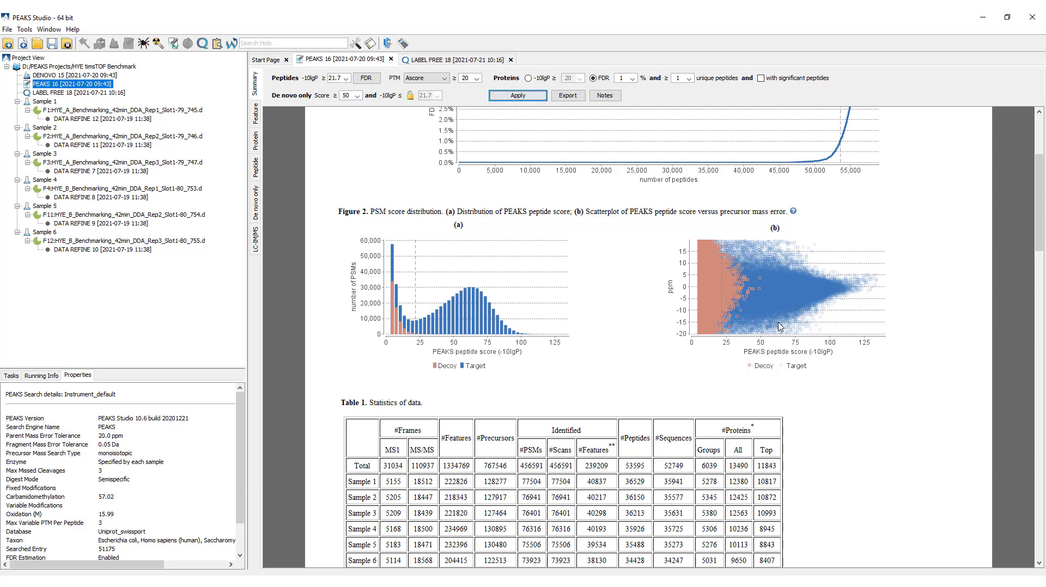
mouse_move(852, 298)
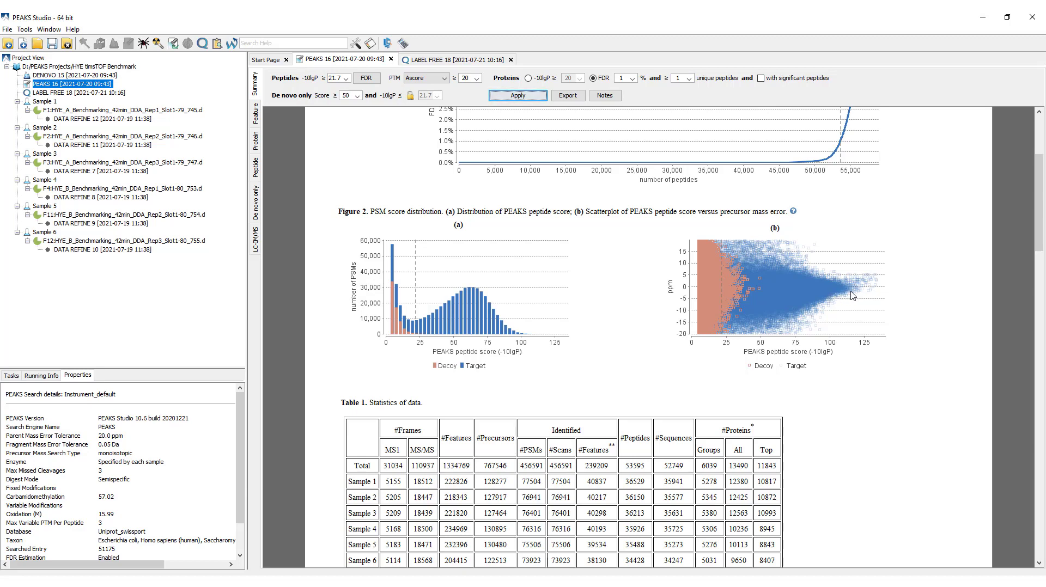
mouse_move(725, 258)
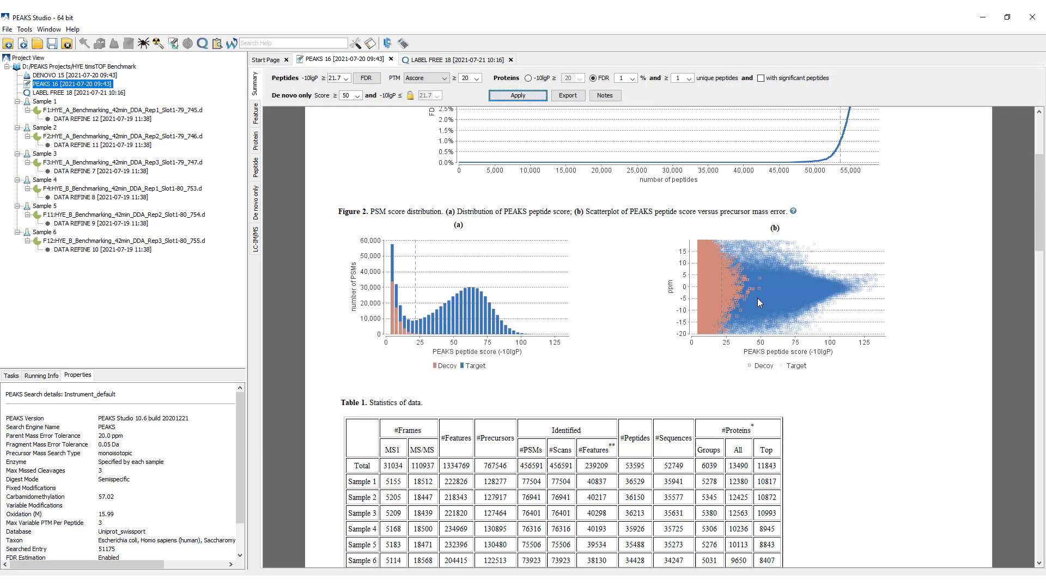
scroll("down", 3)
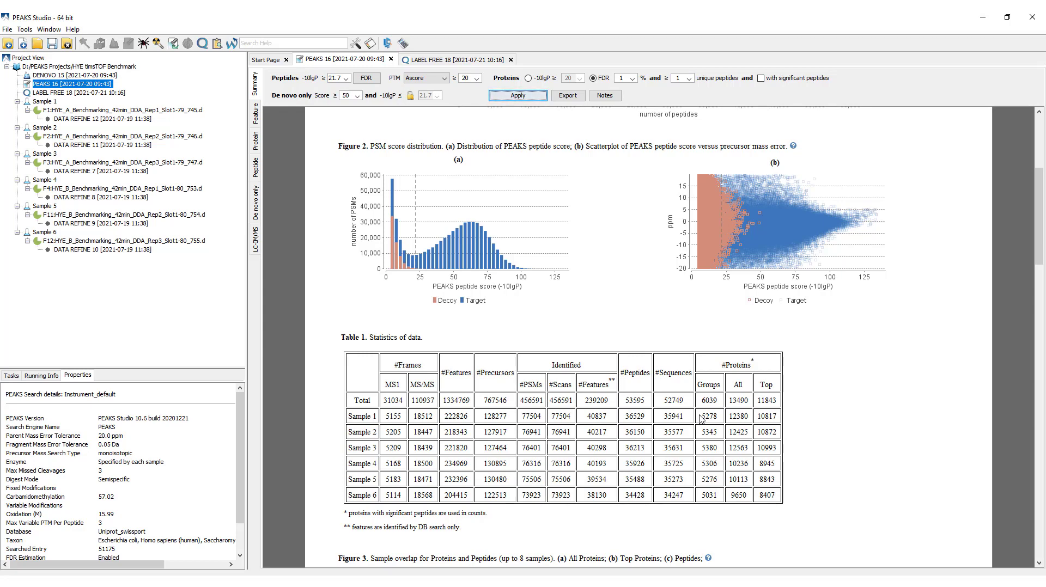
mouse_move(256, 147)
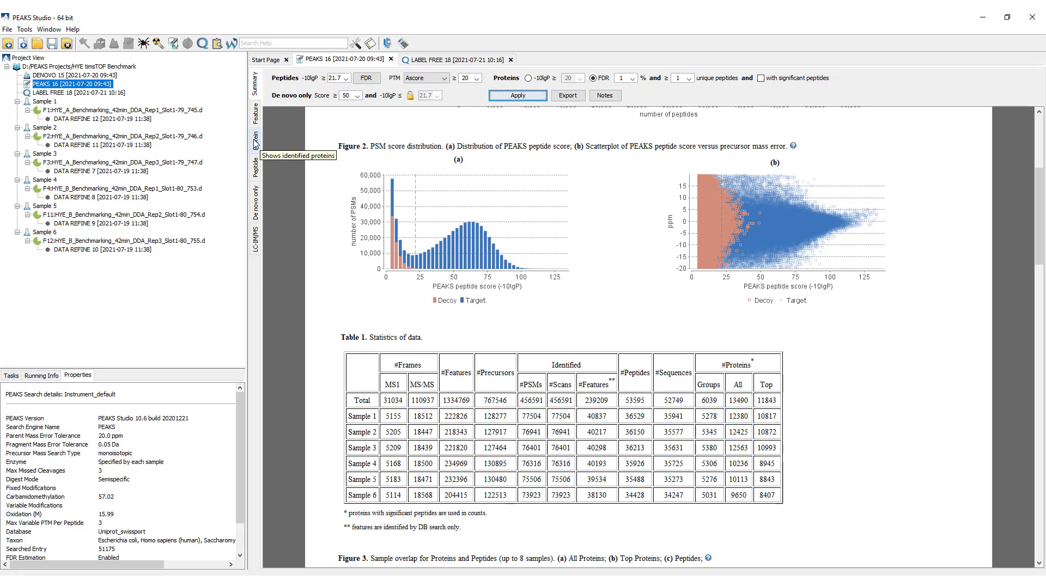
left_click(255, 137)
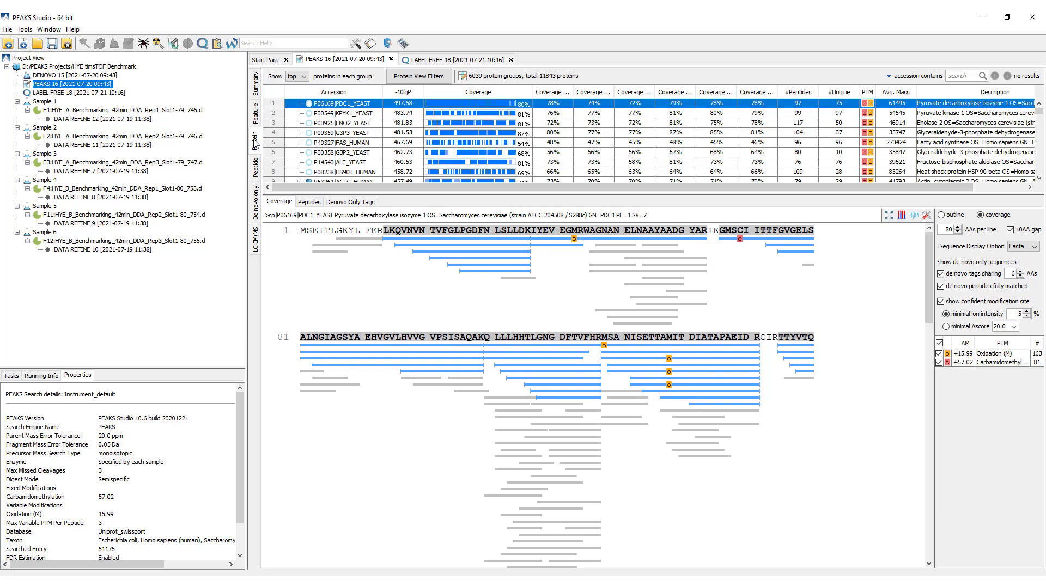
Show PYK1_YEAST sequence coverage and the annotated spectrum of a supporting peptide.
left_click(335, 114)
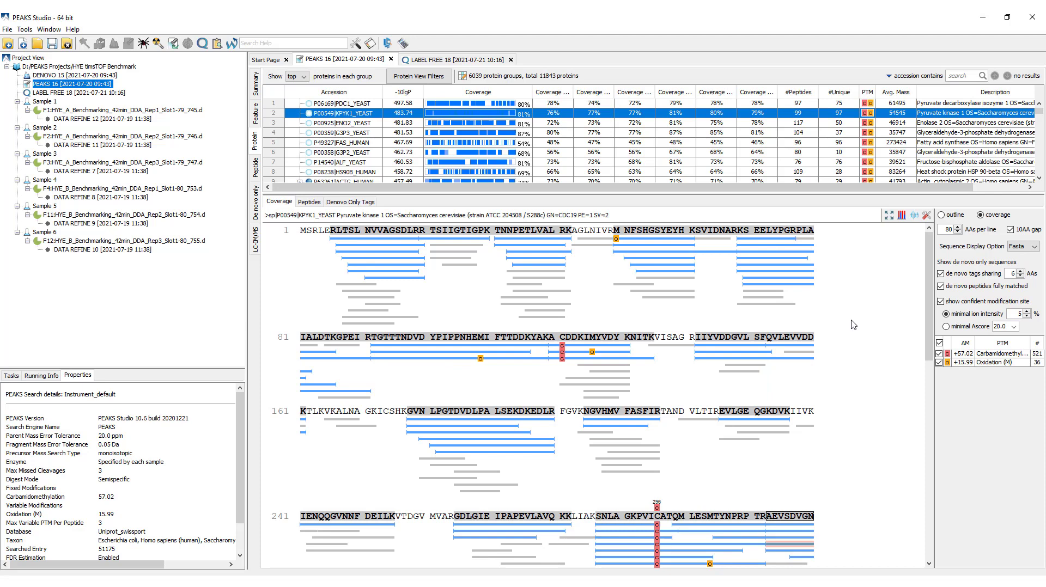
scroll("down", 3)
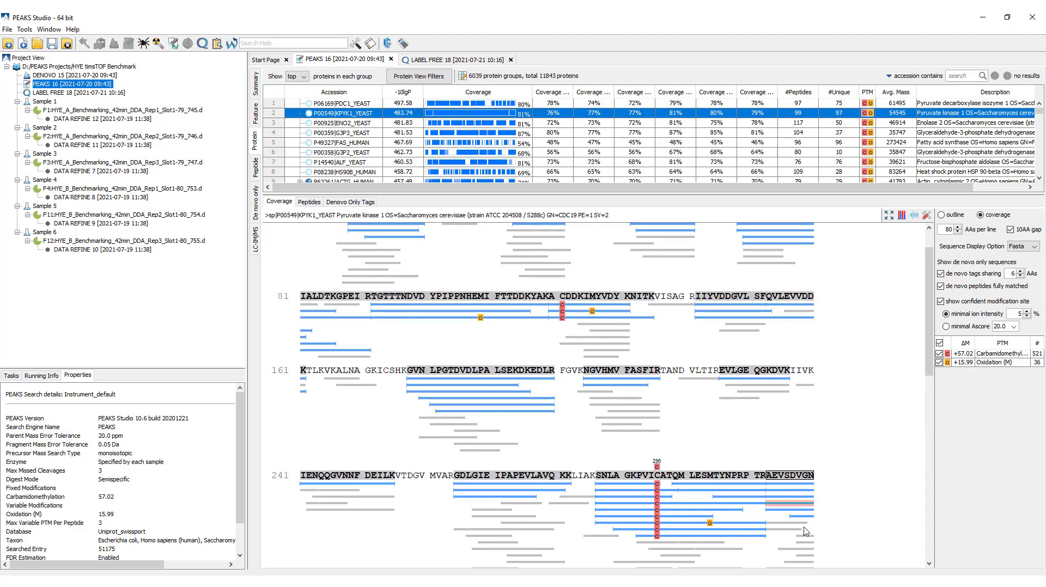
left_click(789, 503)
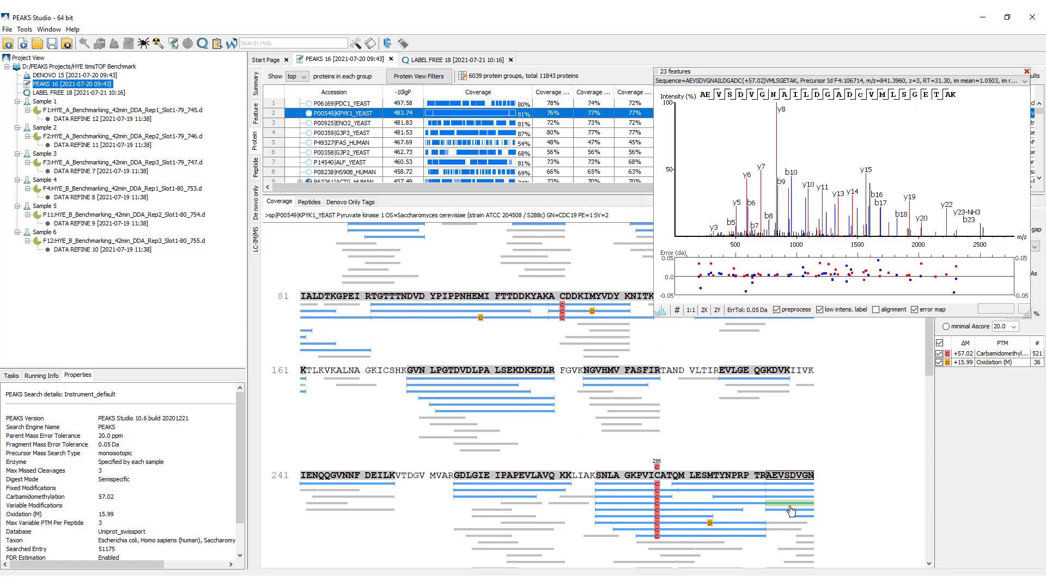
mouse_move(898, 376)
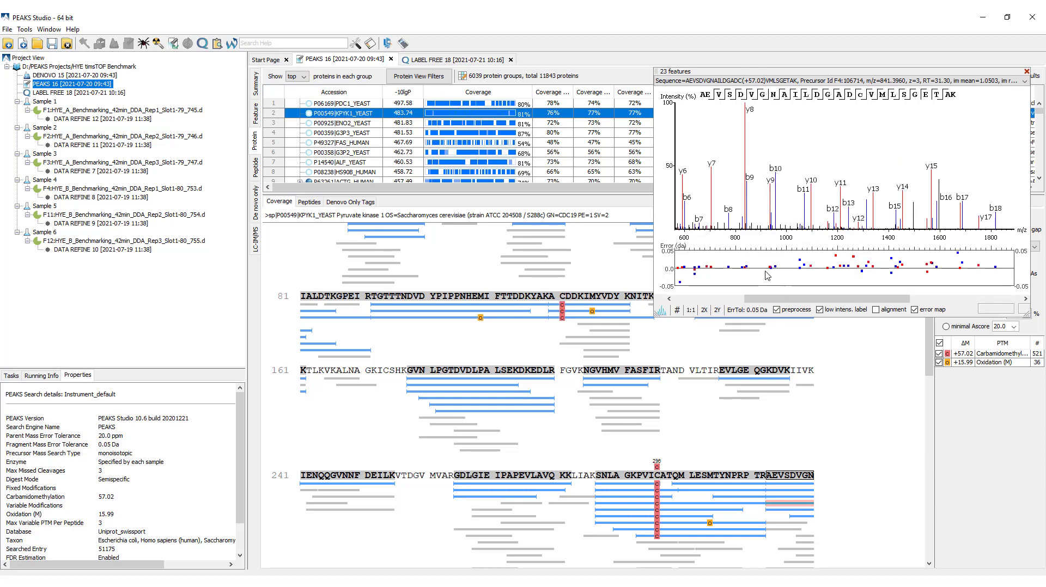
mouse_move(855, 276)
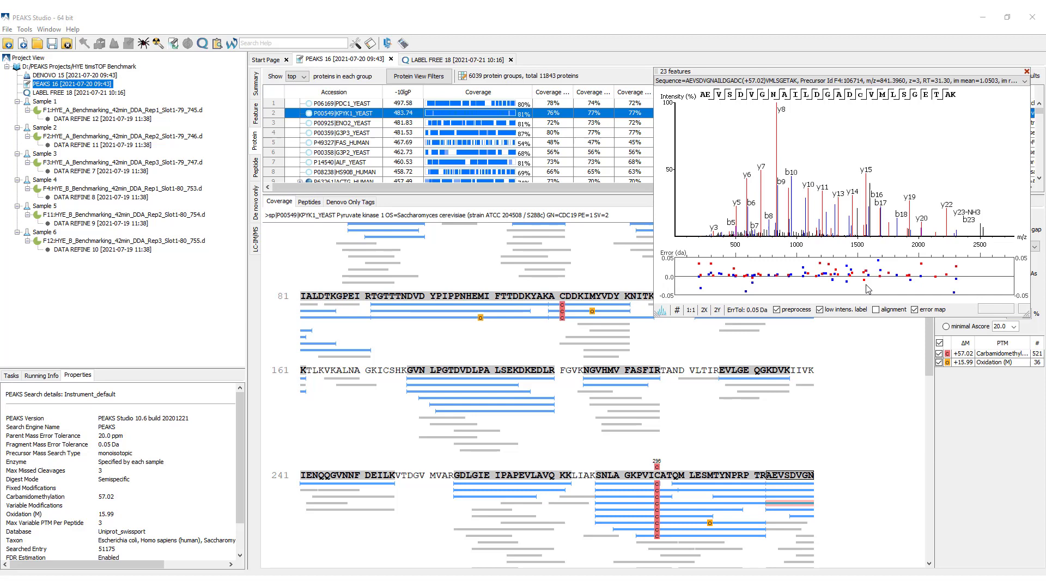
mouse_move(893, 270)
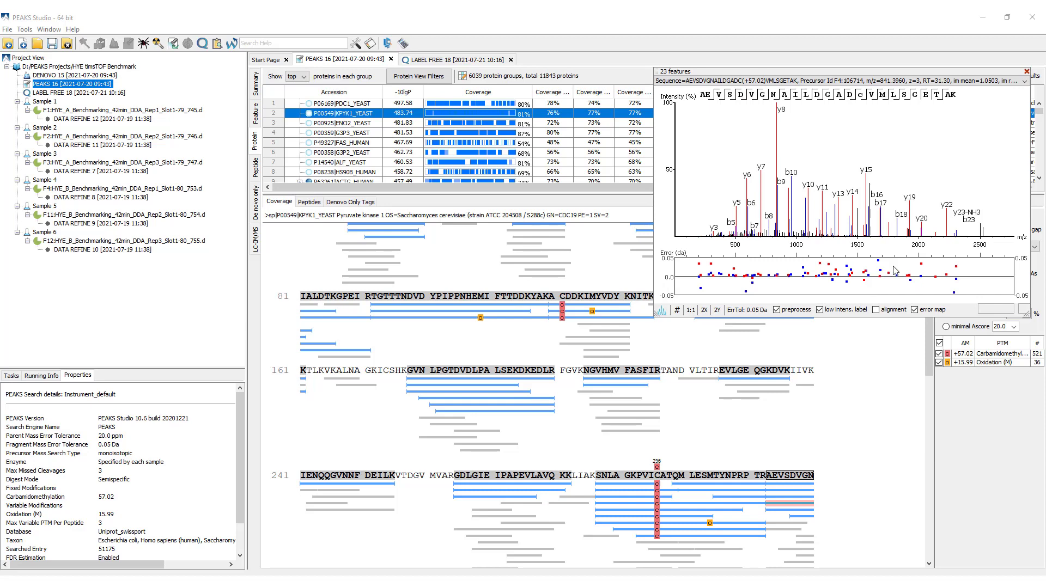
Return to the Summary report and bring up the Export dialog for the results.
left_click(1025, 71)
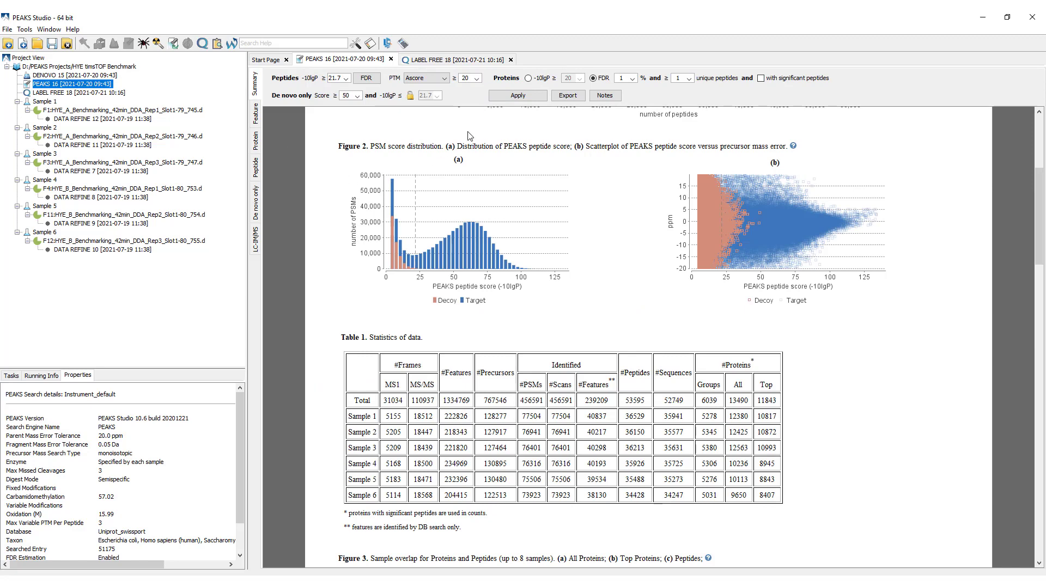
left_click(568, 96)
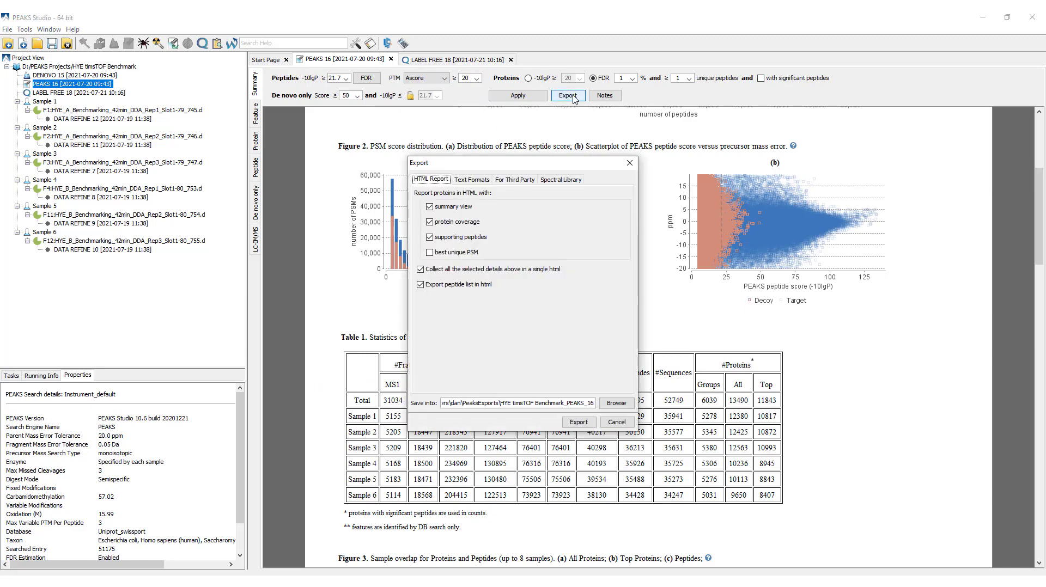
mouse_move(427, 188)
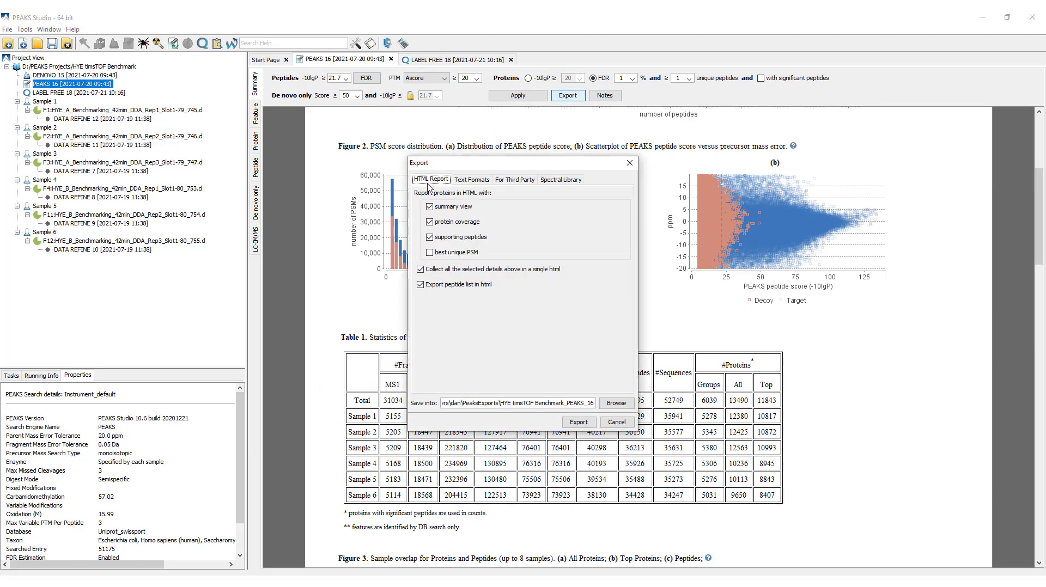
Export the results as a PEAKS spectral library, then show the LABEL FREE 18 report.
left_click(472, 180)
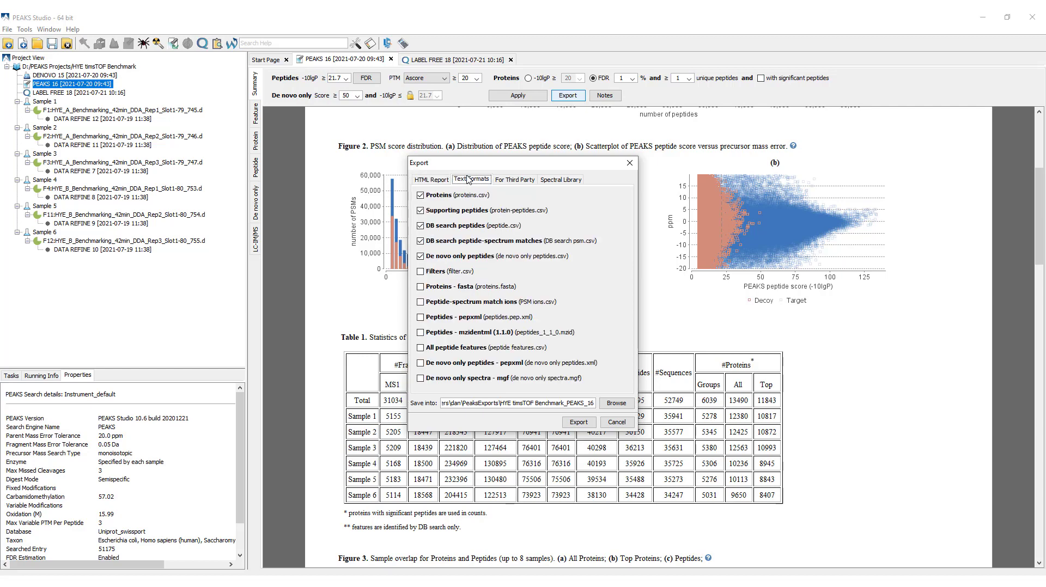
mouse_move(536, 230)
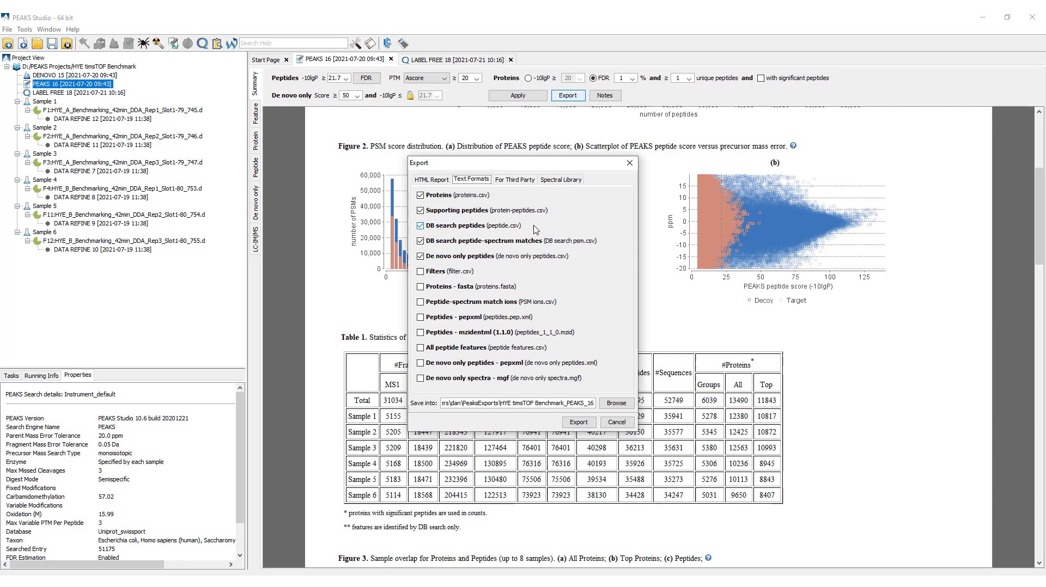
left_click(514, 180)
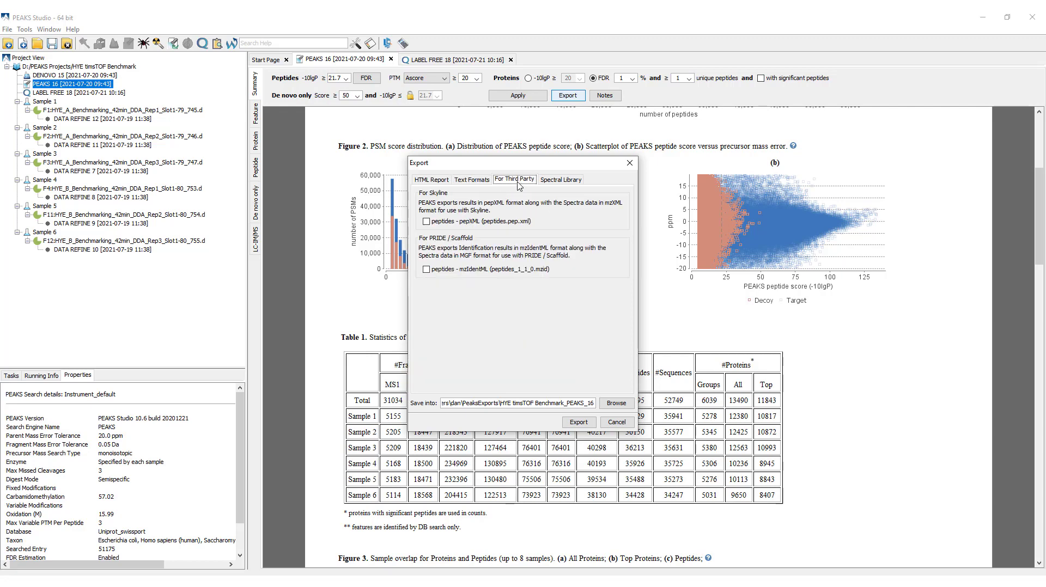
mouse_move(439, 218)
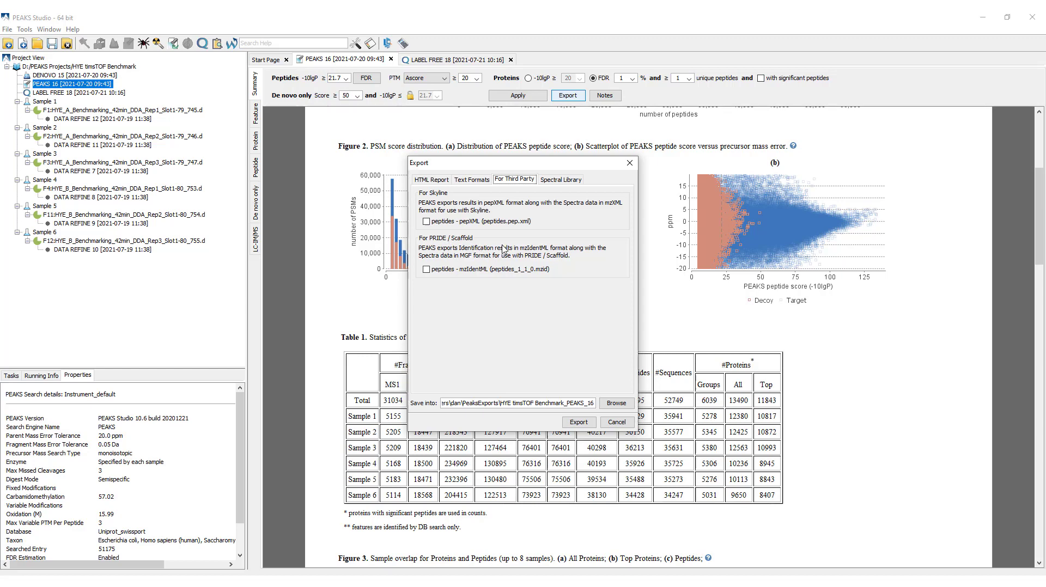
left_click(561, 180)
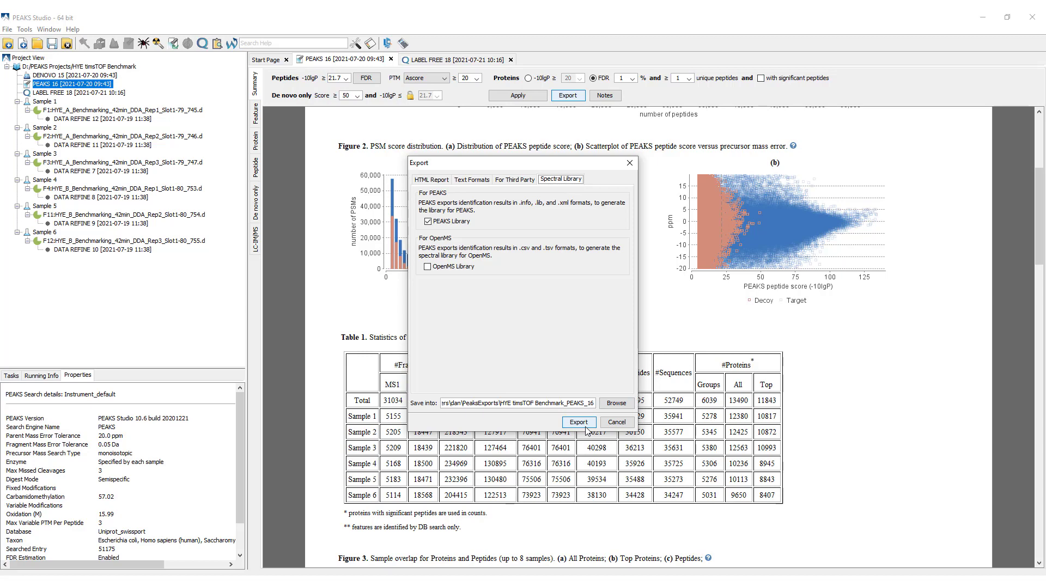
left_click(579, 423)
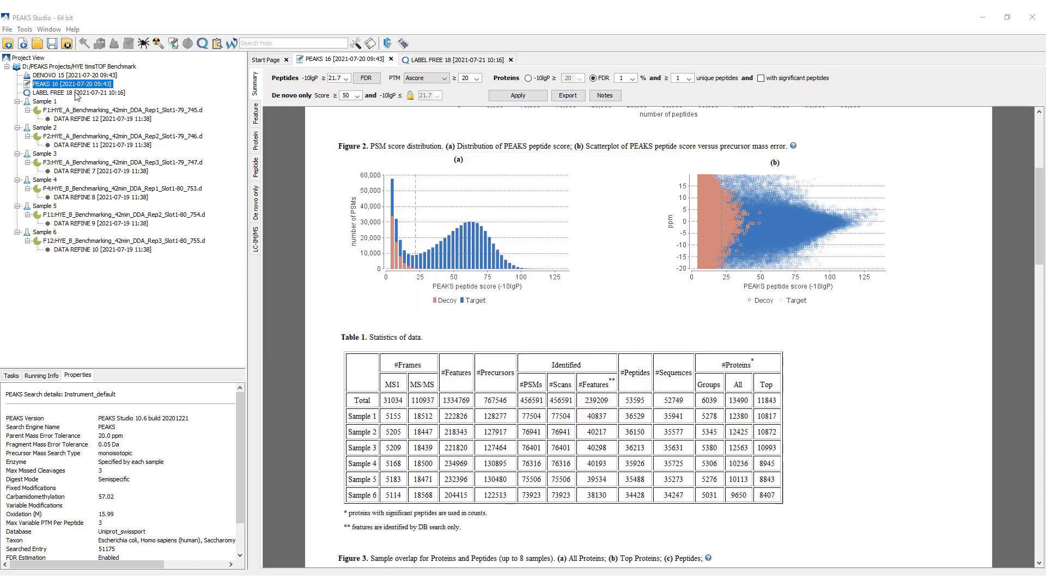
left_click(52, 93)
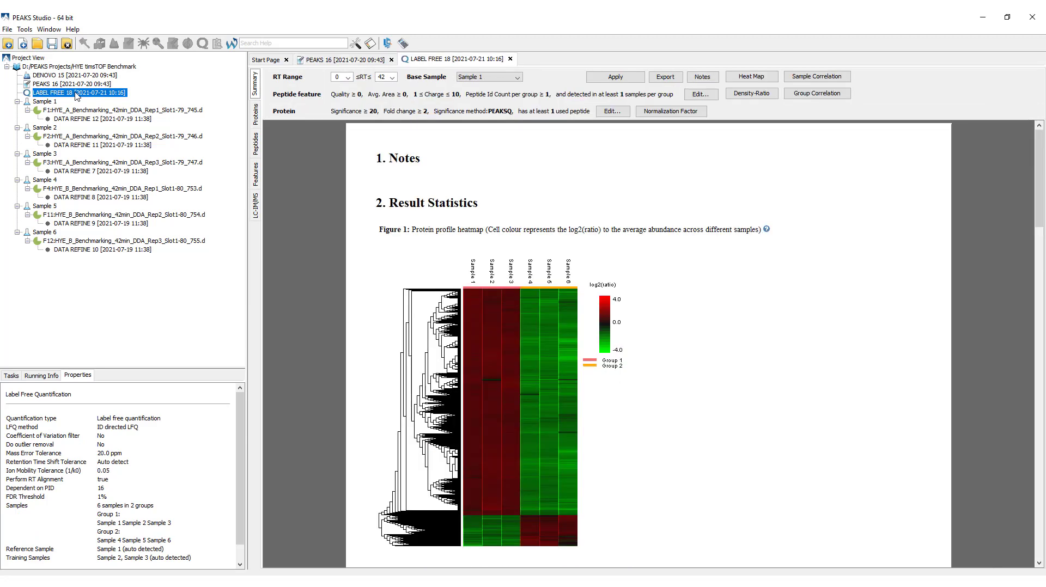
mouse_move(754, 315)
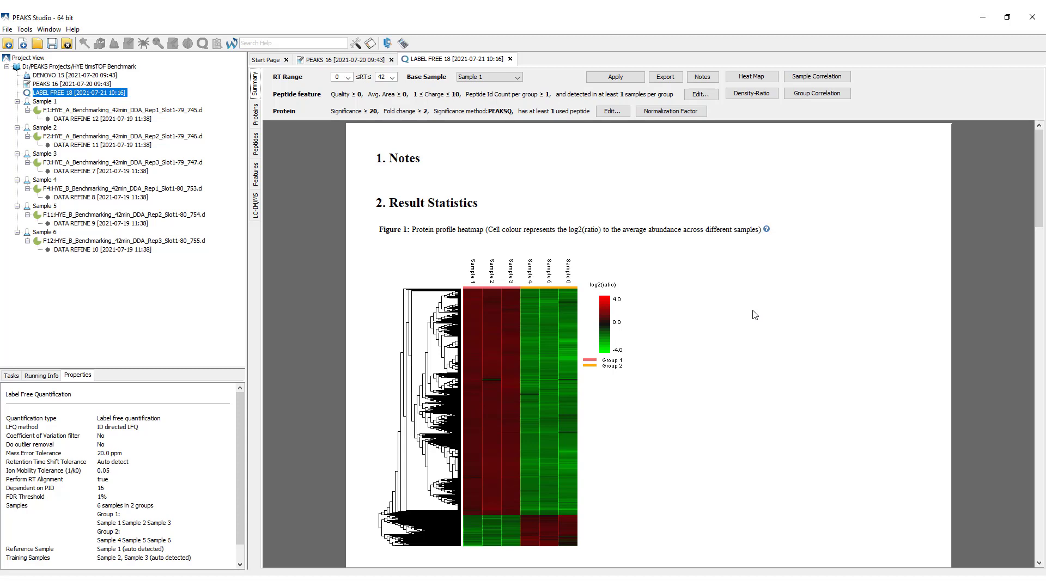
Review Sample 2 and a Sample 3 data file's properties, then bring up the protein filter settings.
scroll("down", 3)
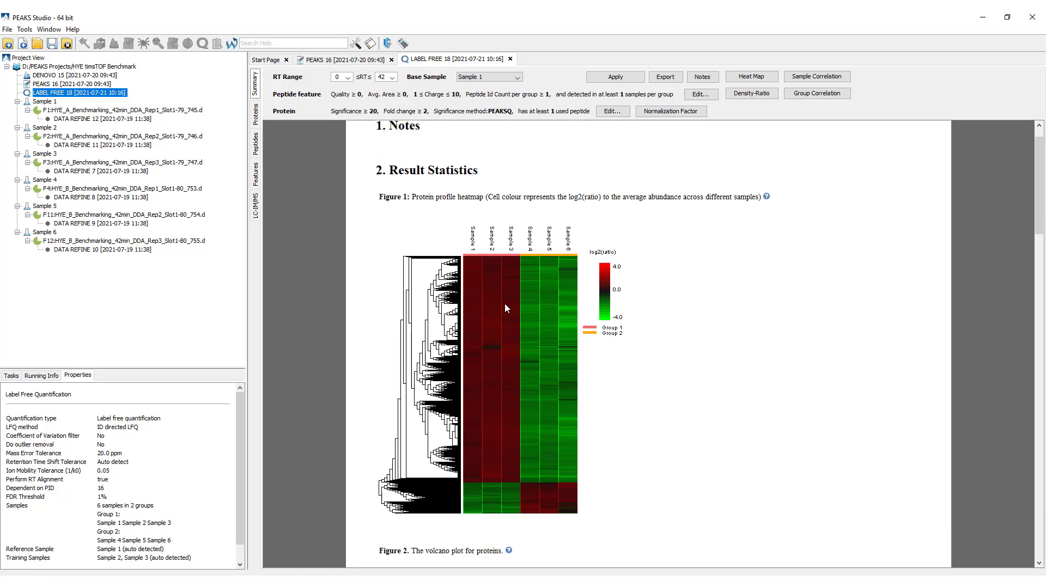
mouse_move(511, 288)
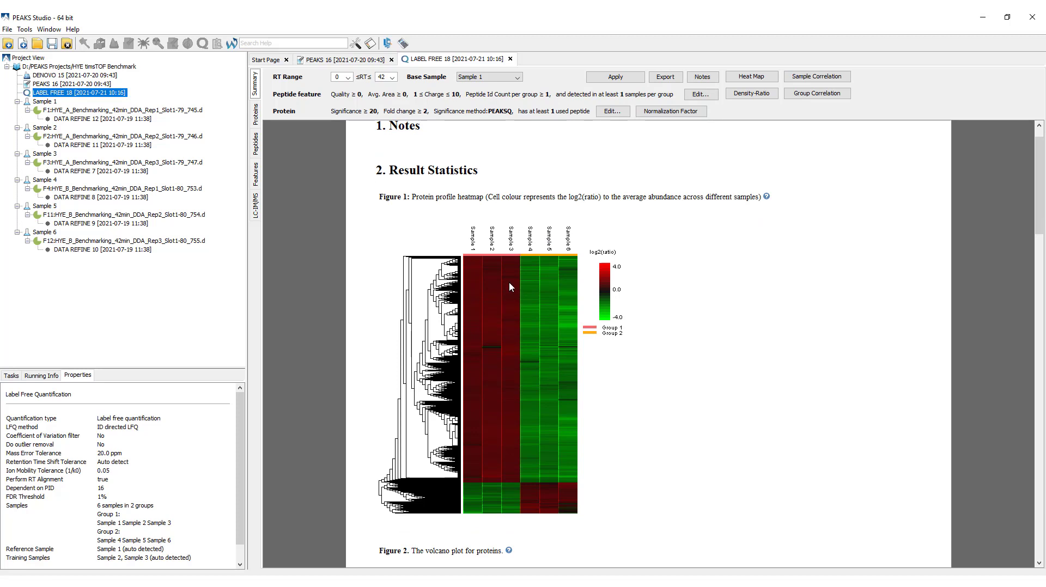
mouse_move(488, 259)
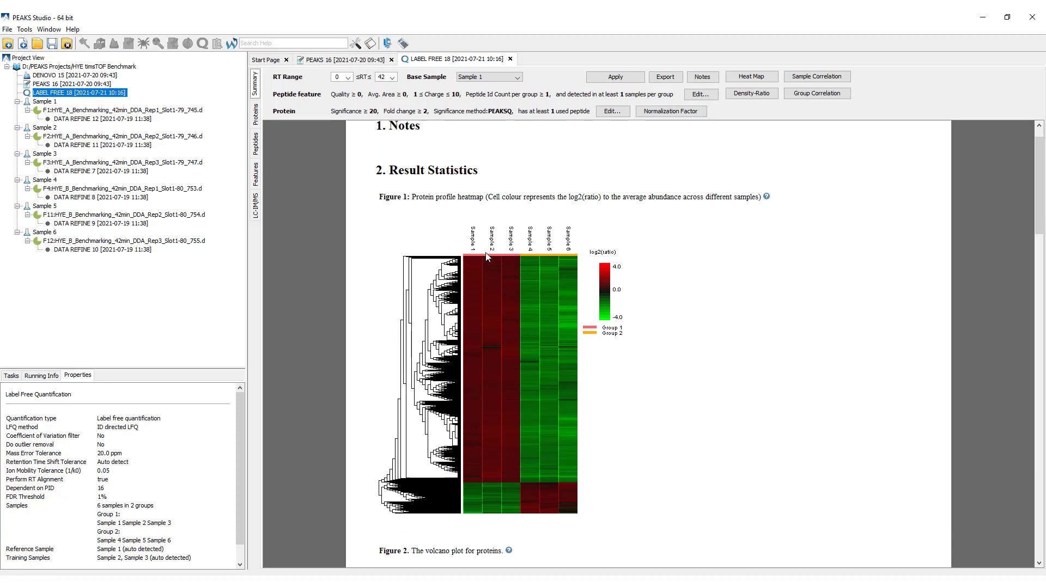
left_click(44, 128)
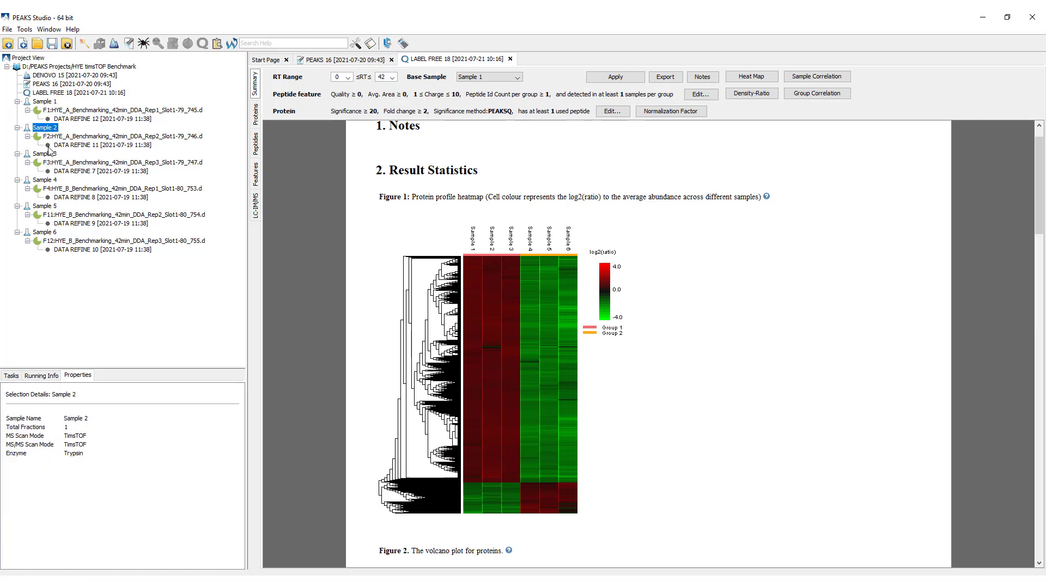
left_click(109, 162)
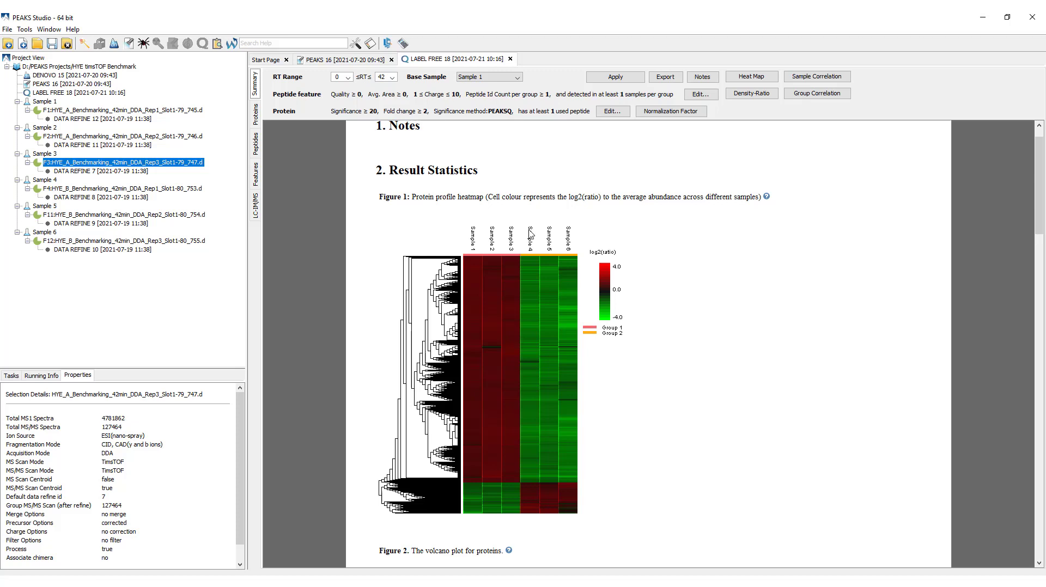
mouse_move(585, 291)
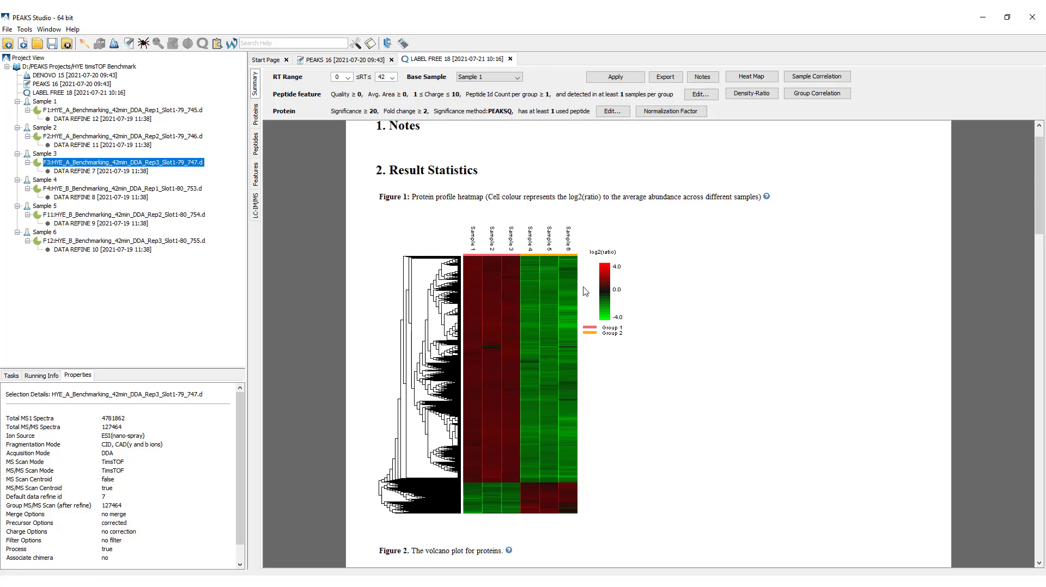
mouse_move(569, 217)
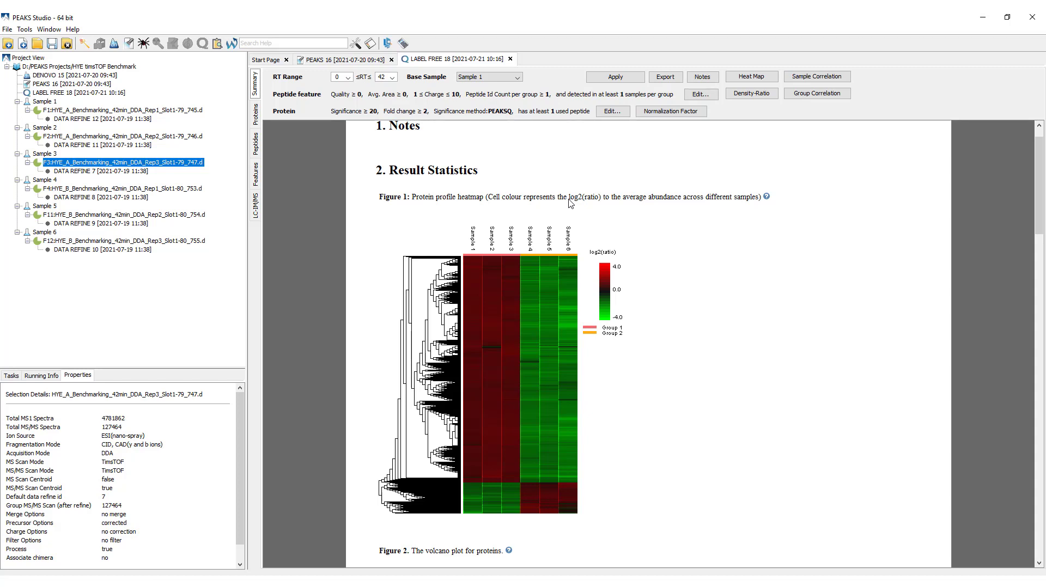
left_click(613, 112)
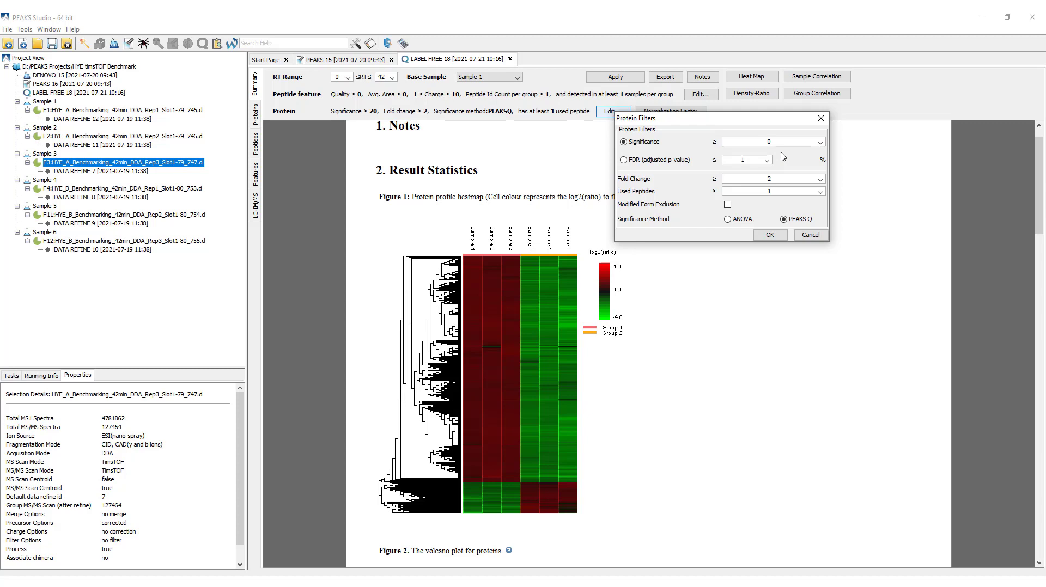
Switch the protein significance method to ANOVA with significance 0 and fold change 1.
left_click(726, 219)
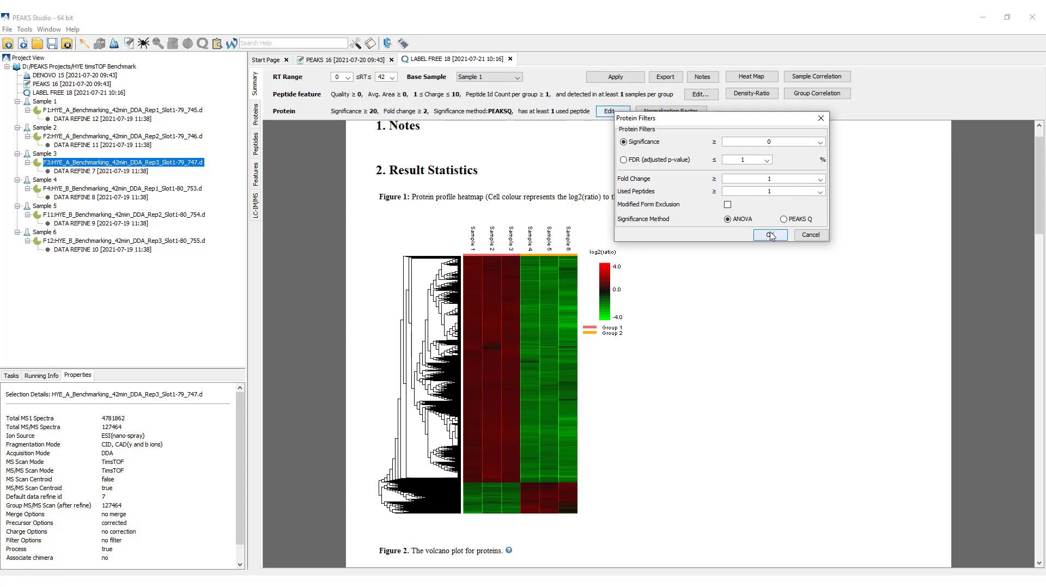
Confirm the relaxed protein filters and review the volcano plot and feature ratio distributions.
left_click(770, 235)
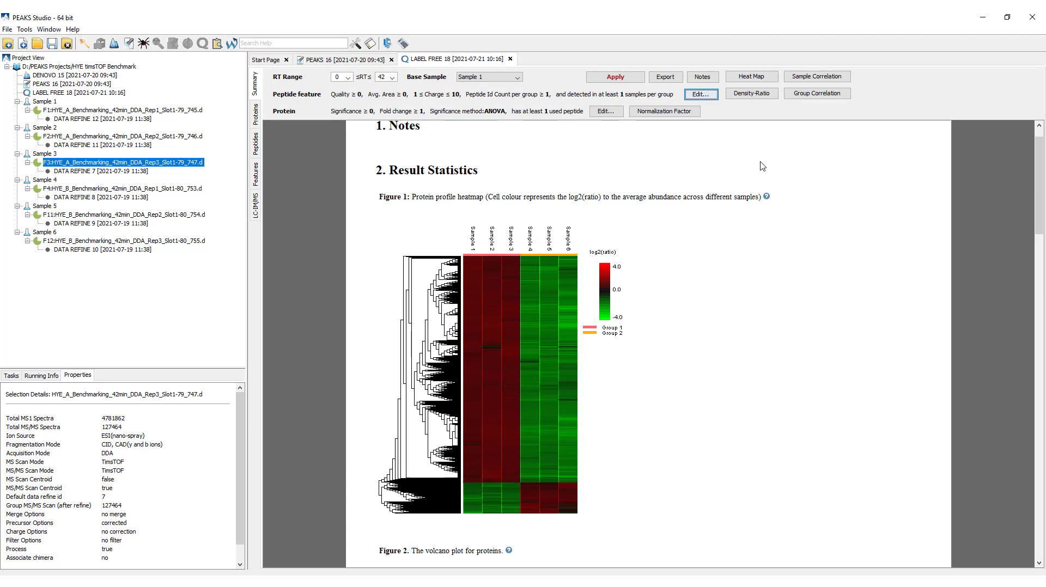
scroll("down", 3)
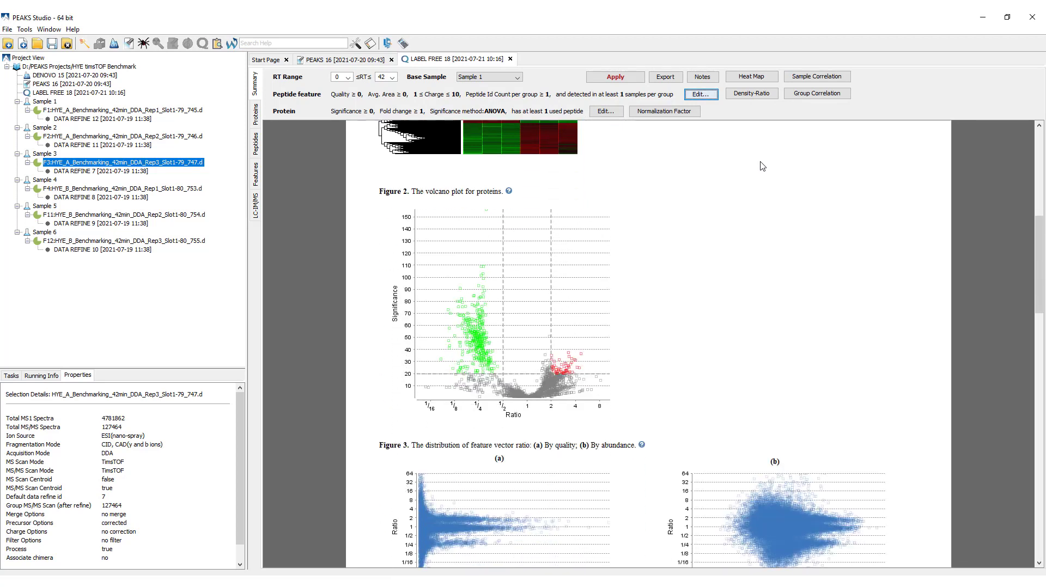
scroll("down", 3)
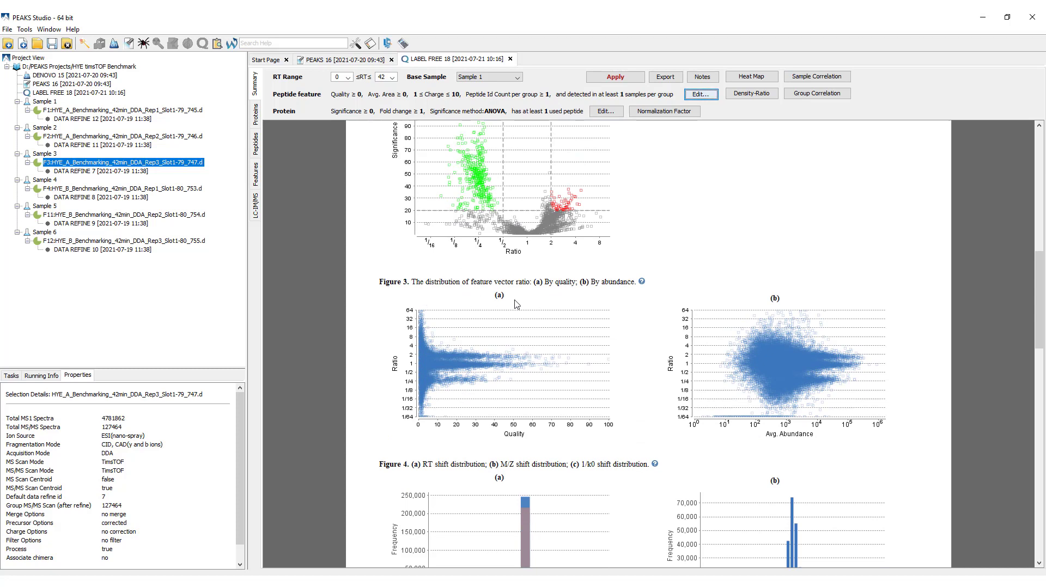
mouse_move(510, 320)
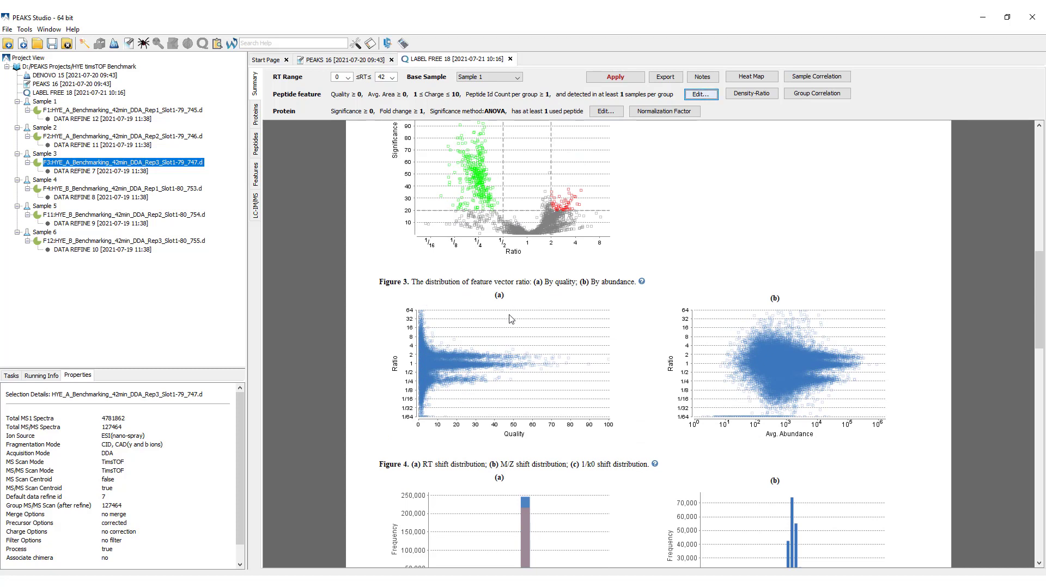
mouse_move(521, 438)
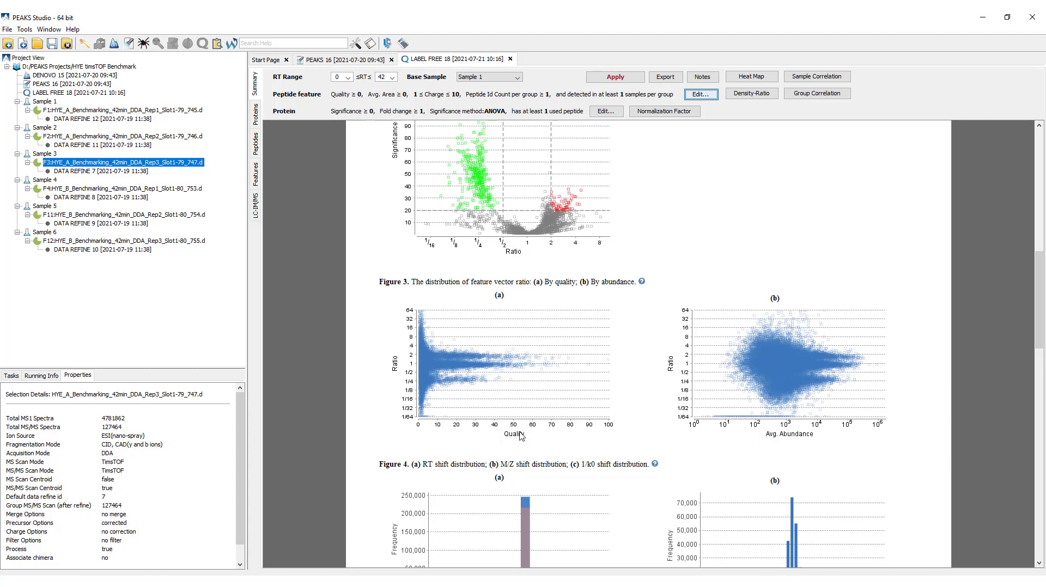
mouse_move(809, 437)
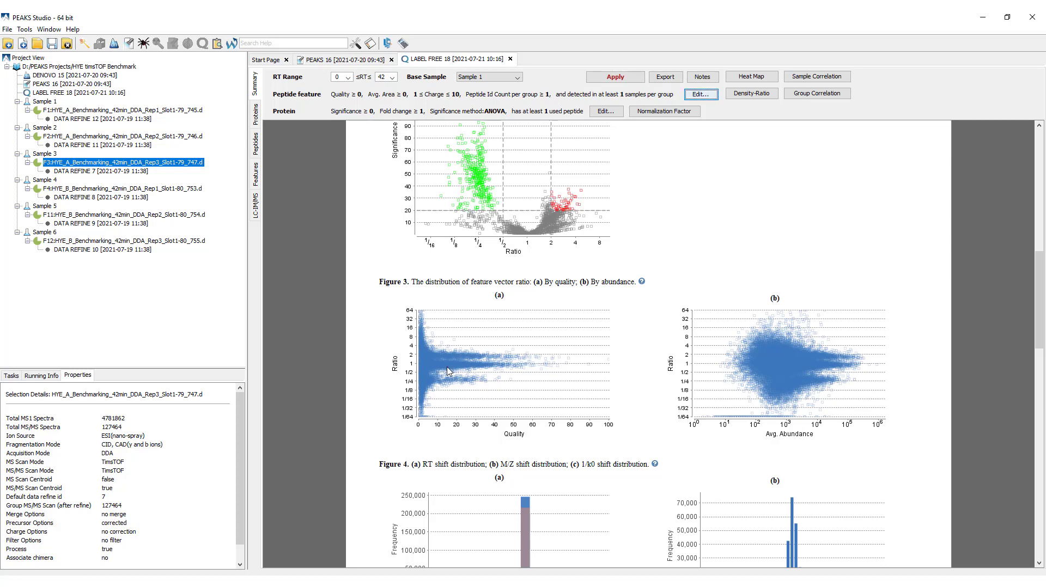
mouse_move(470, 370)
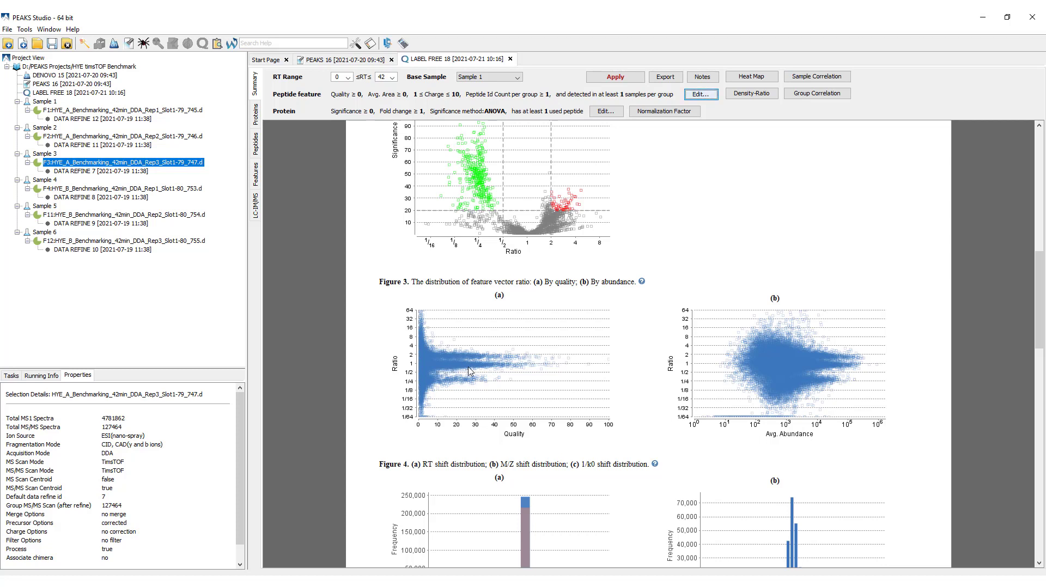
mouse_move(451, 388)
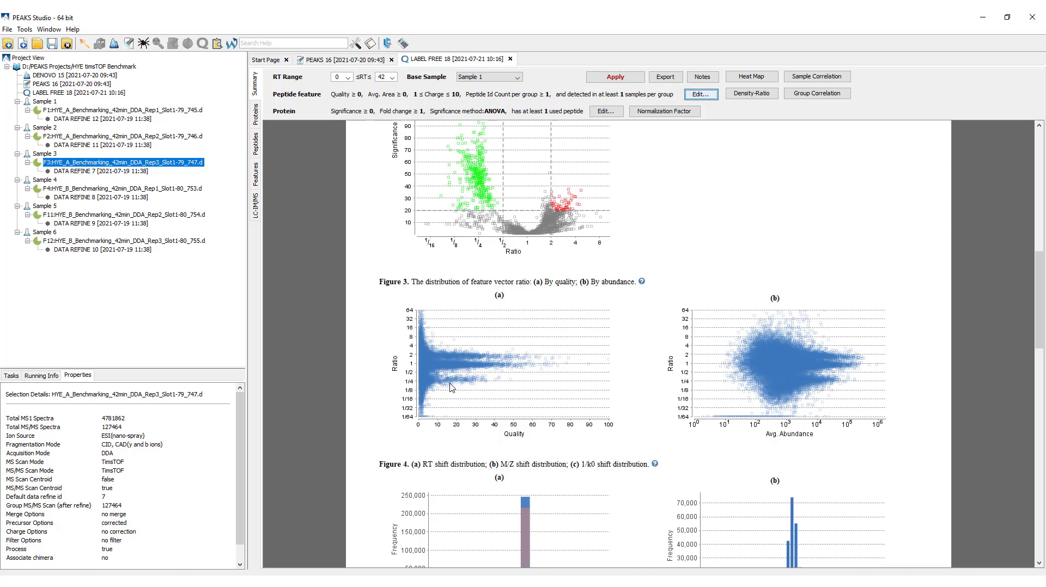
mouse_move(464, 360)
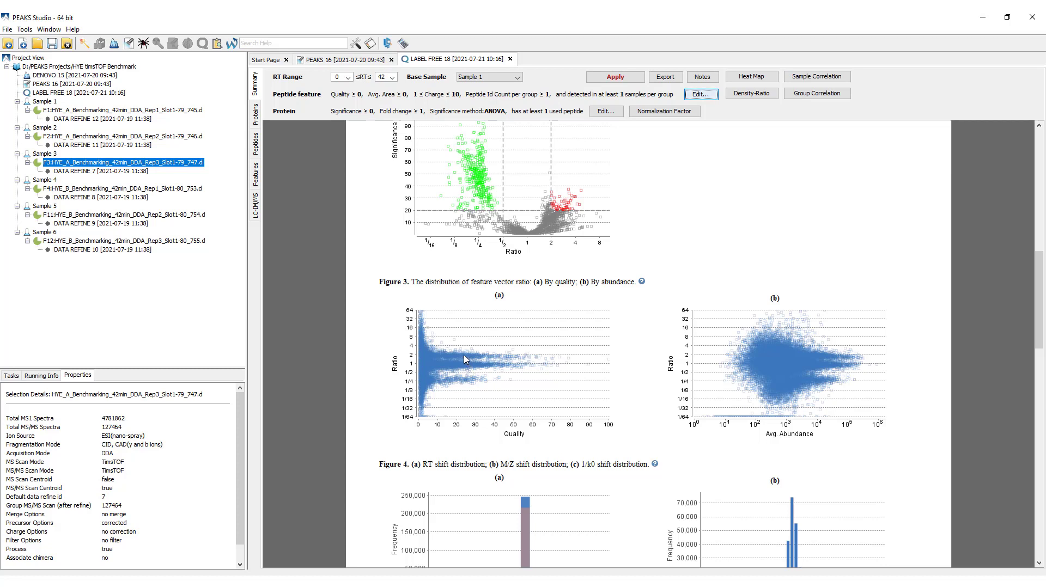
mouse_move(440, 390)
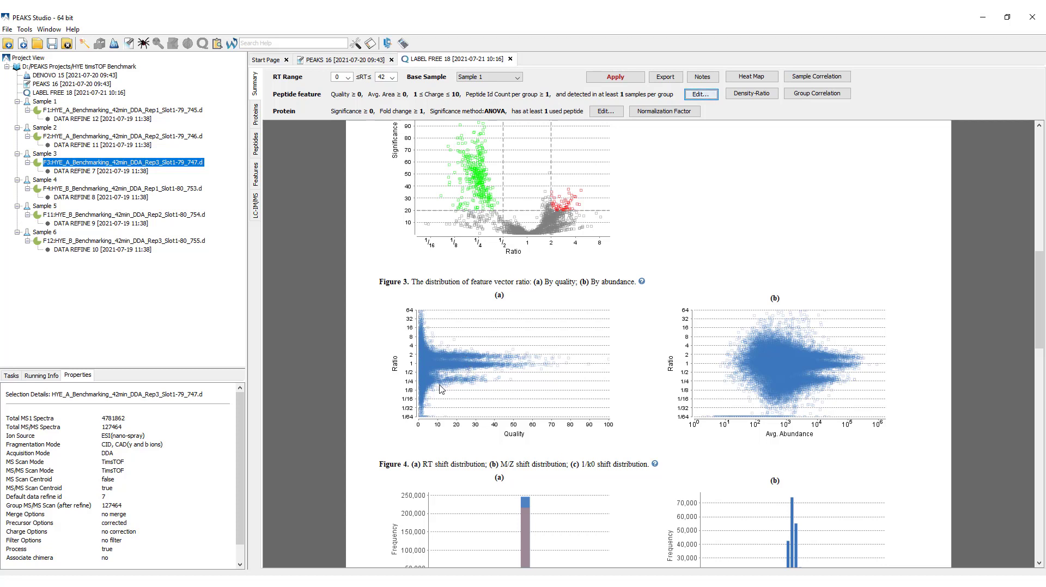
mouse_move(815, 434)
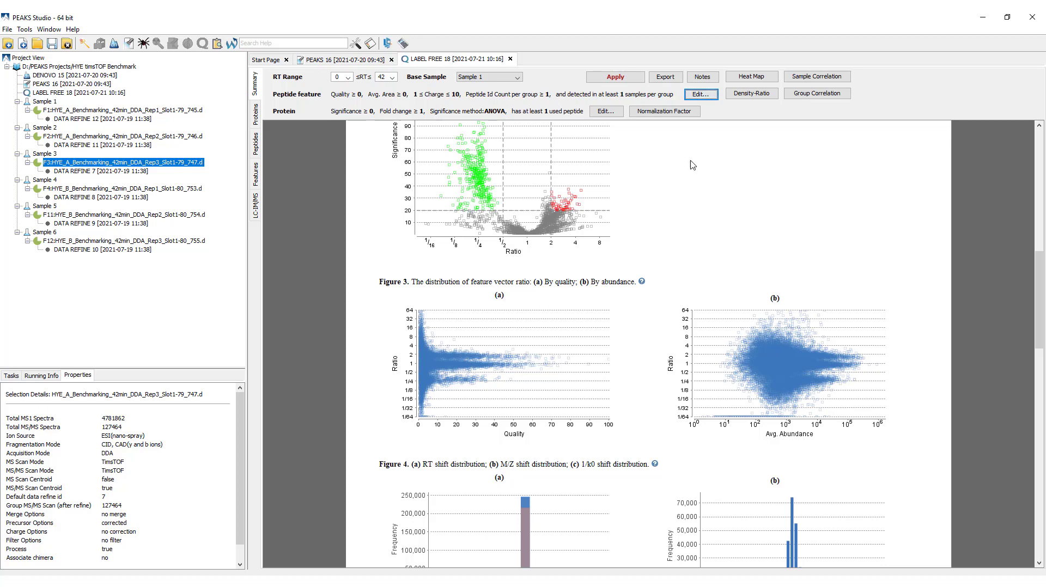
Set peptide feature filters to quality ≥5, average area ≥1E3 and peptide ID count ≥0.
left_click(701, 95)
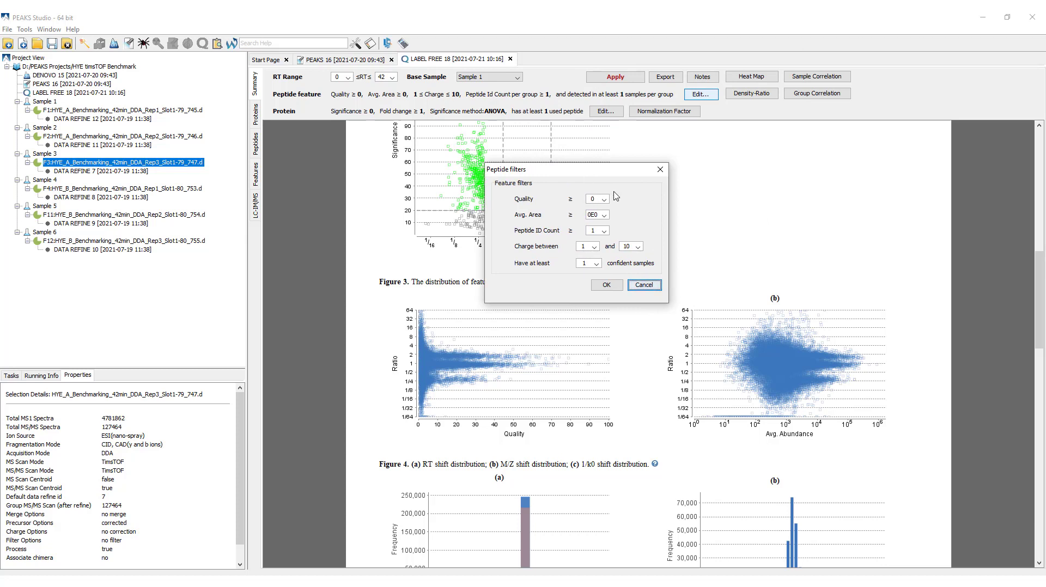
mouse_move(422, 421)
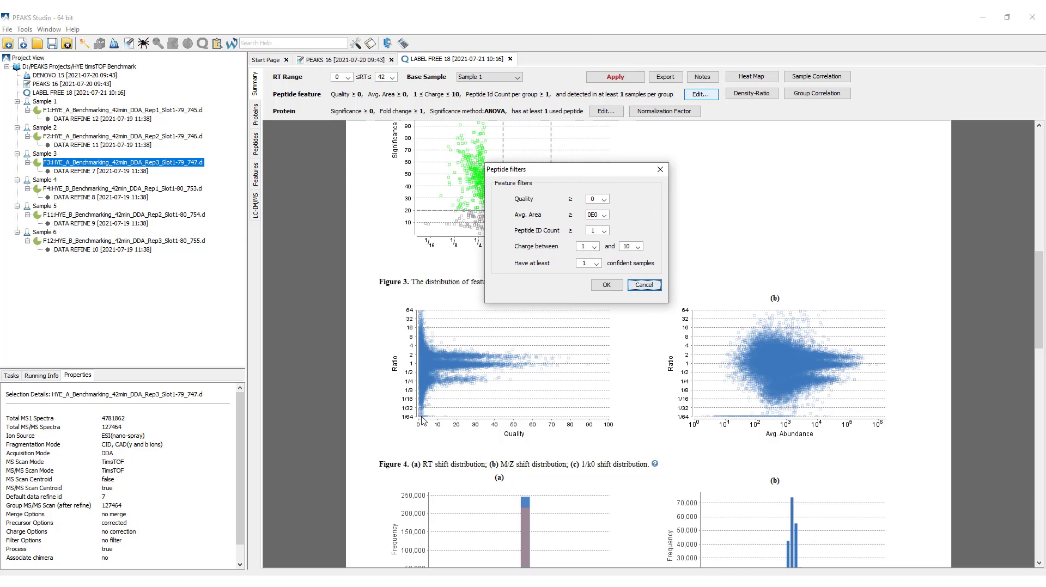
left_click(605, 199)
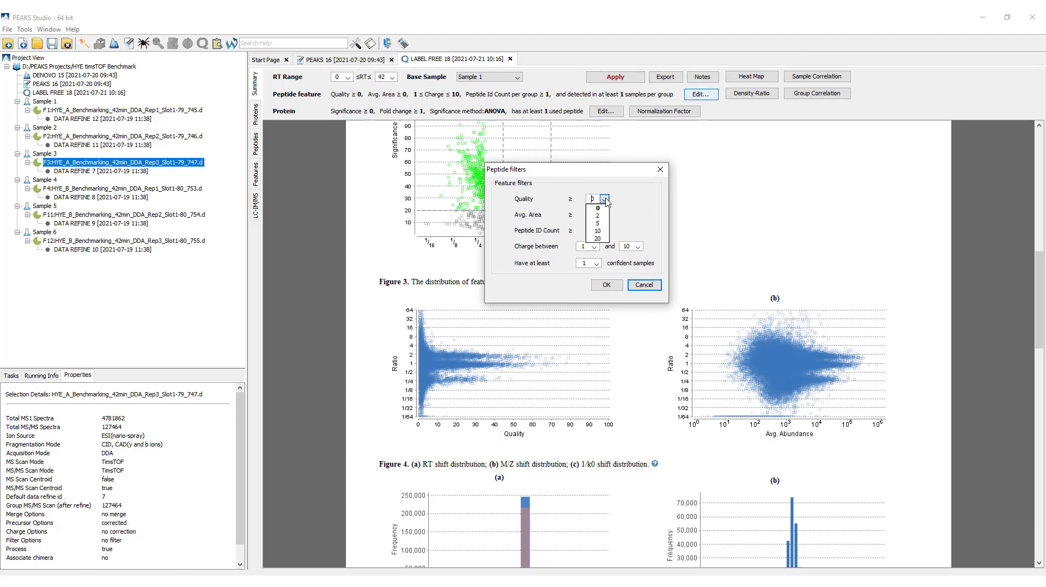
left_click(597, 222)
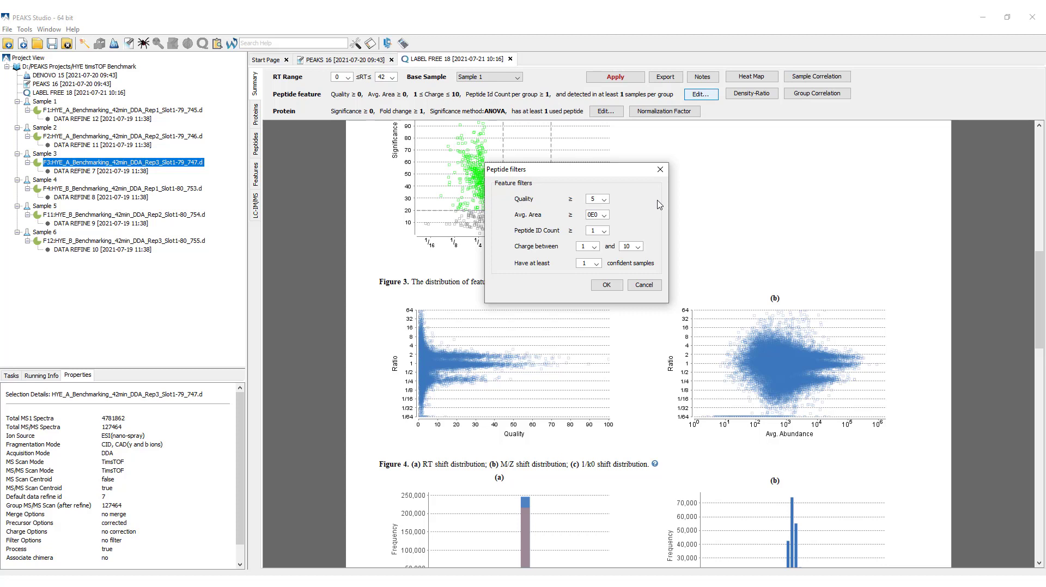
mouse_move(820, 388)
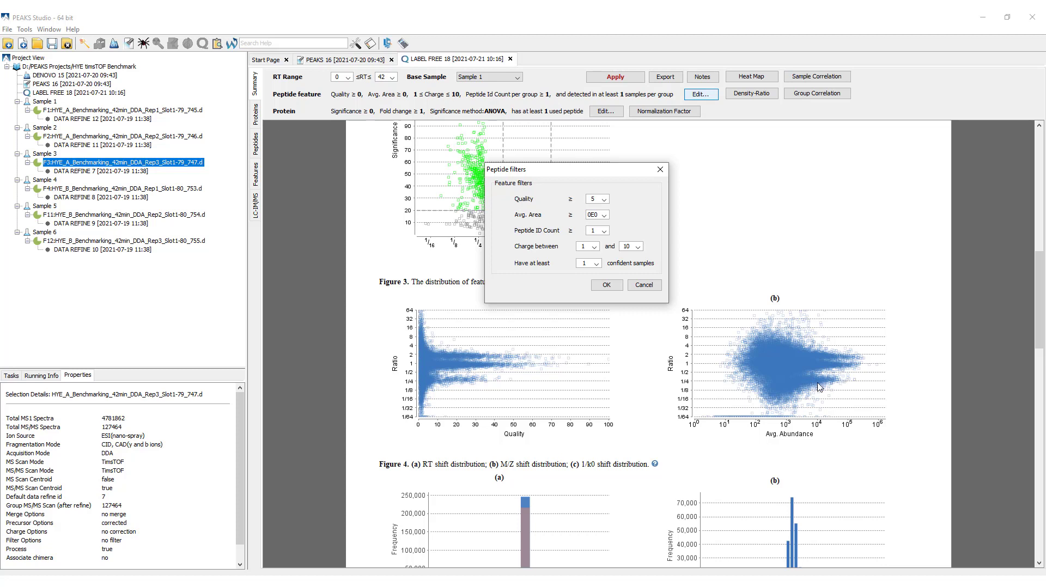
mouse_move(544, 272)
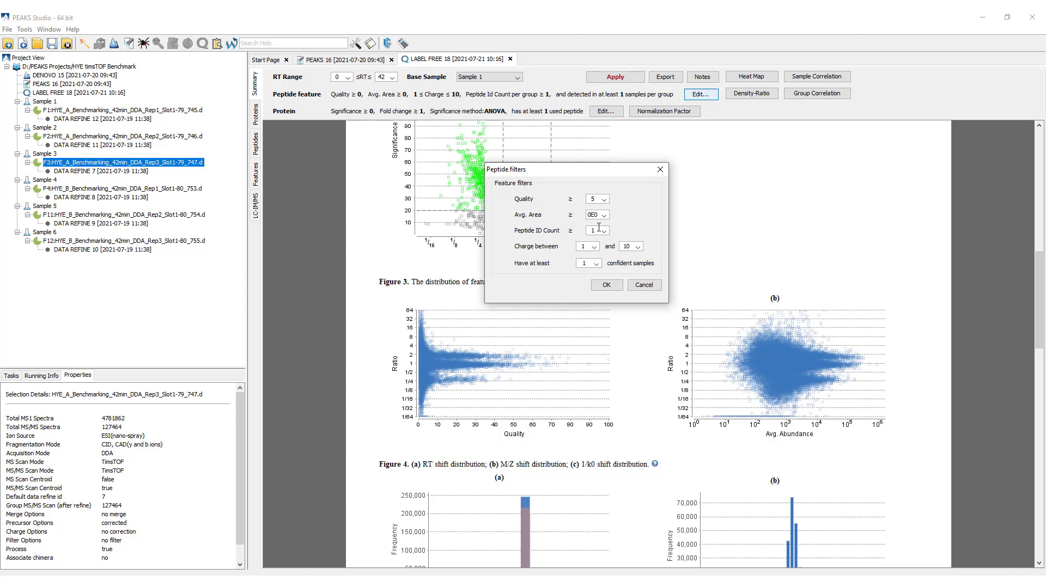
left_click(605, 215)
type("1E3")
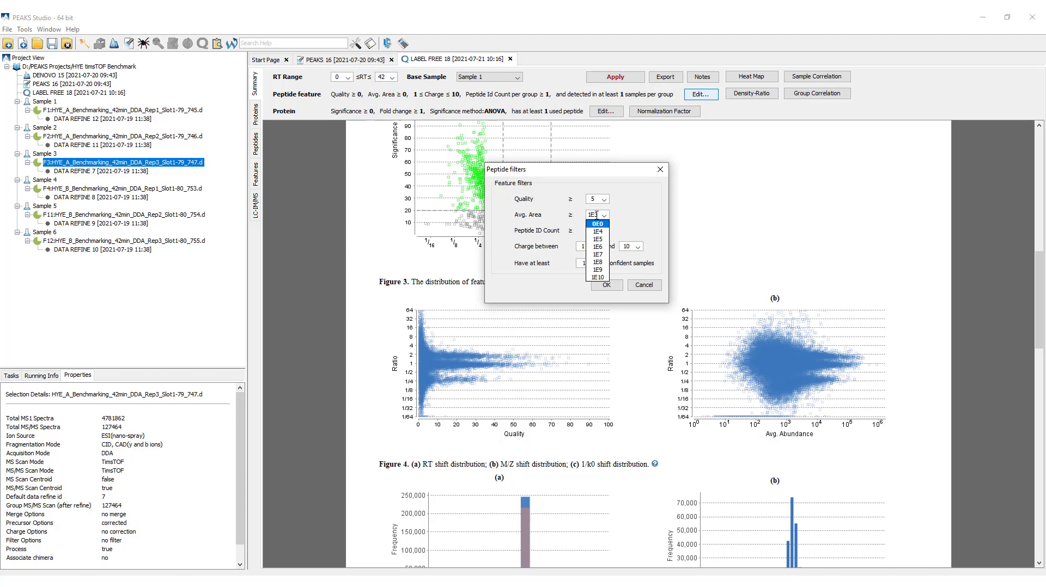
left_click(597, 224)
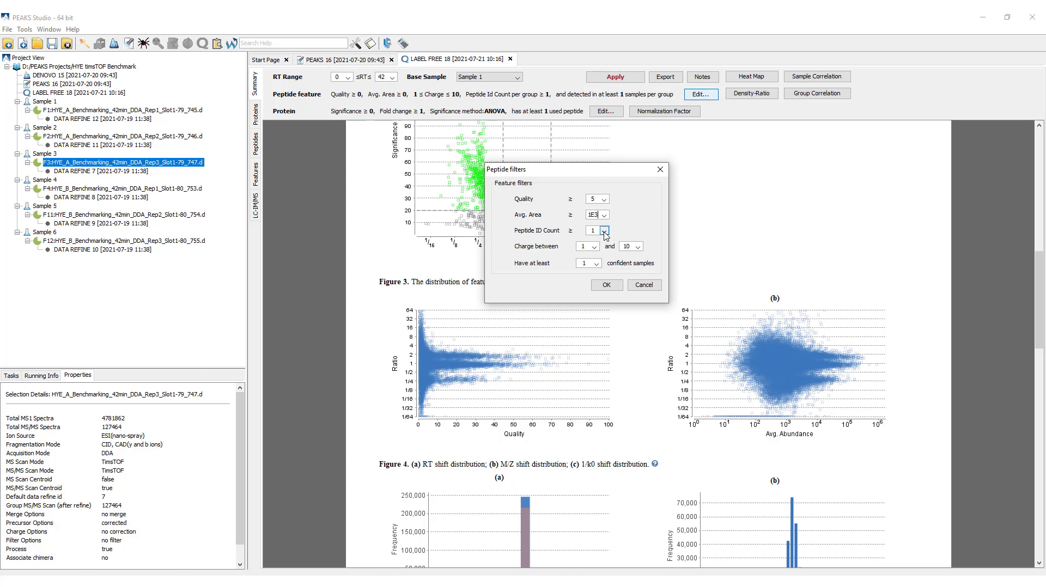
left_click(604, 231)
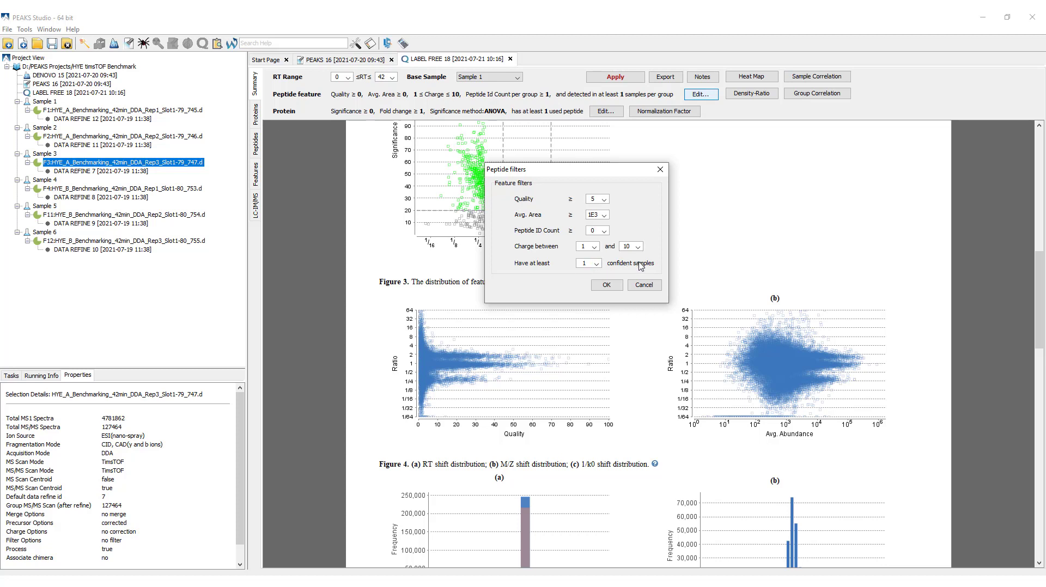
mouse_move(601, 267)
type("0")
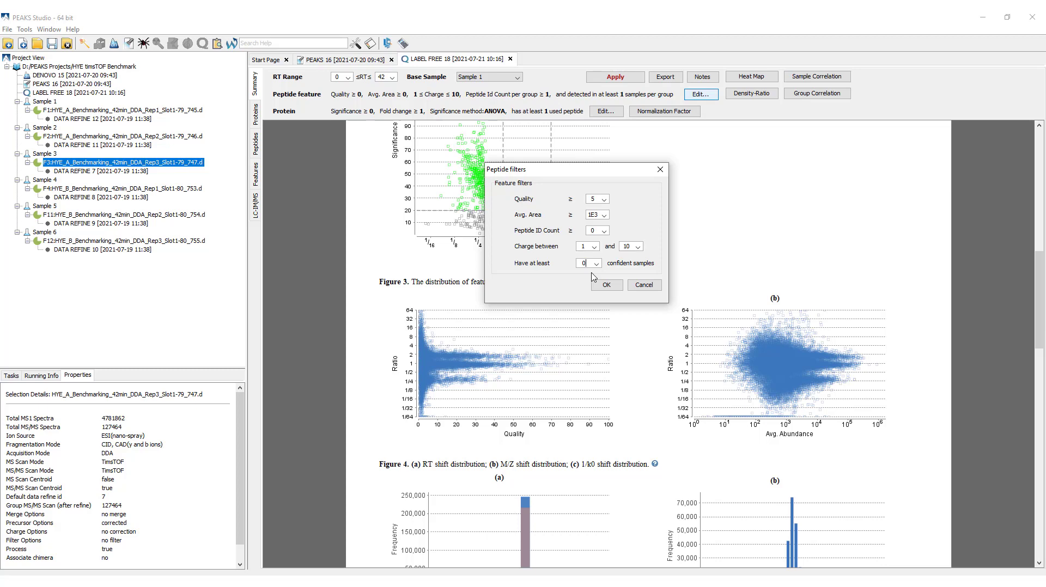
Apply the peptide feature filters and inspect the Group 1 vs Group 2 protein density-ratio plot.
left_click(606, 285)
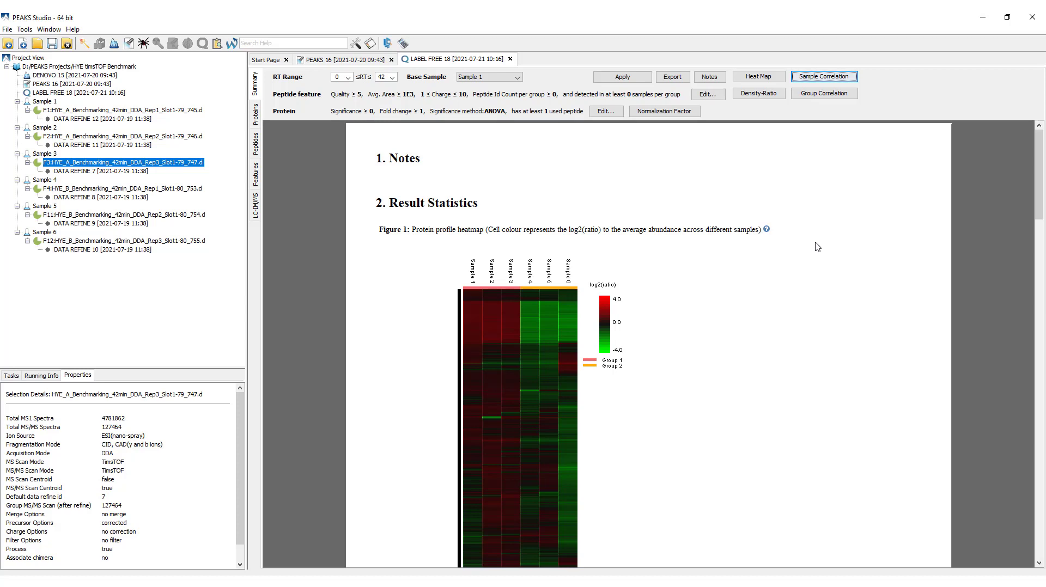
left_click(758, 94)
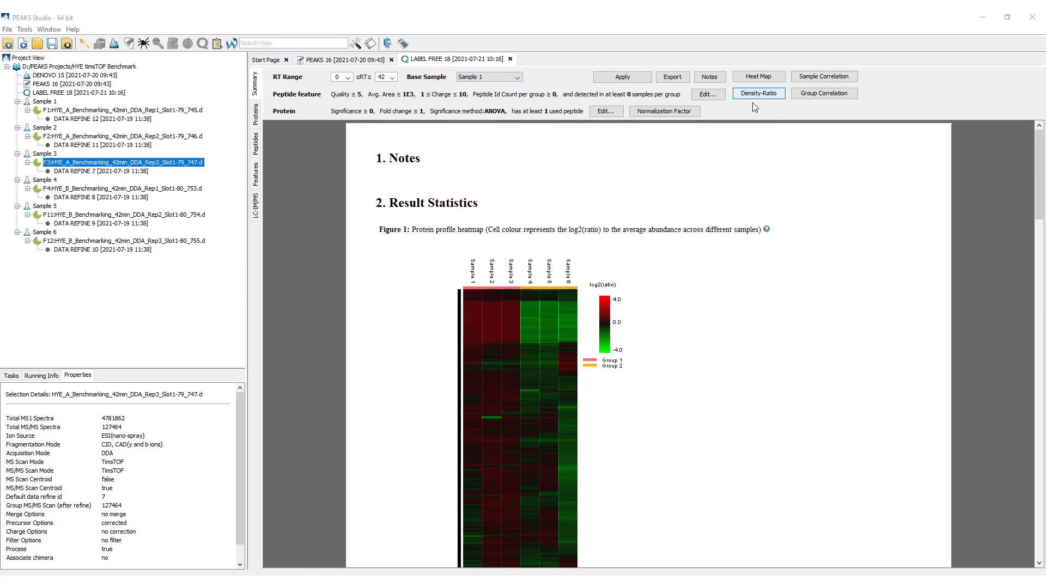
left_click(758, 94)
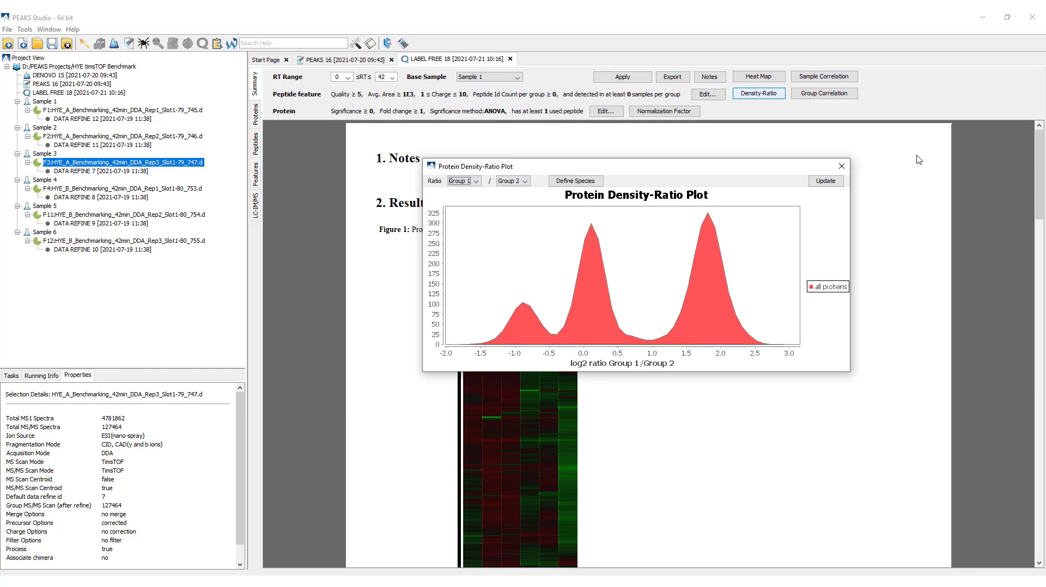
mouse_move(926, 156)
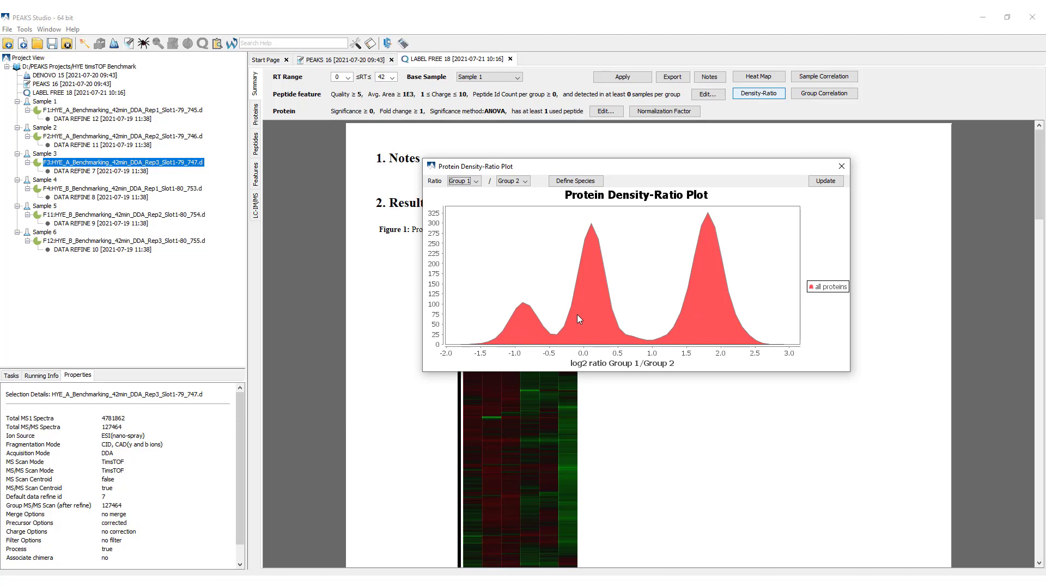
mouse_move(610, 322)
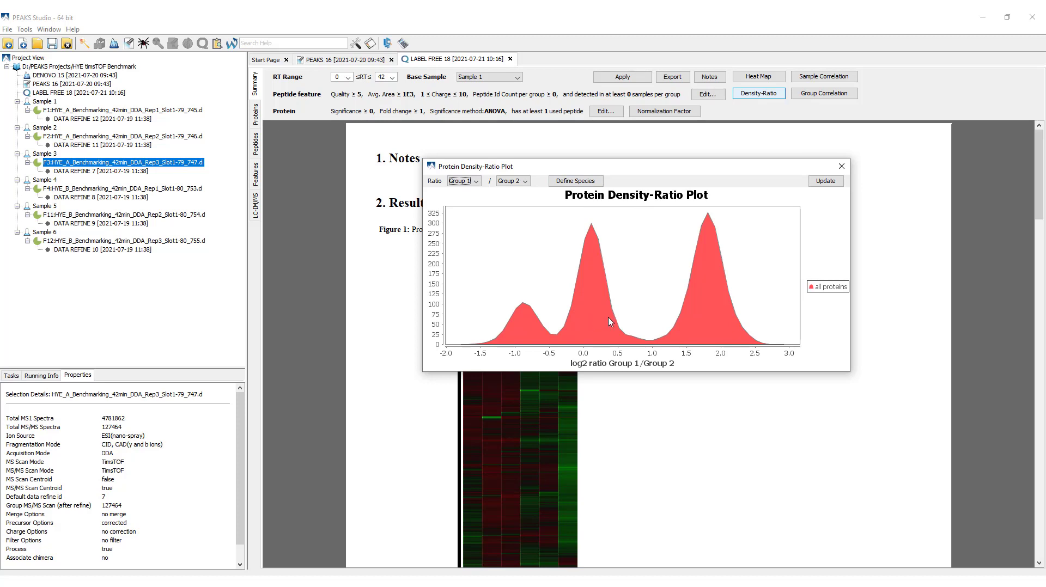
mouse_move(839, 179)
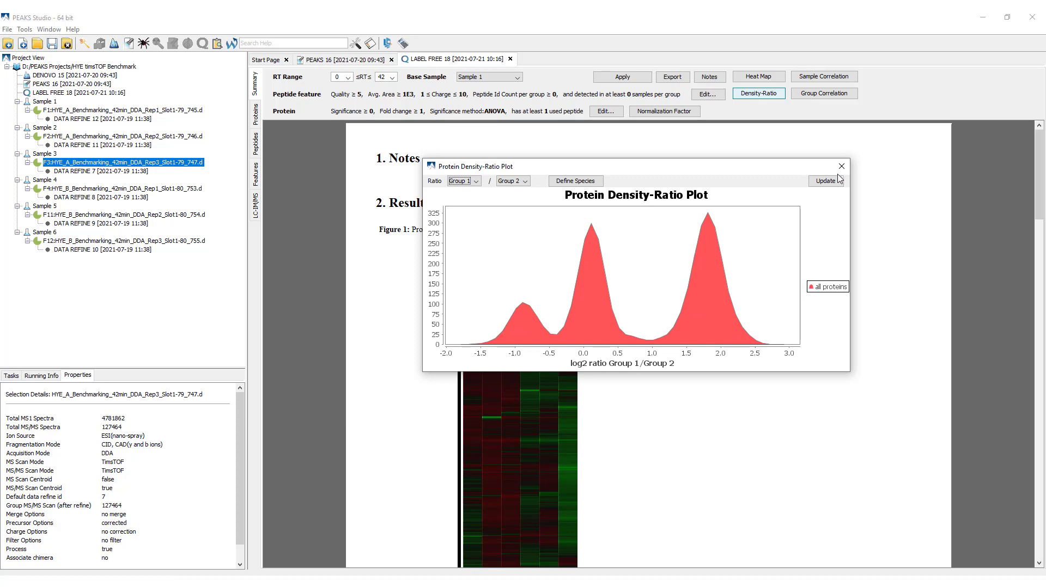
left_click(841, 165)
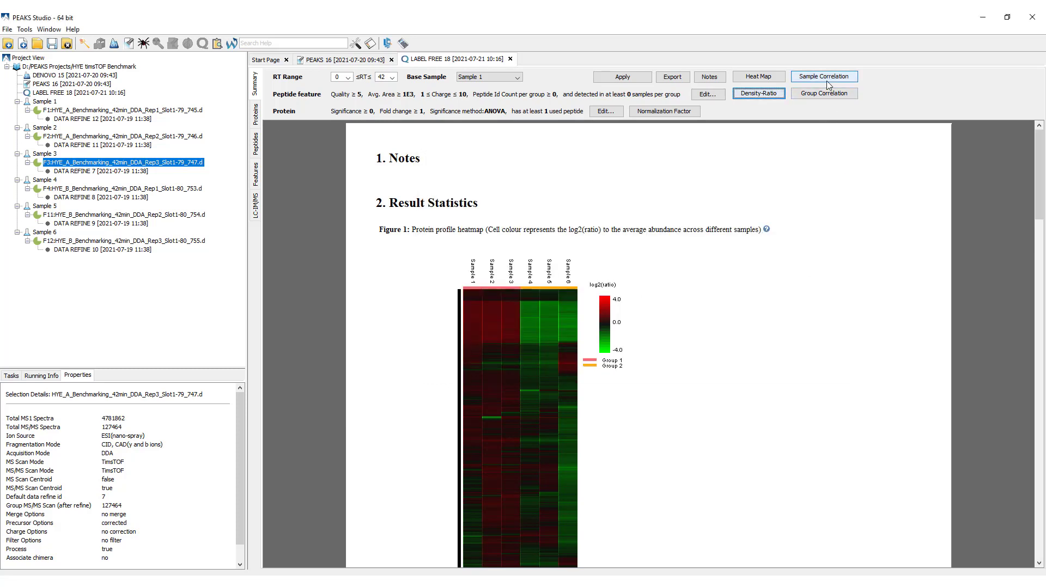
Plot protein-level sample correlations for Samples 1 through 3.
left_click(824, 76)
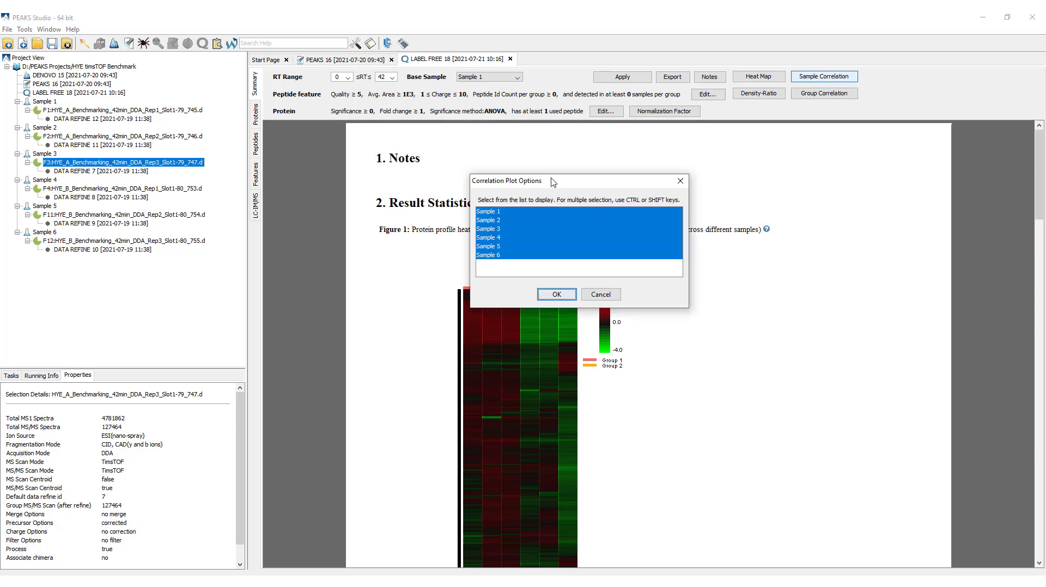
mouse_move(499, 214)
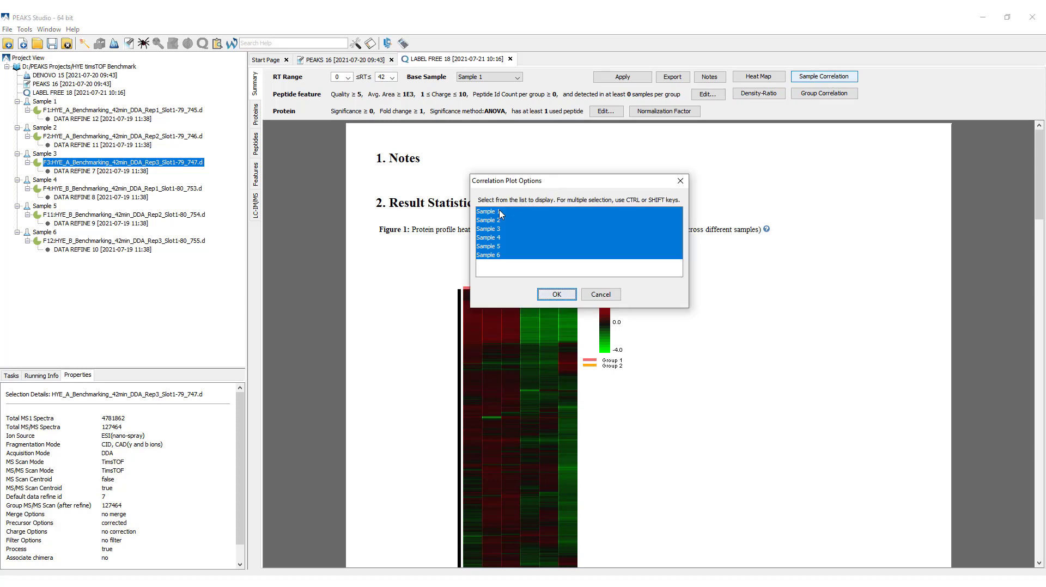
left_click(486, 212)
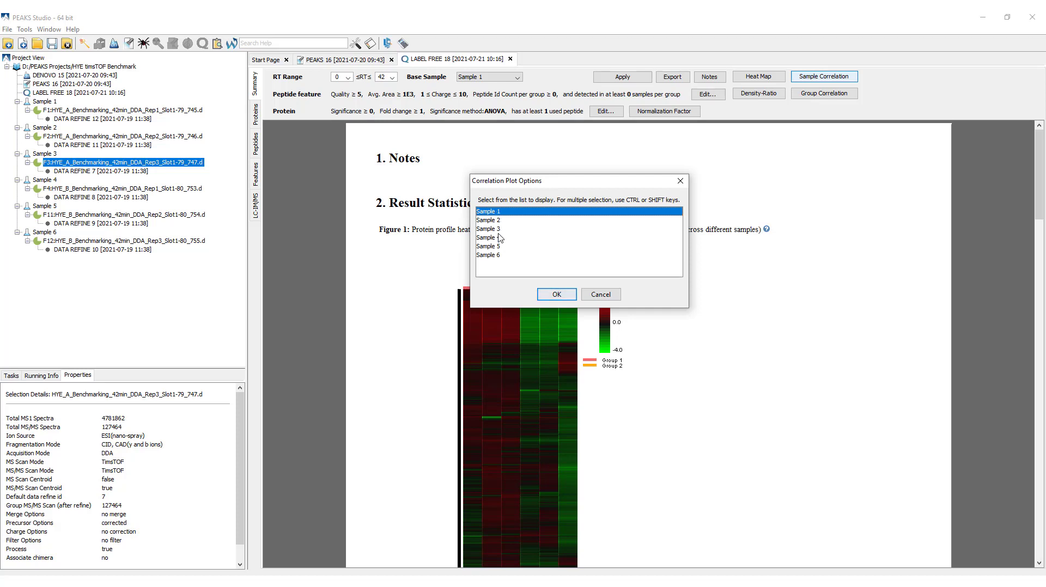
left_click(489, 229)
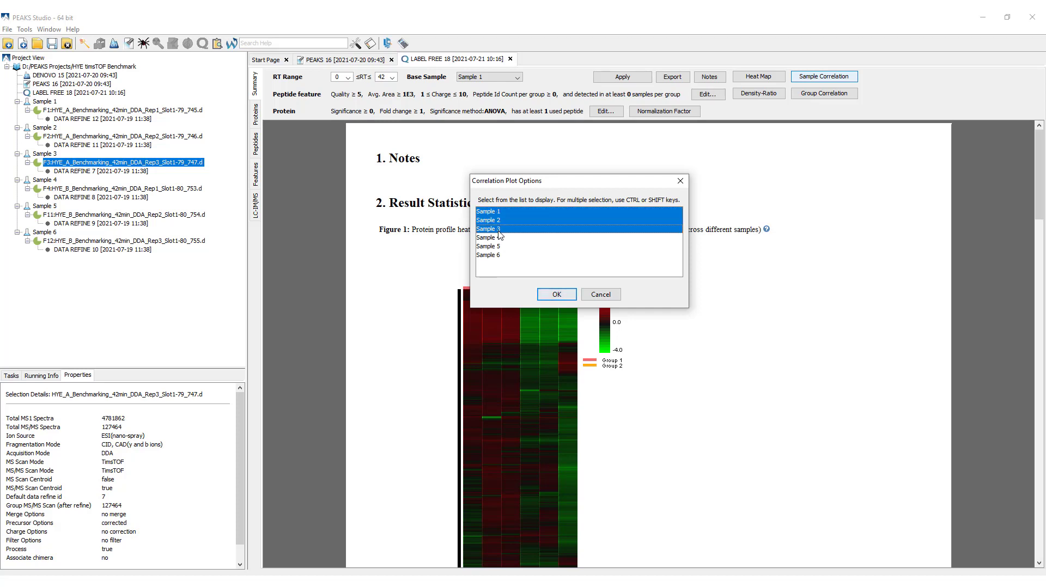
left_click(556, 294)
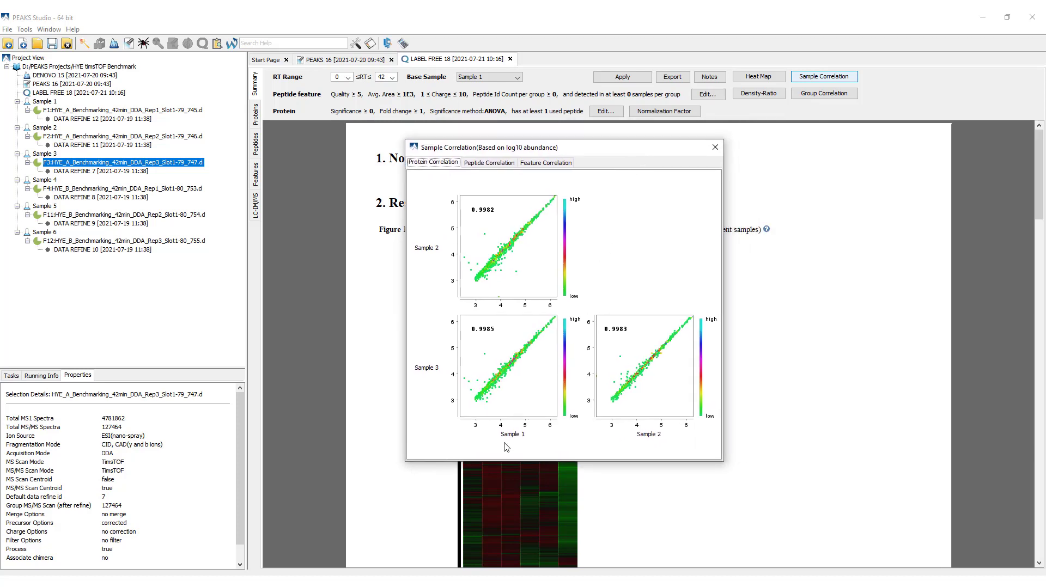
mouse_move(489, 231)
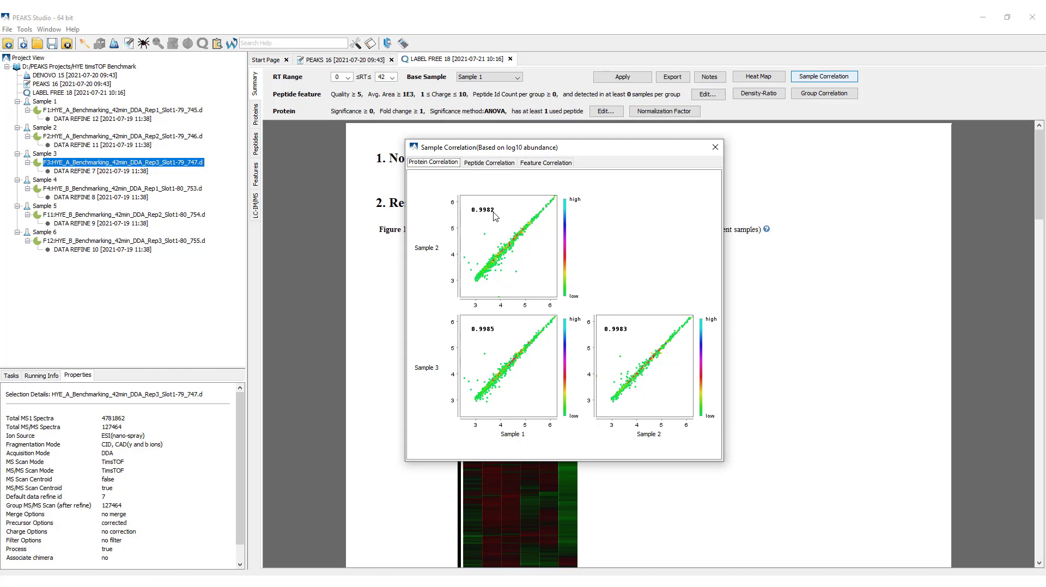
Switch the correlation view to peptide-level sample correlations.
left_click(488, 162)
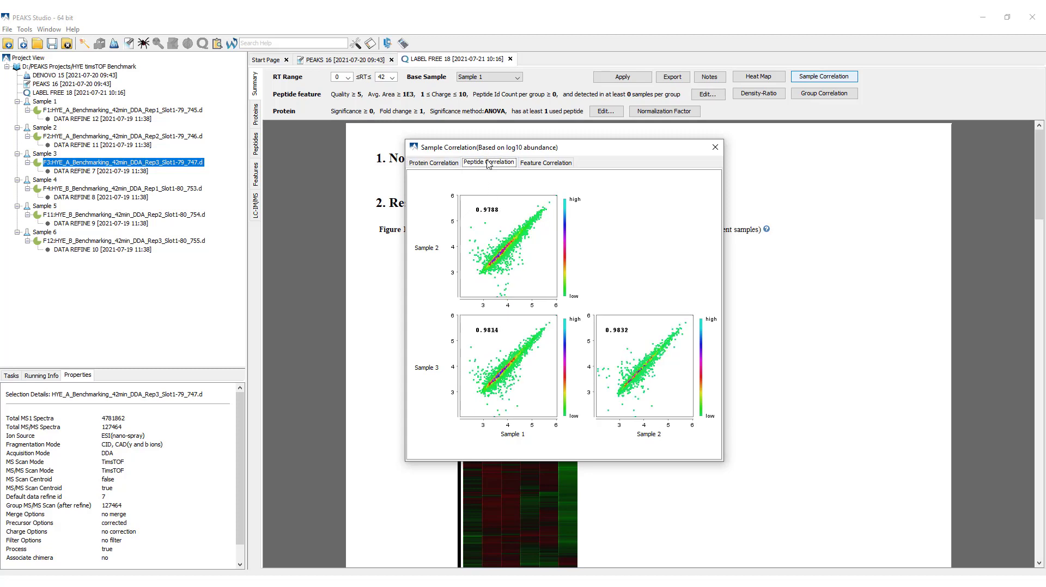
left_click(545, 163)
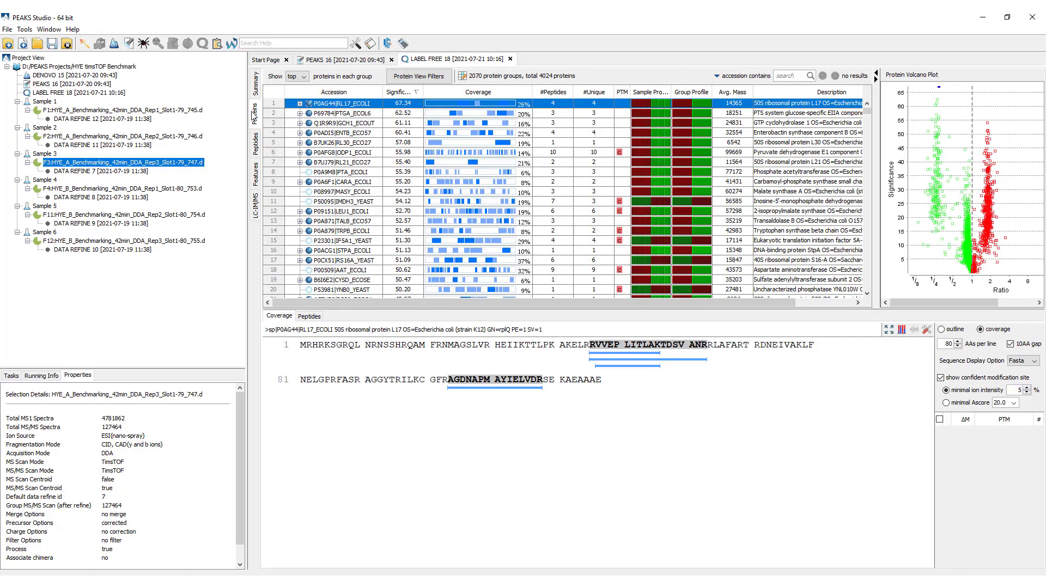
mouse_move(565, 155)
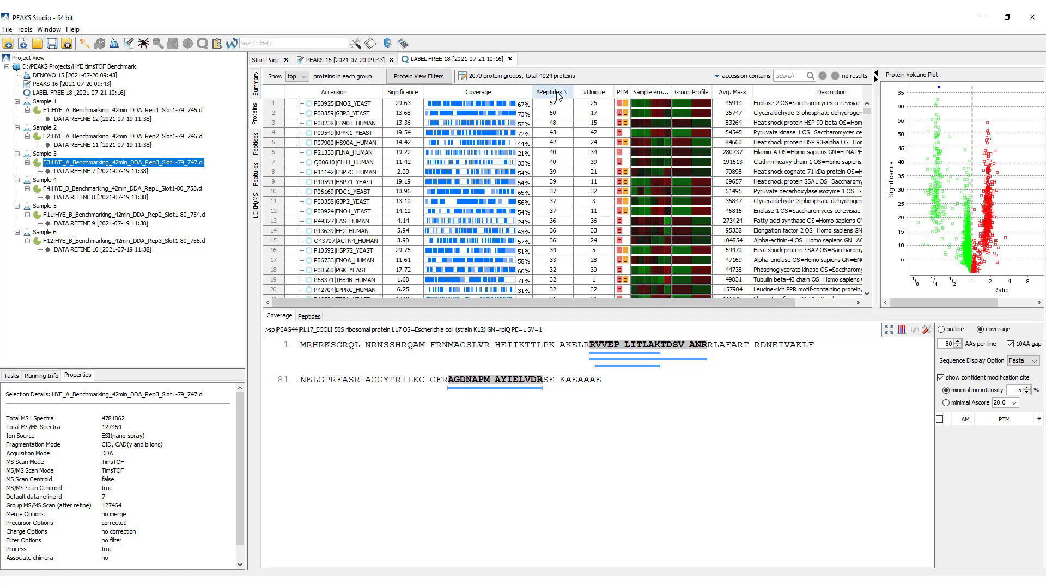
Sort proteins by #Peptides and list the peptides of P00925|ENO2_YEAST.
left_click(343, 103)
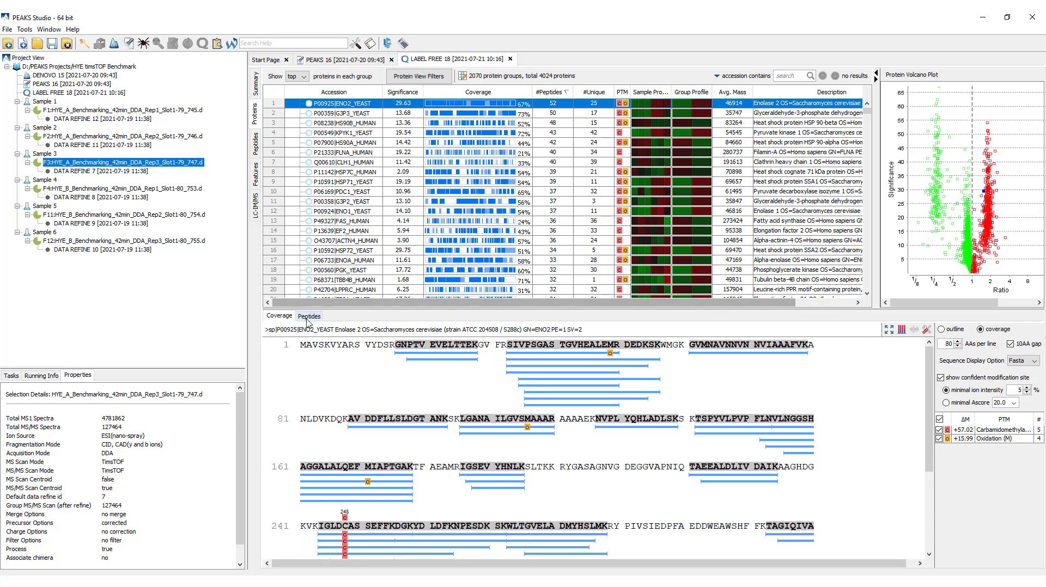
left_click(309, 317)
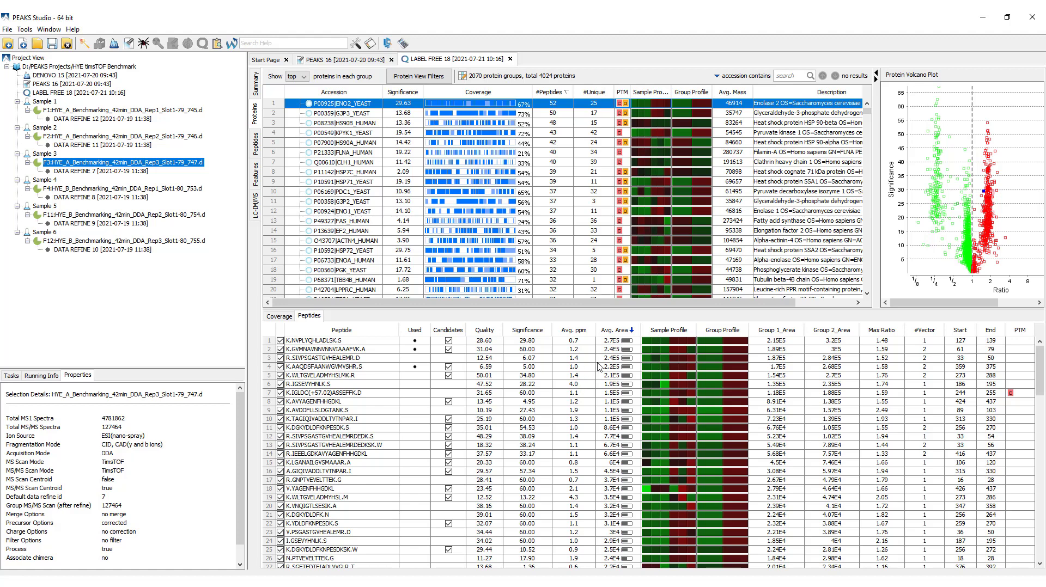
mouse_move(608, 359)
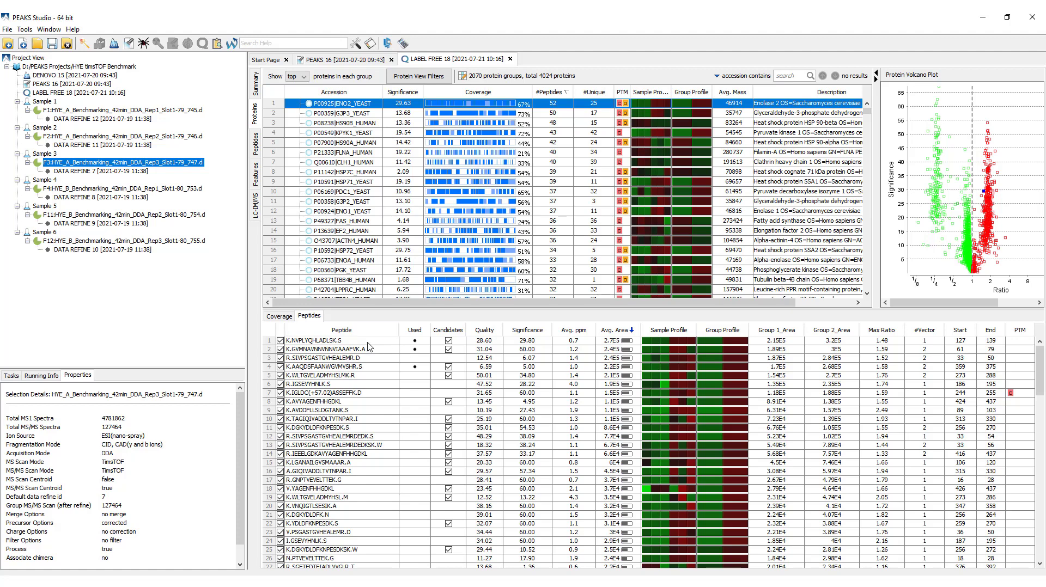
Inspect quantification details of individual ENO2_YEAST peptide rows.
left_click(336, 350)
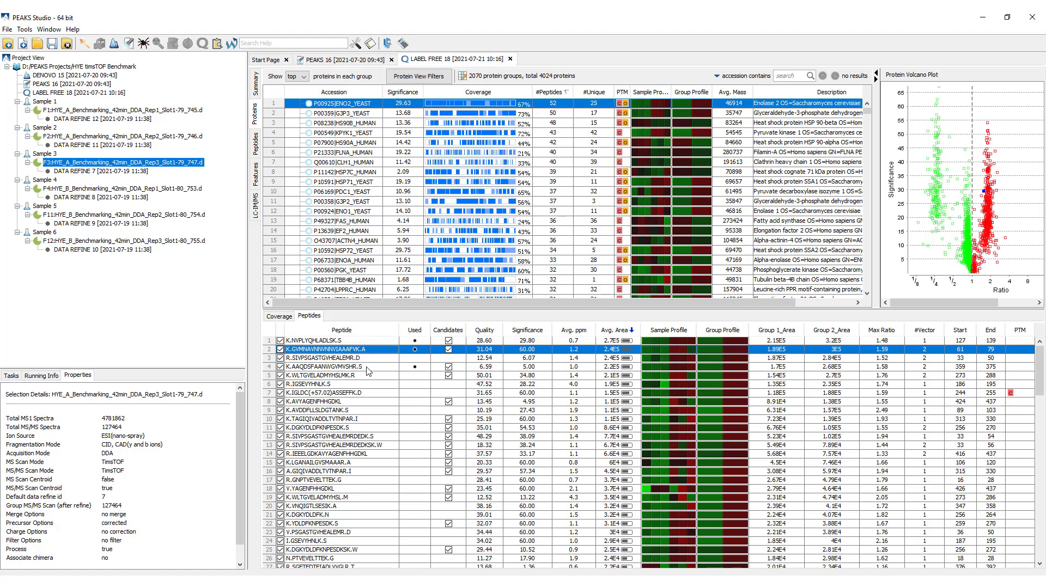
left_click(328, 367)
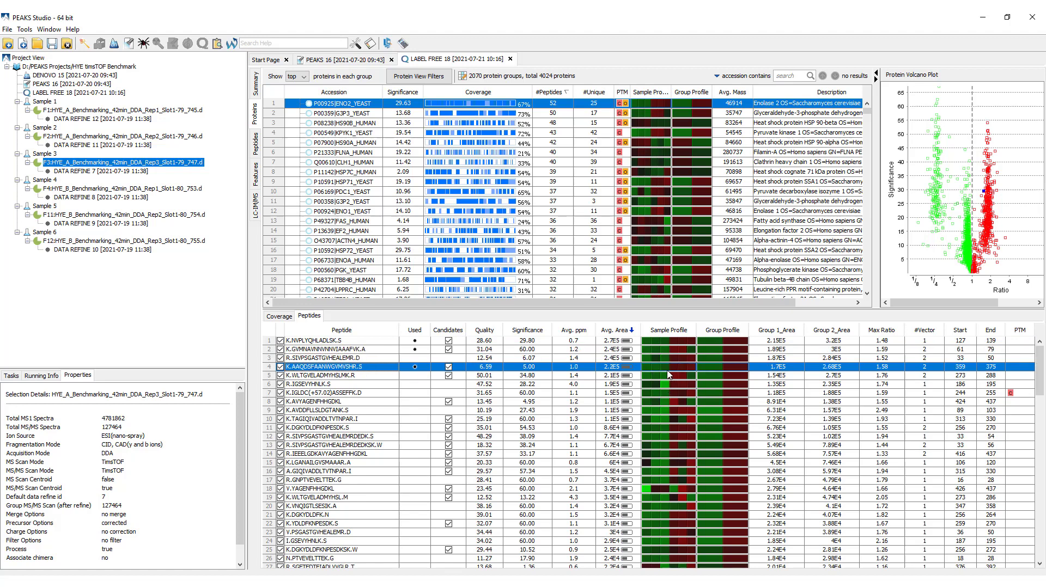